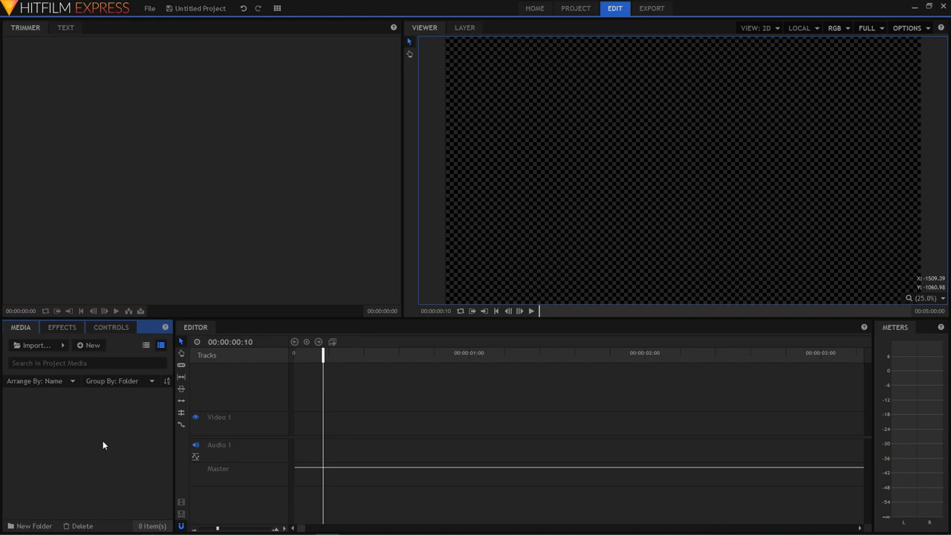
{"action": "mouse_move", "coordinate": [44, 417]}
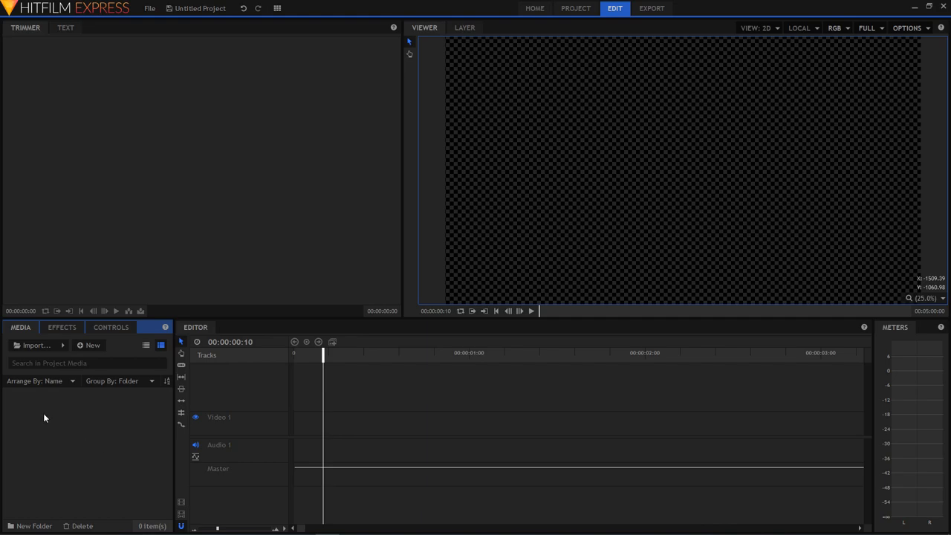
{"action": "mouse_move", "coordinate": [318, 404]}
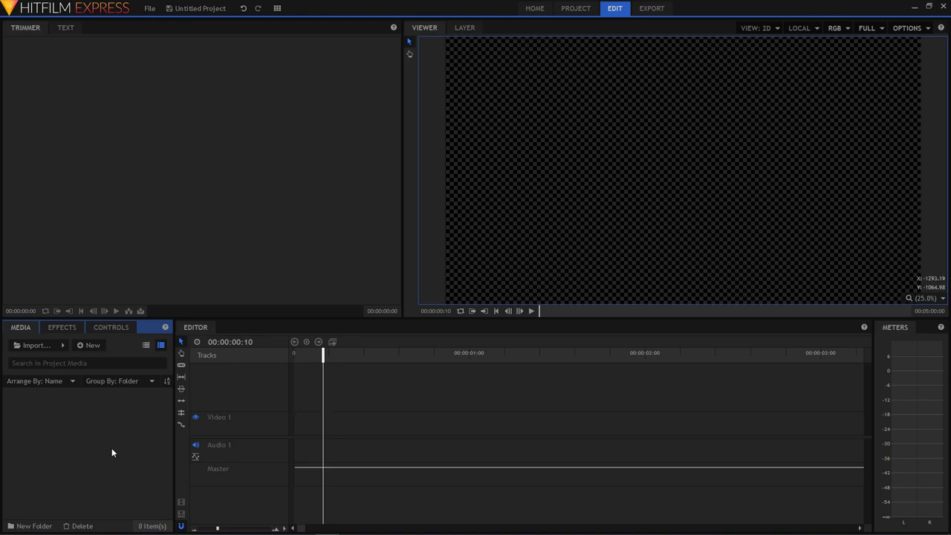
{"action": "mouse_move", "coordinate": [93, 405]}
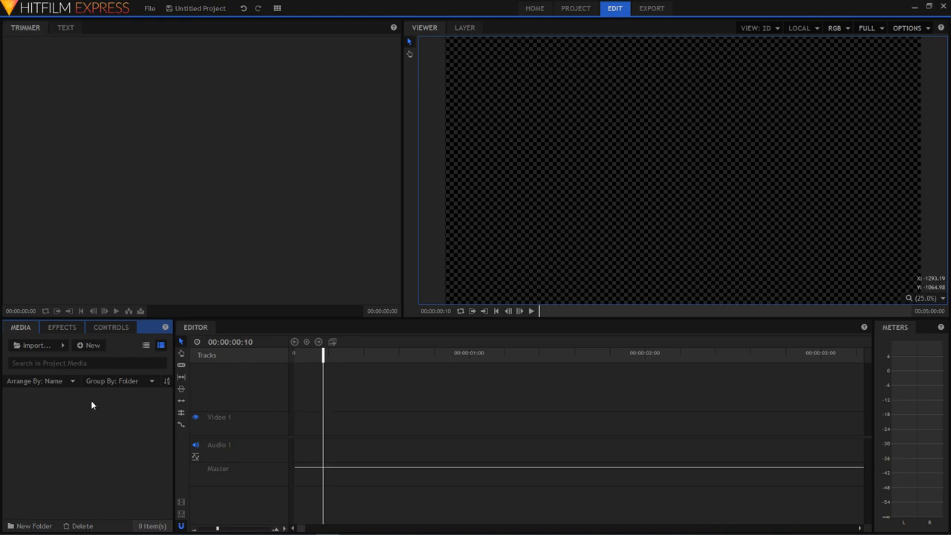
- Import the Fairy\Photos folder into the media bin as an image sequence
{"action": "left_click", "coordinate": [89, 345]}
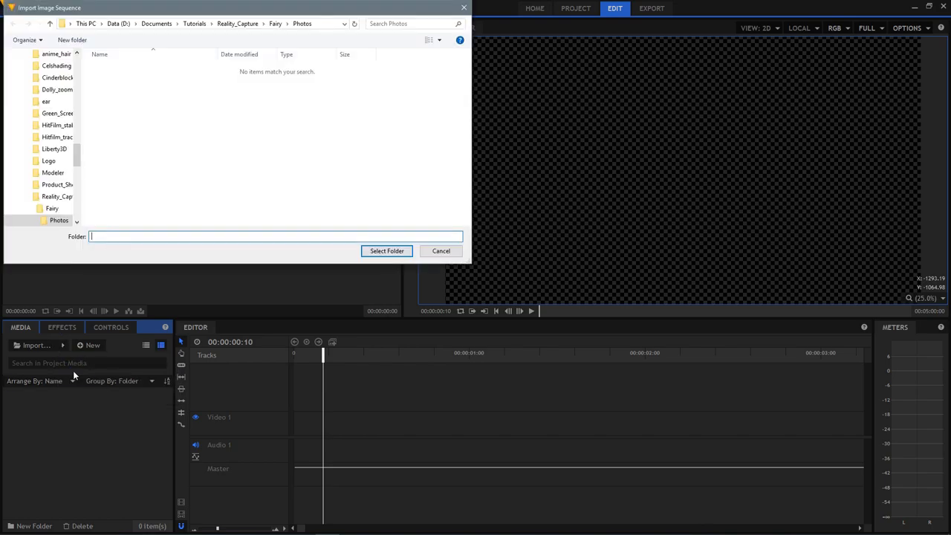
{"action": "mouse_move", "coordinate": [368, 231]}
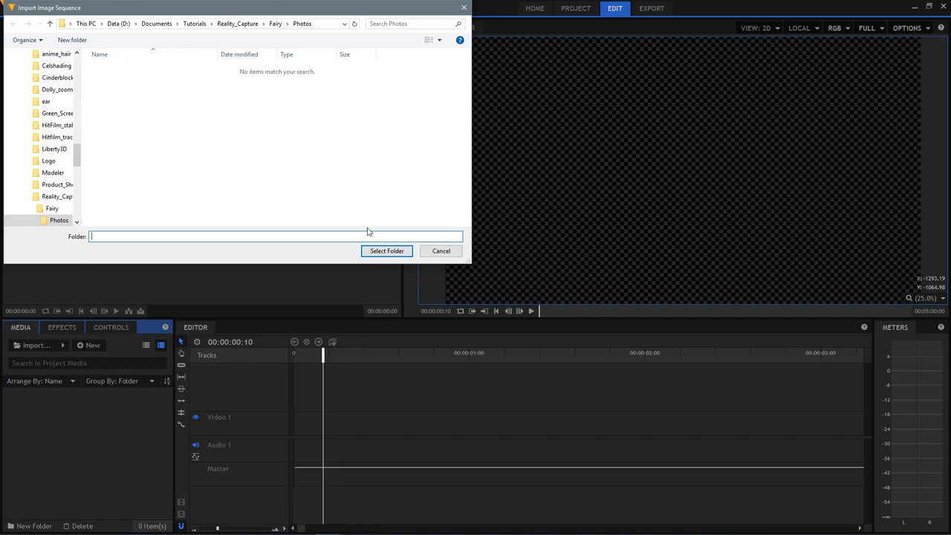
{"action": "left_click", "coordinate": [386, 250]}
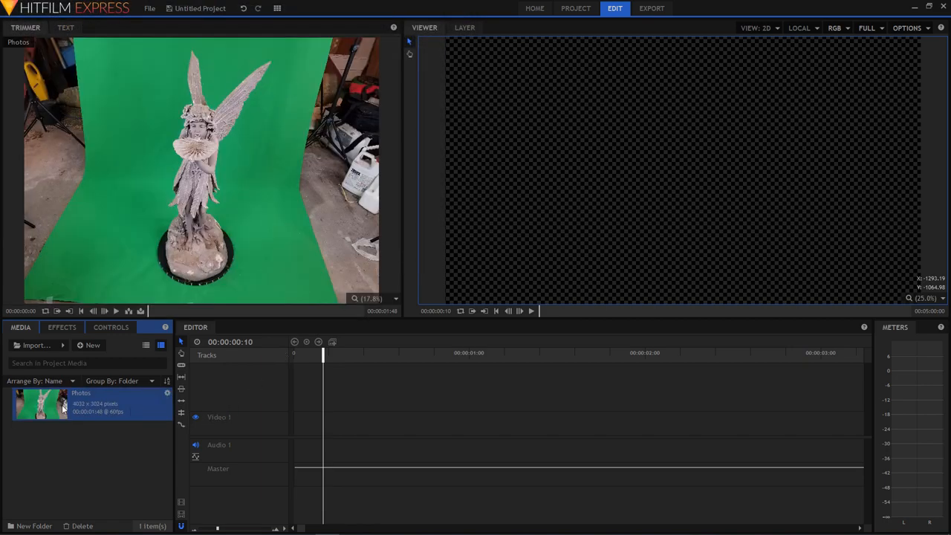
- Place the Photos sequence on Video 1 and make it a composite shot
{"action": "left_click_drag", "start_coordinate": [41, 403], "coordinate": [456, 422]}
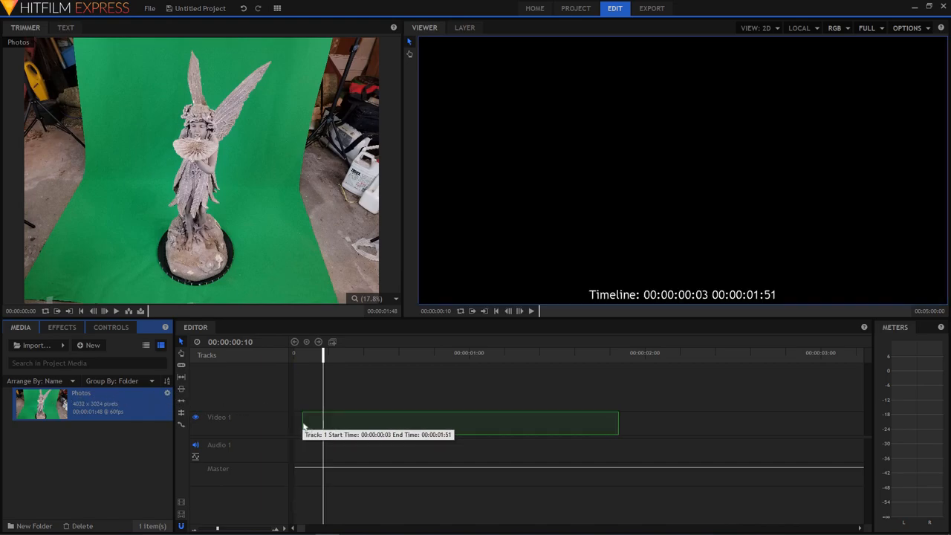
{"action": "left_click", "coordinate": [461, 422]}
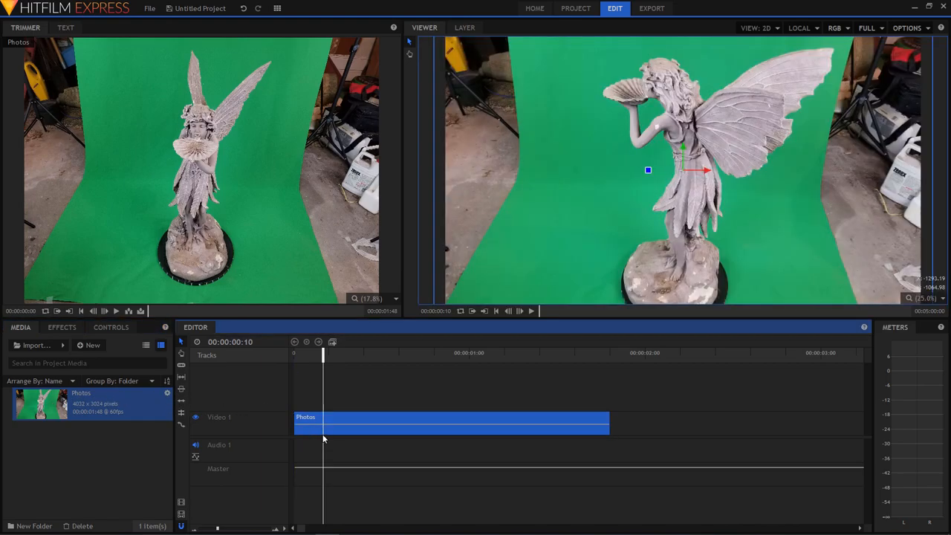
{"action": "mouse_move", "coordinate": [345, 418]}
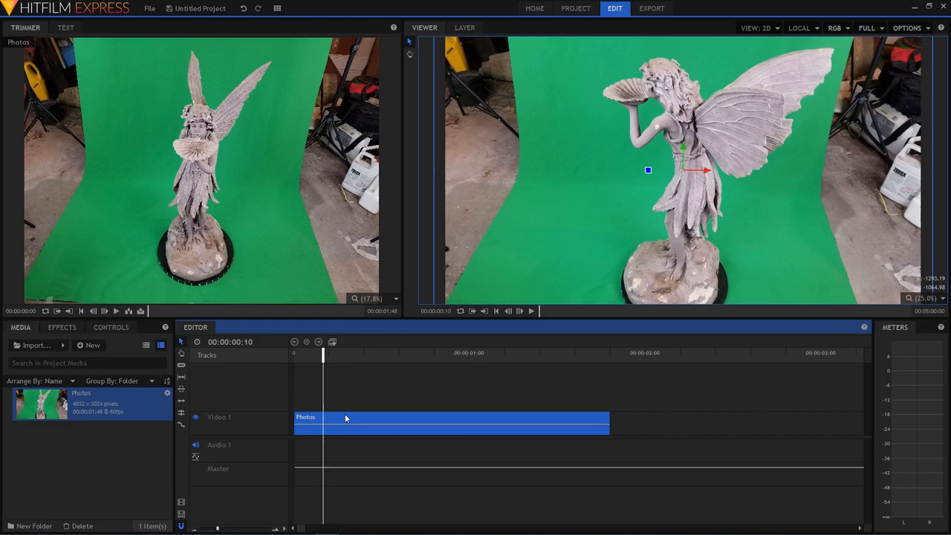
{"action": "left_click", "coordinate": [331, 342]}
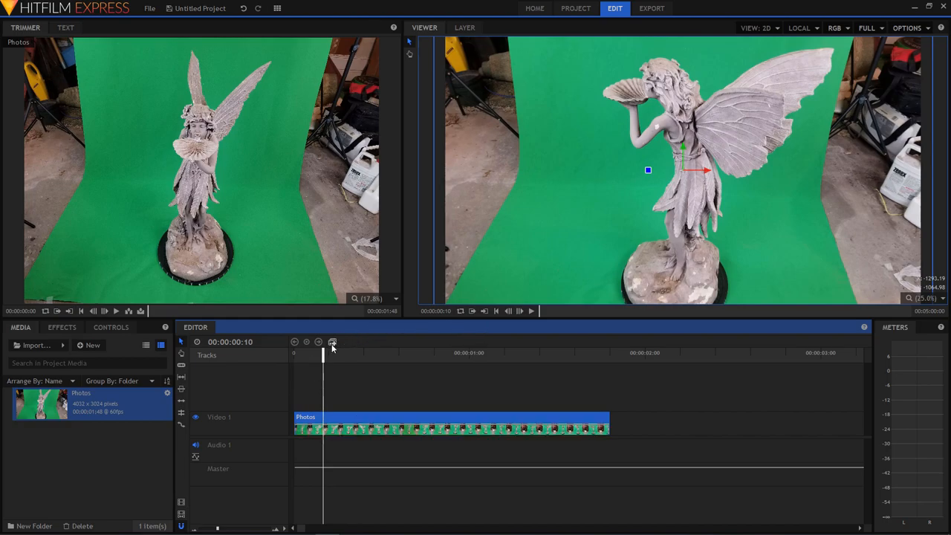
{"action": "mouse_move", "coordinate": [541, 302]}
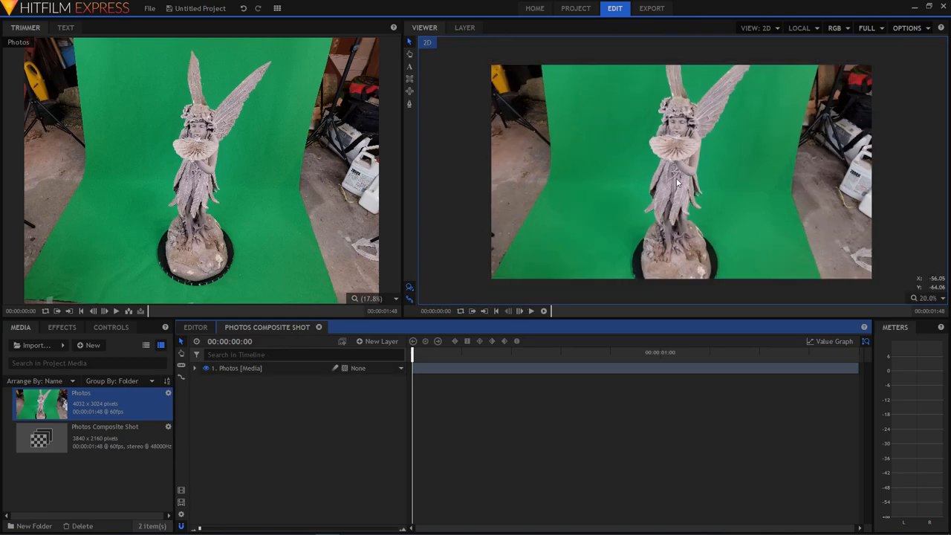
- Scale the Photos layer down to 73% in its Transform properties
{"action": "left_click", "coordinate": [194, 367]}
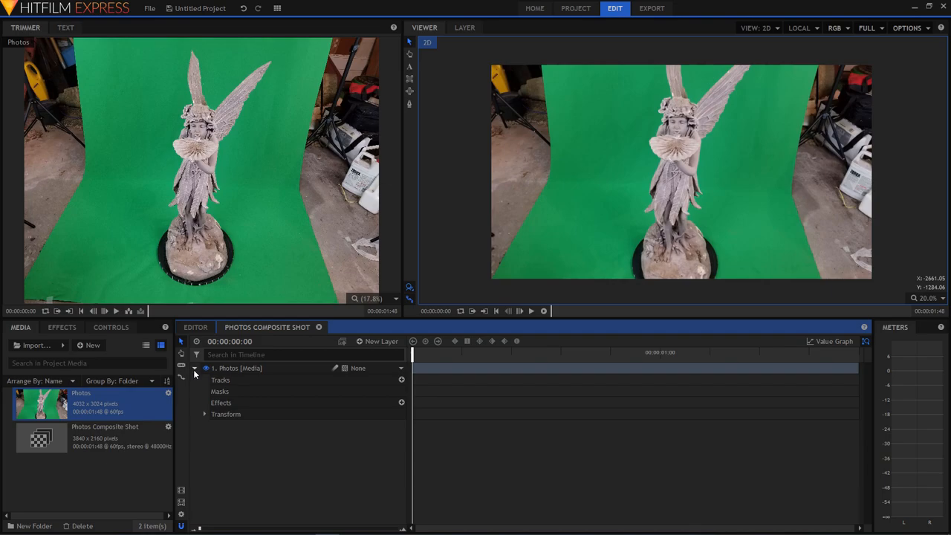
{"action": "left_click", "coordinate": [205, 414]}
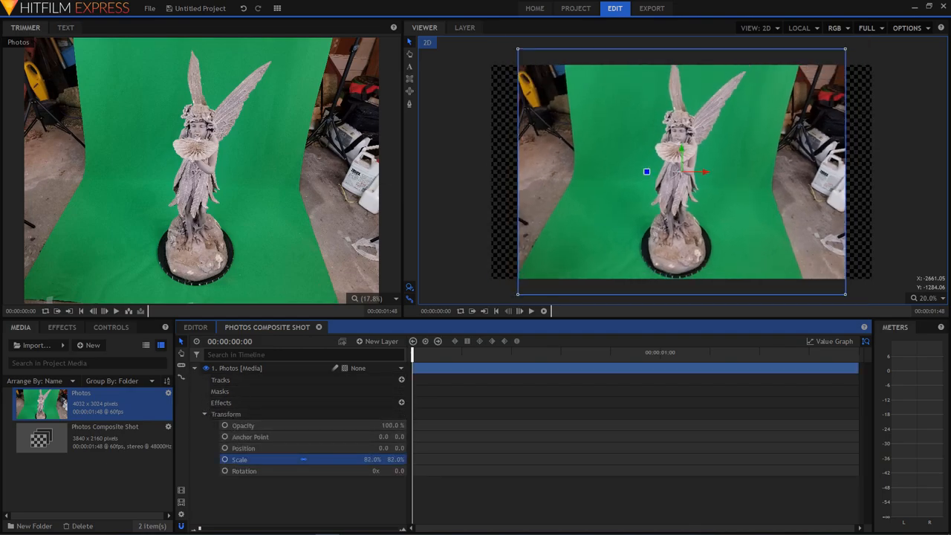
{"action": "left_click_drag", "start_coordinate": [386, 459], "coordinate": [357, 459]}
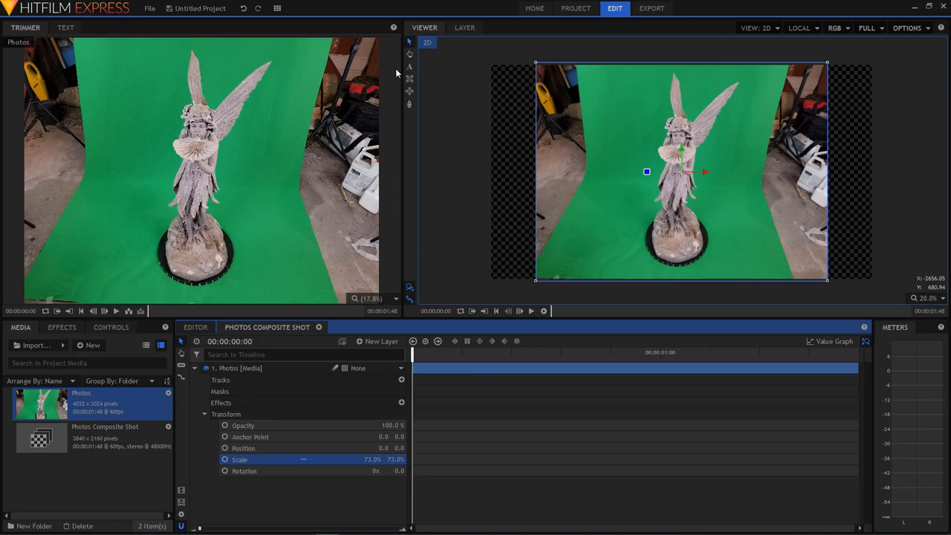
{"action": "left_click", "coordinate": [410, 104]}
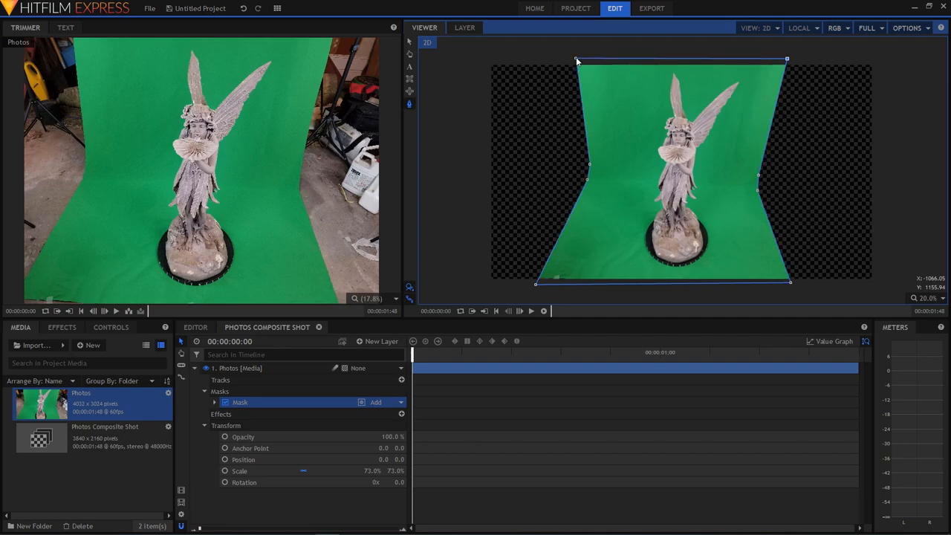
{"action": "mouse_move", "coordinate": [437, 359]}
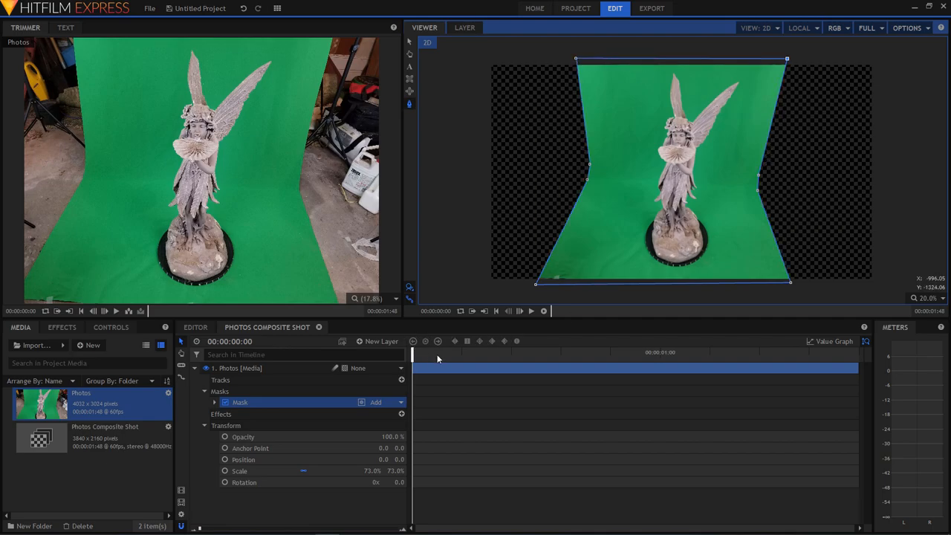
{"action": "mouse_move", "coordinate": [443, 362]}
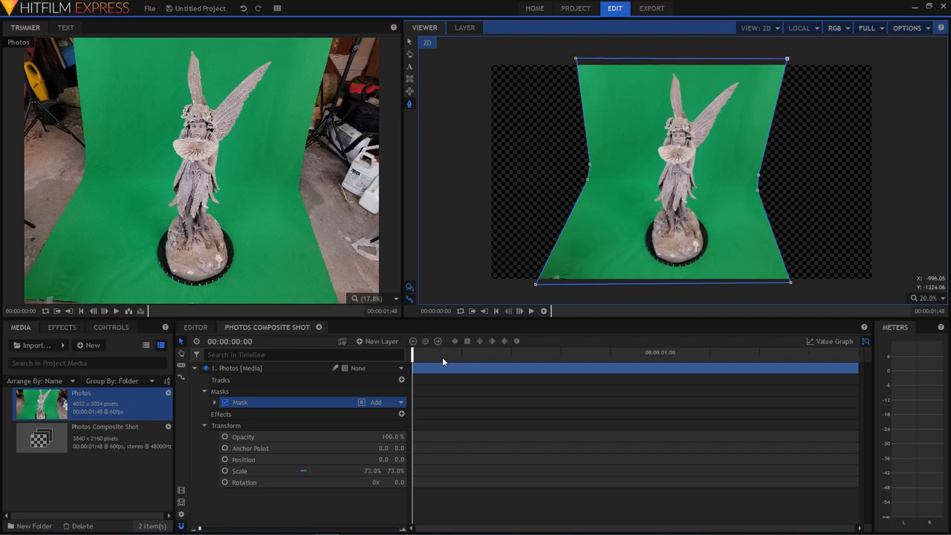
- Place freehand mask points around the green screen area in the Viewer
{"action": "left_click", "coordinate": [234, 368]}
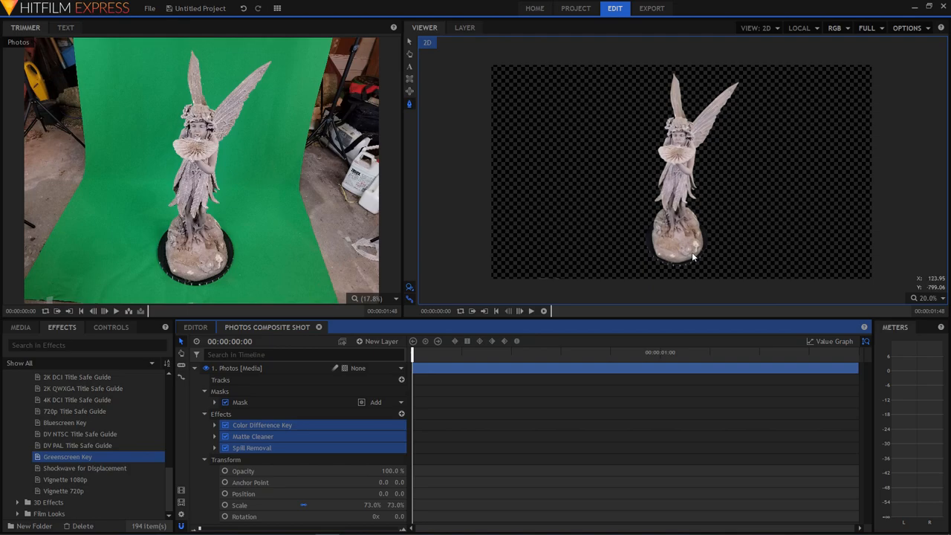
{"action": "mouse_move", "coordinate": [421, 362]}
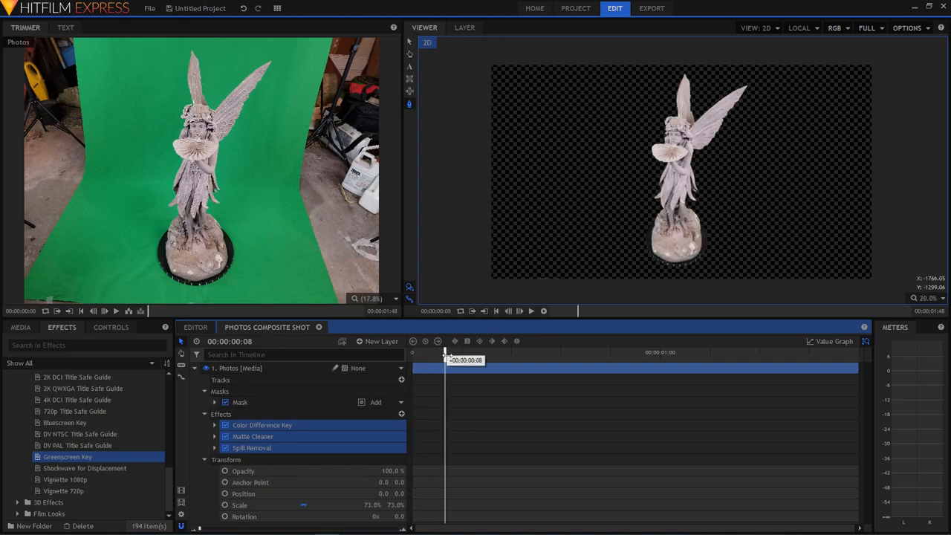
- Scrub the timeline to confirm the keyed statue holds on transparency
{"action": "left_click_drag", "start_coordinate": [445, 352], "coordinate": [466, 352]}
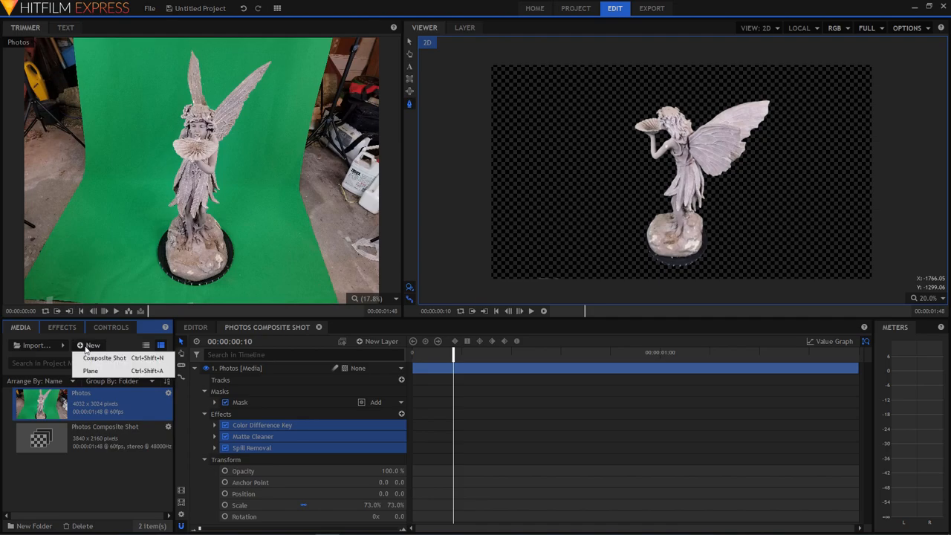
- Create white New Plane 1 below the Photos layer and preview the statue on it
{"action": "left_click", "coordinate": [90, 370]}
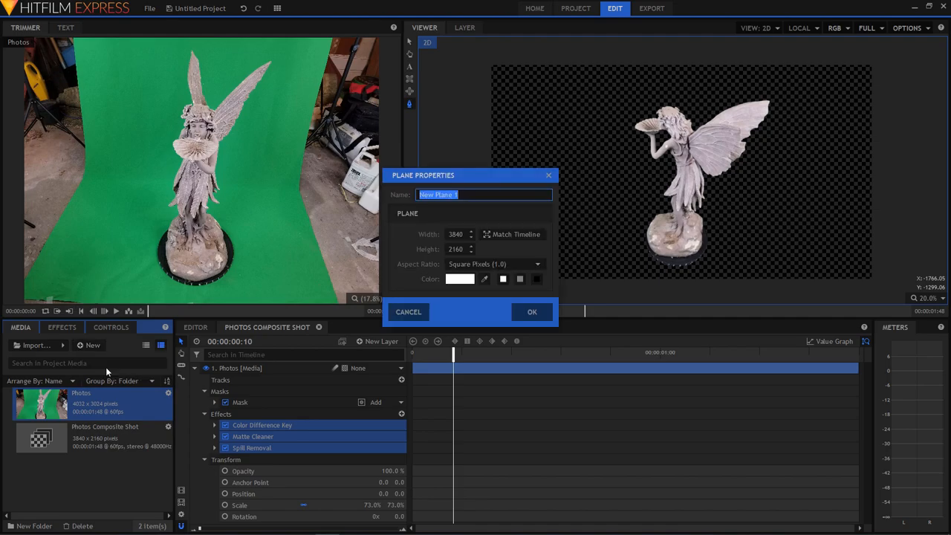
{"action": "left_click", "coordinate": [531, 312]}
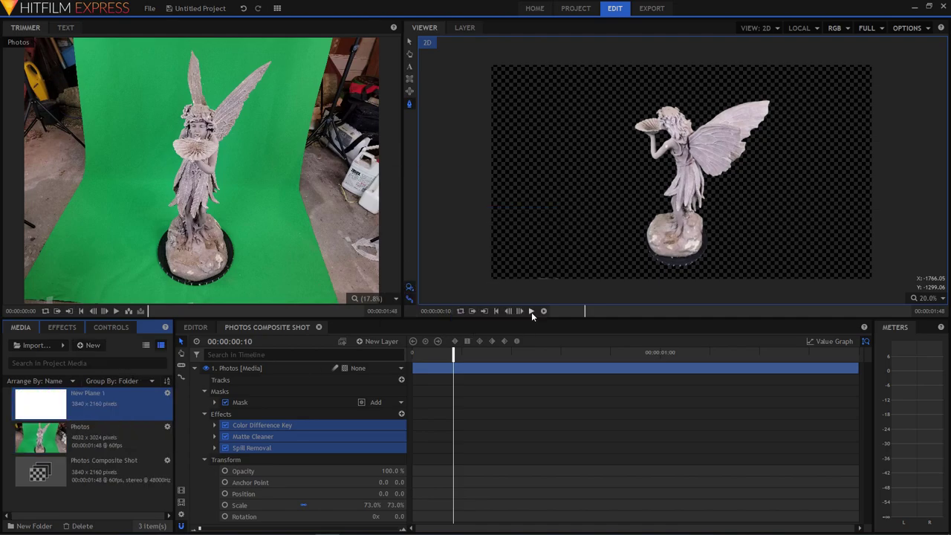
{"action": "left_click", "coordinate": [194, 367]}
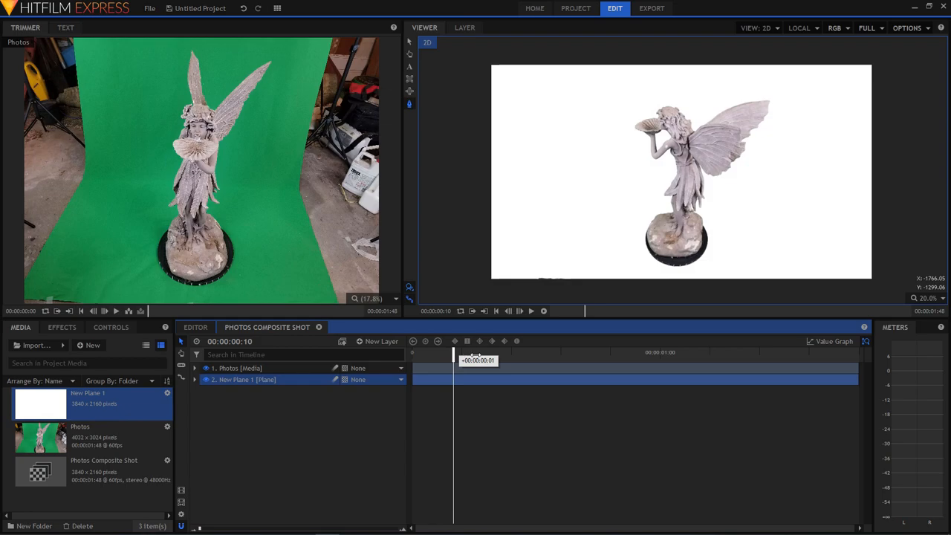
{"action": "left_click_drag", "start_coordinate": [453, 352], "coordinate": [474, 352]}
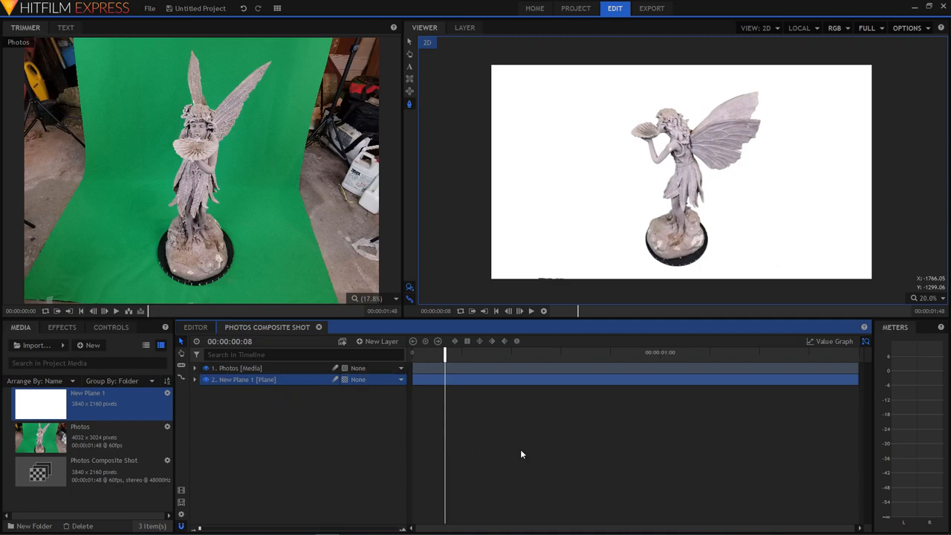
{"action": "mouse_move", "coordinate": [573, 478]}
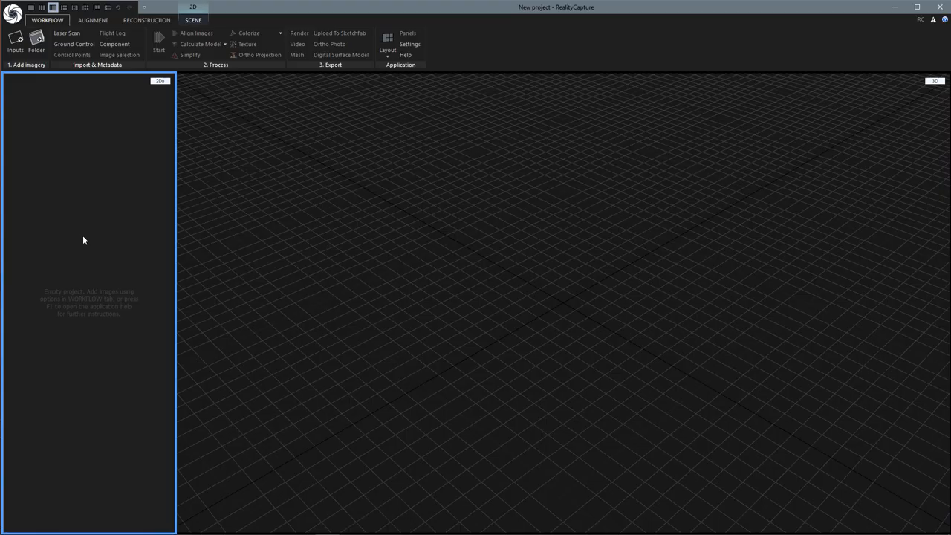
{"action": "mouse_move", "coordinate": [317, 266]}
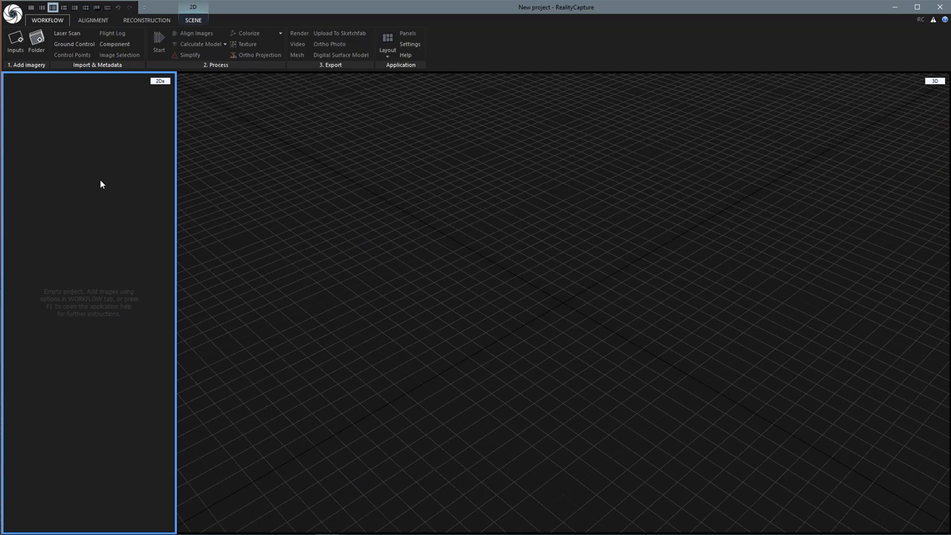
- Switch the workspace to a two-pane layout
{"action": "left_click", "coordinate": [32, 8]}
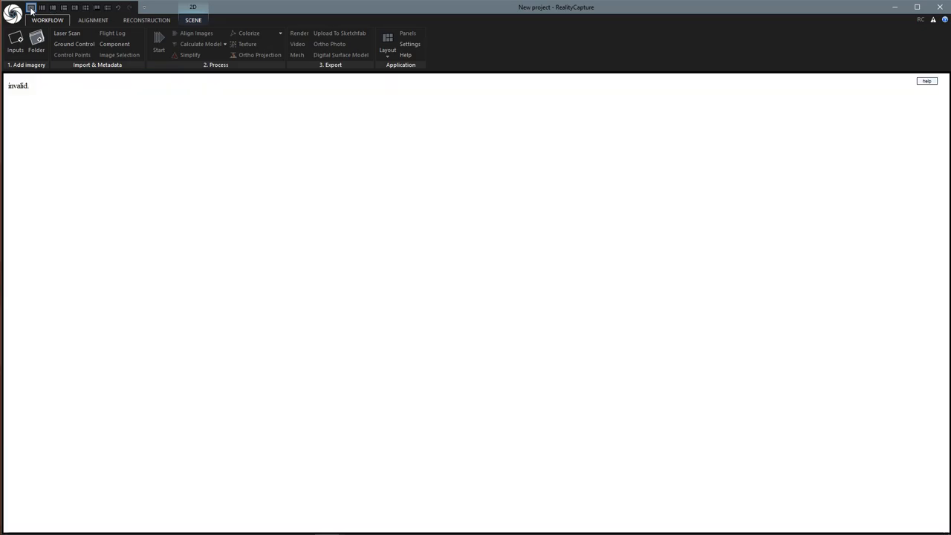
{"action": "left_click", "coordinate": [53, 7]}
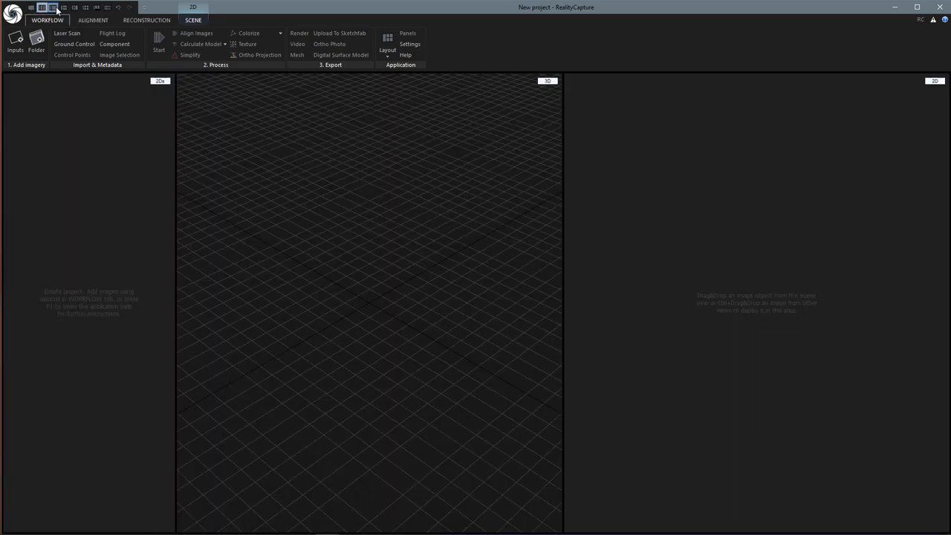
{"action": "left_click", "coordinate": [75, 7]}
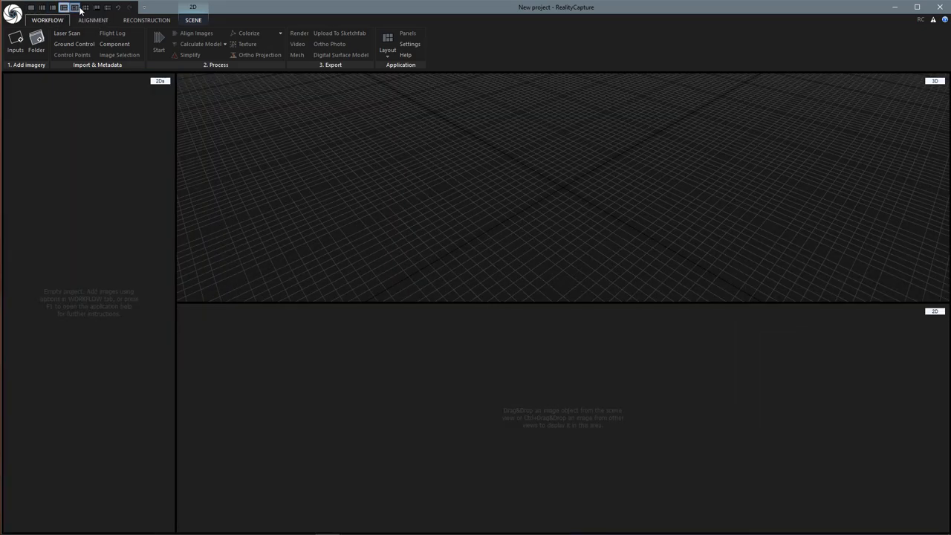
{"action": "left_click", "coordinate": [52, 7]}
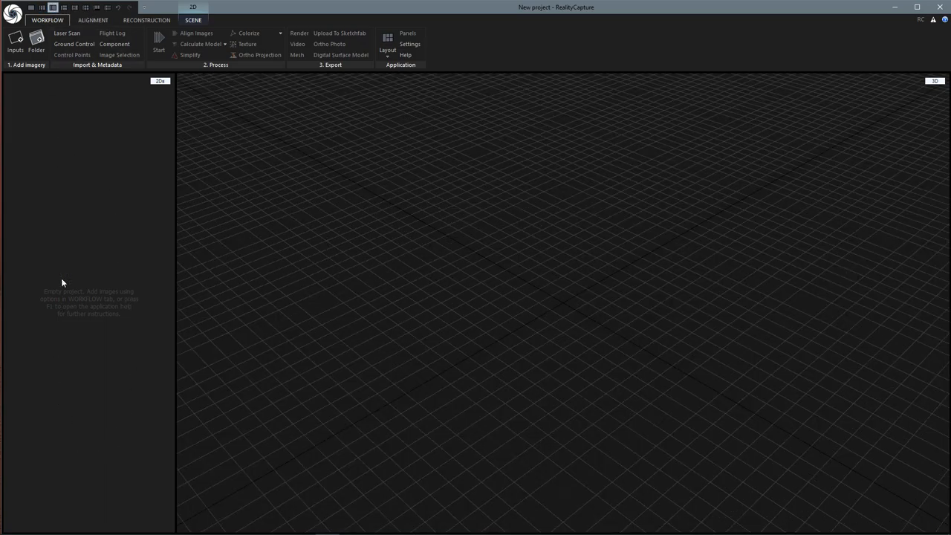
{"action": "mouse_move", "coordinate": [152, 92]}
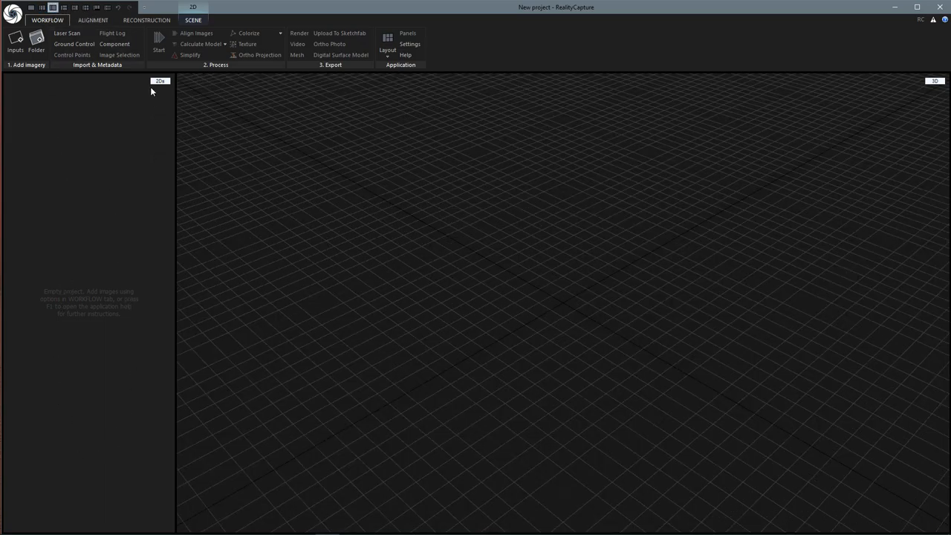
- Make the large pane a 3D view beside the image list
{"action": "left_click", "coordinate": [160, 81]}
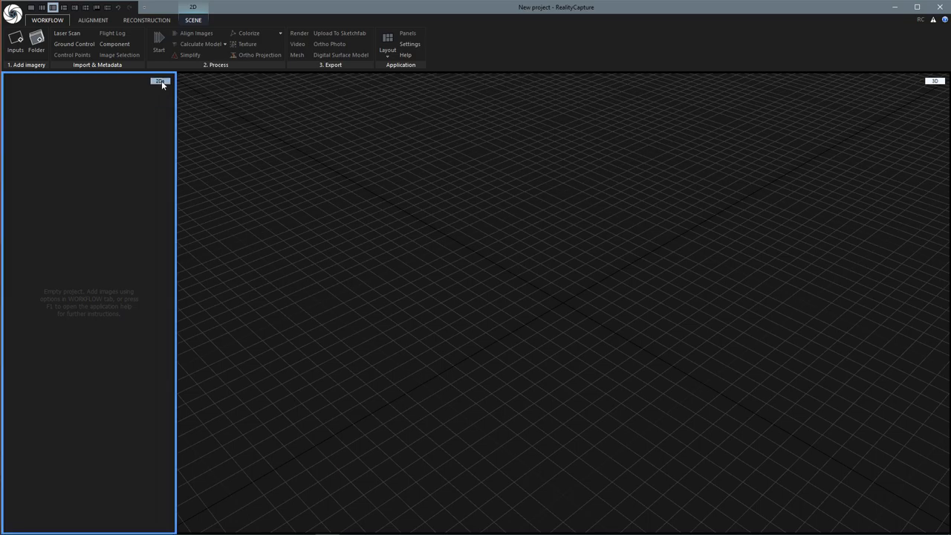
{"action": "mouse_move", "coordinate": [934, 81]}
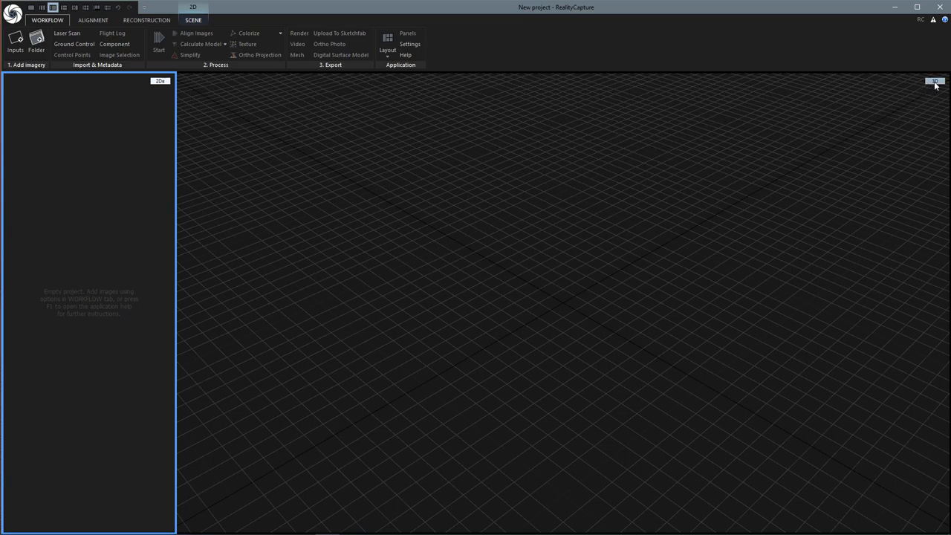
{"action": "left_click", "coordinate": [935, 81]}
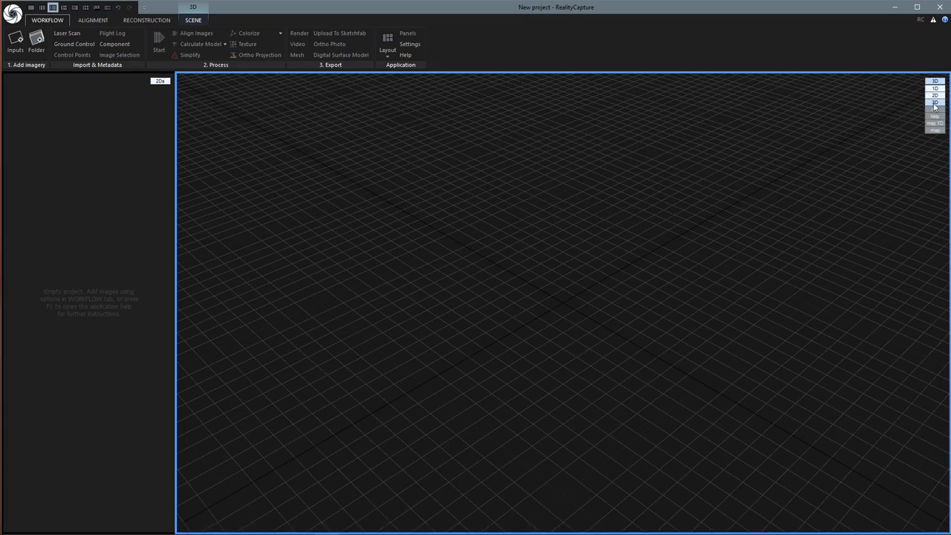
{"action": "left_click", "coordinate": [935, 96]}
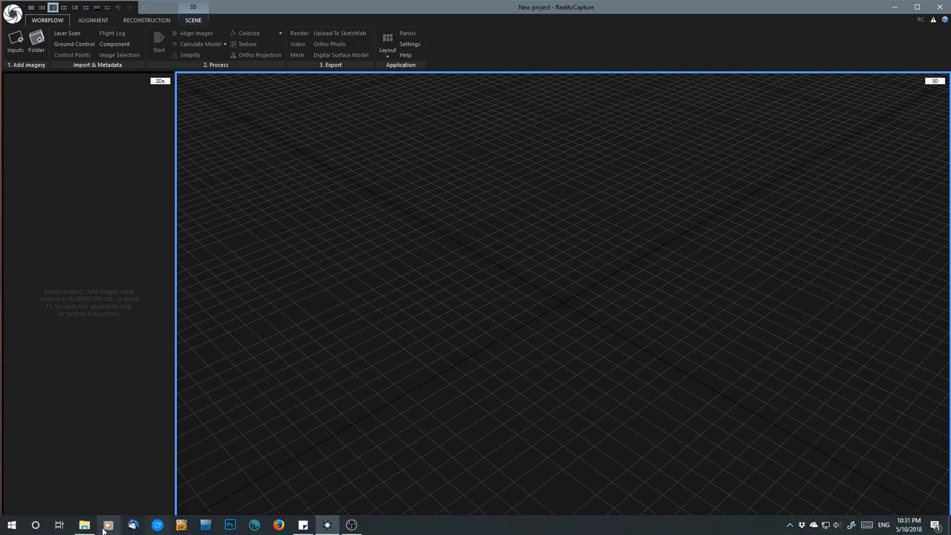
- Open the fairy_nobg folder and select all the statue images
{"action": "left_click", "coordinate": [84, 525]}
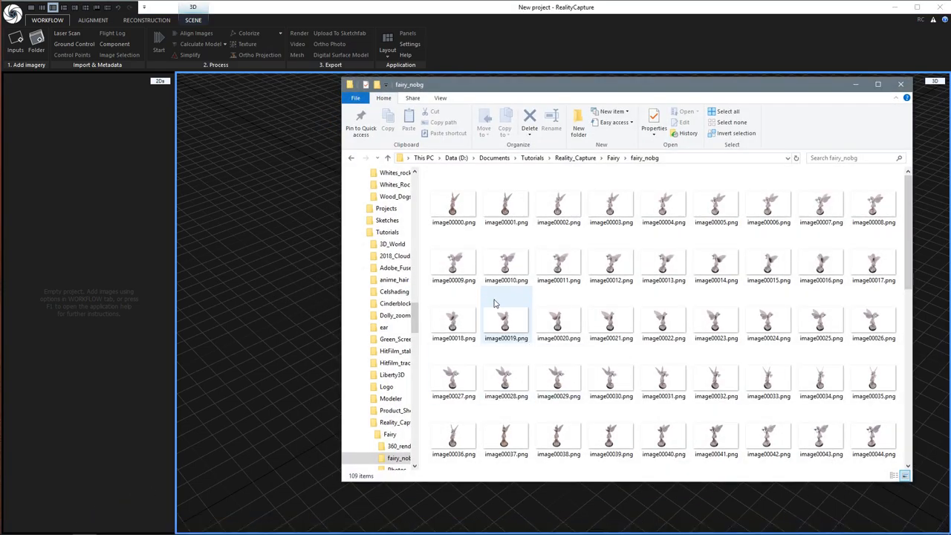
{"action": "mouse_move", "coordinate": [454, 208]}
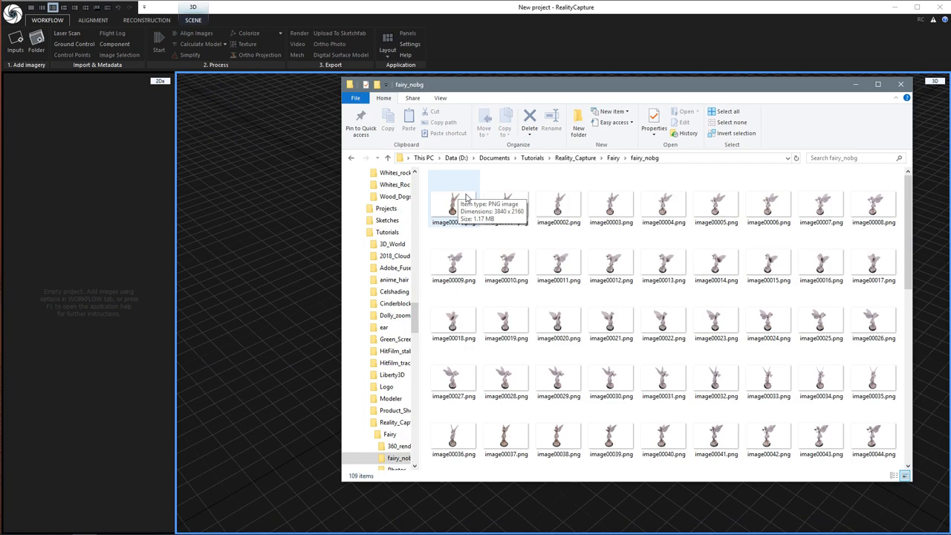
{"action": "key", "text": "ctrl+a"}
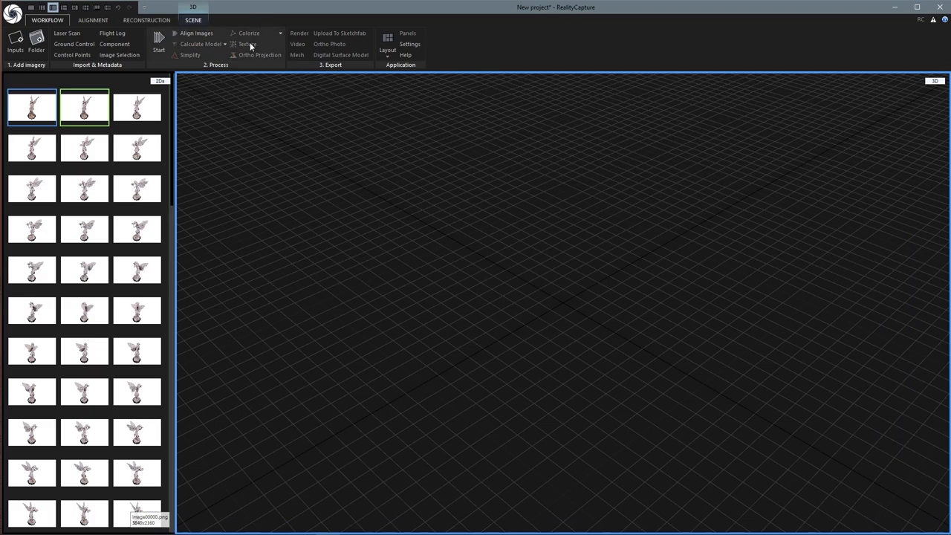
{"action": "mouse_move", "coordinate": [159, 39]}
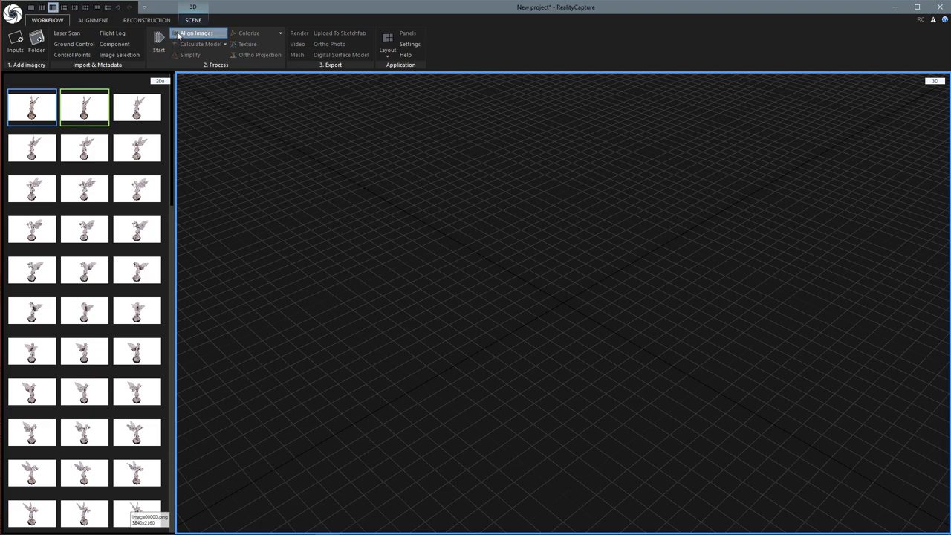
{"action": "mouse_move", "coordinate": [195, 55]}
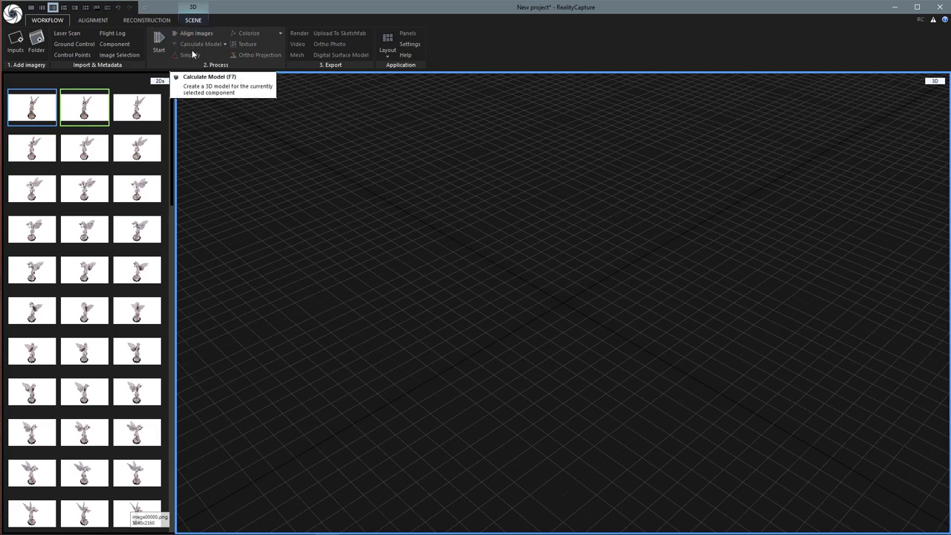
{"action": "mouse_move", "coordinate": [196, 33]}
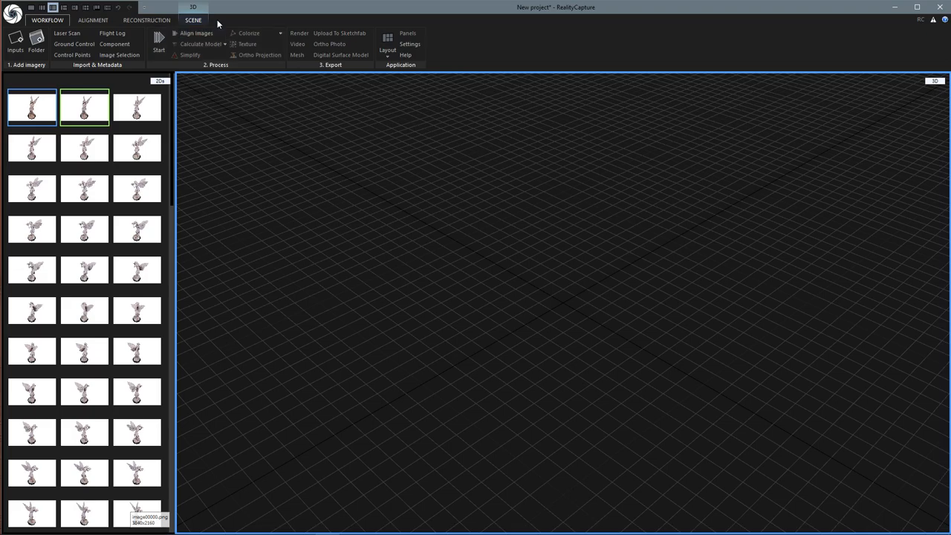
{"action": "mouse_move", "coordinate": [196, 33]}
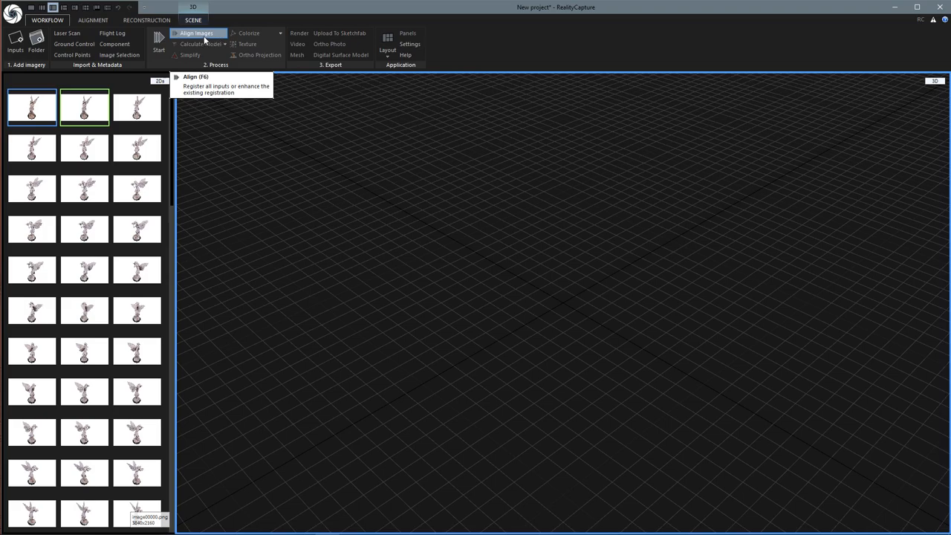
{"action": "mouse_move", "coordinate": [199, 36]}
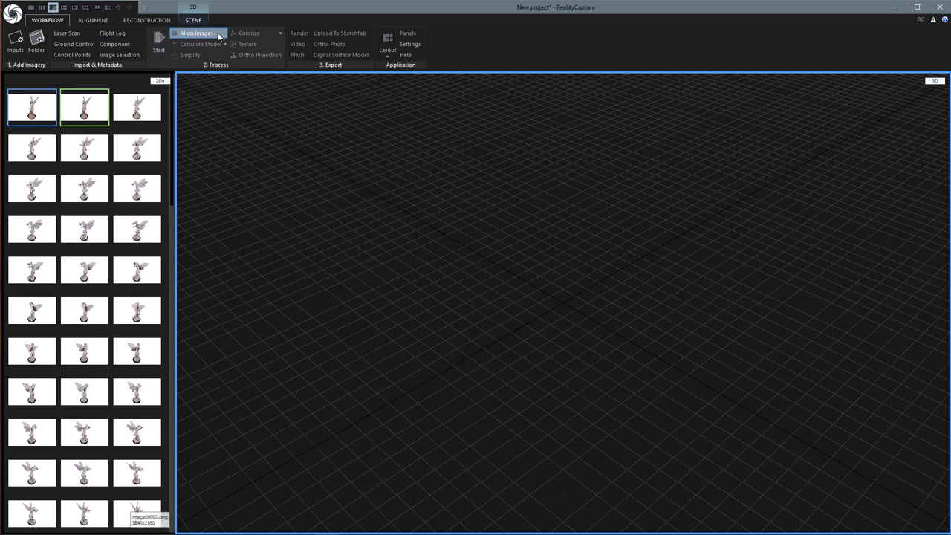
- Align the images, then orbit the sparse cloud to view the camera ring
{"action": "left_click", "coordinate": [196, 32]}
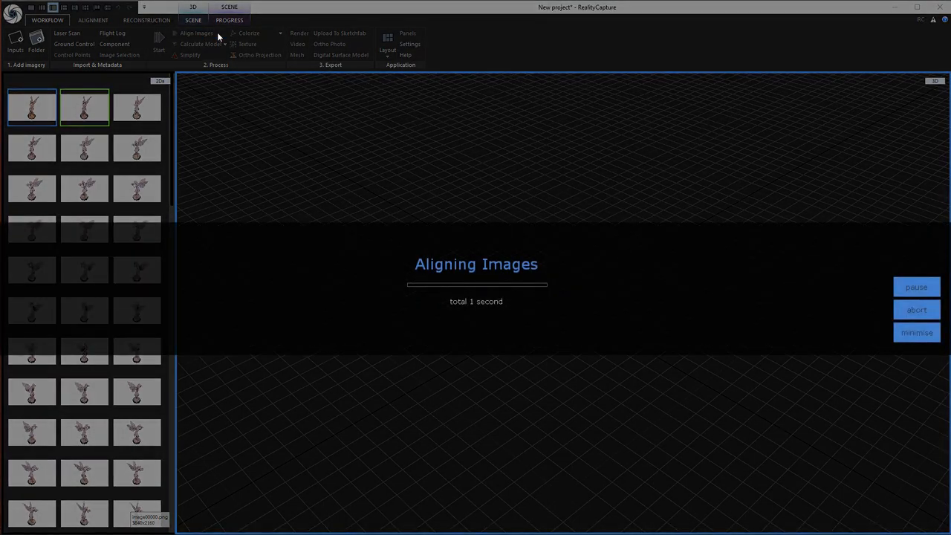
{"action": "mouse_move", "coordinate": [344, 187]}
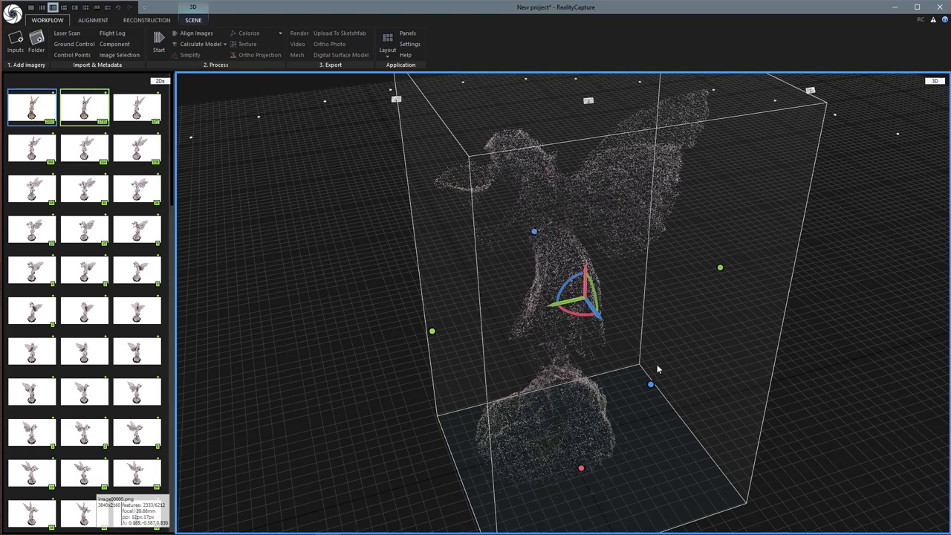
{"action": "left_click_drag", "start_coordinate": [657, 369], "coordinate": [615, 300]}
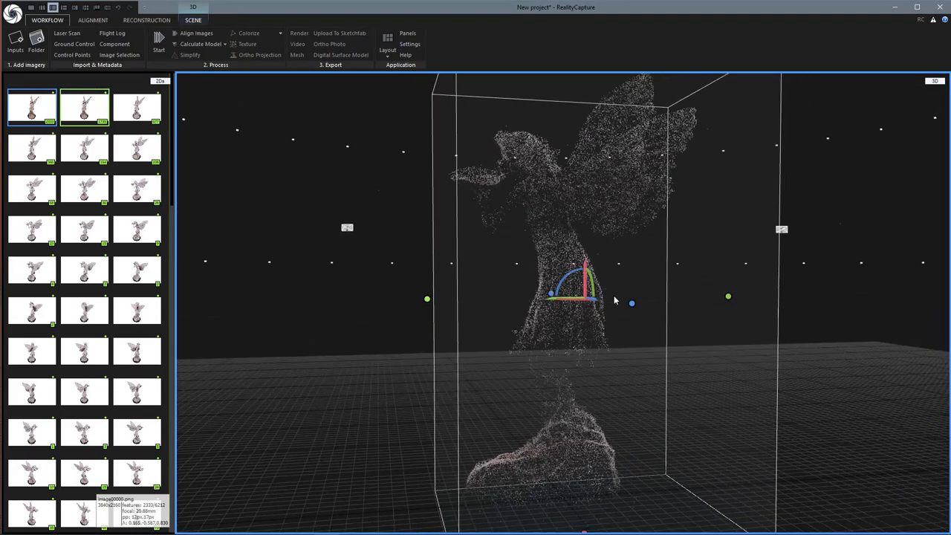
{"action": "left_click_drag", "start_coordinate": [615, 301], "coordinate": [843, 323]}
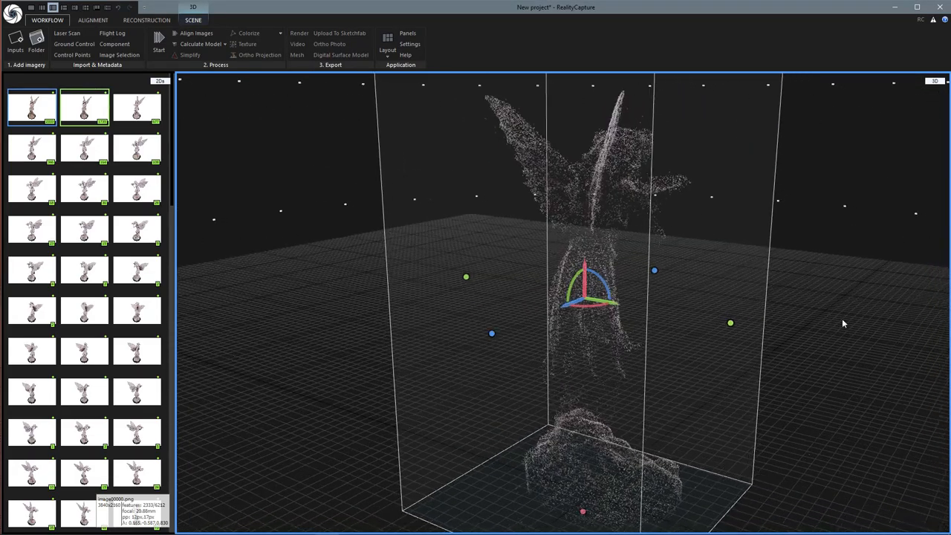
{"action": "left_click_drag", "start_coordinate": [843, 323], "coordinate": [706, 334]}
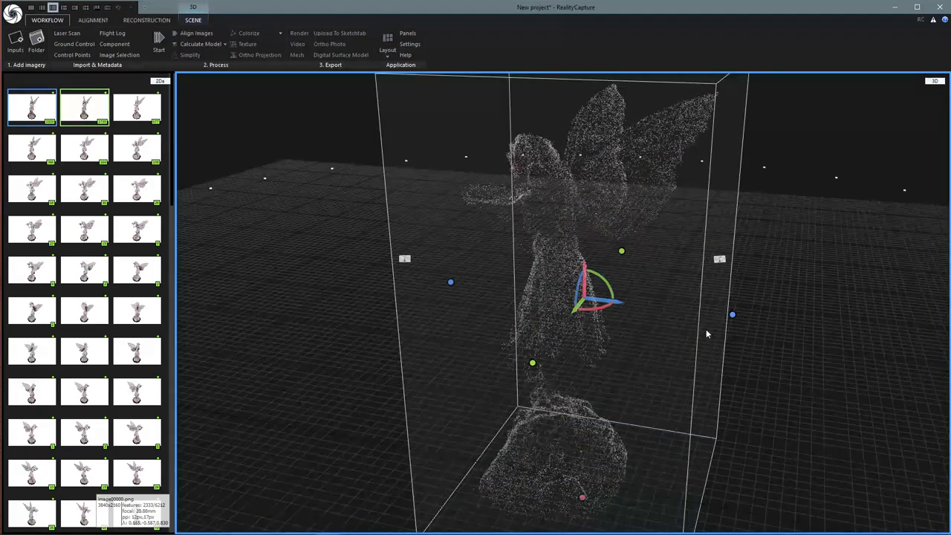
{"action": "left_click_drag", "start_coordinate": [705, 334], "coordinate": [676, 325]}
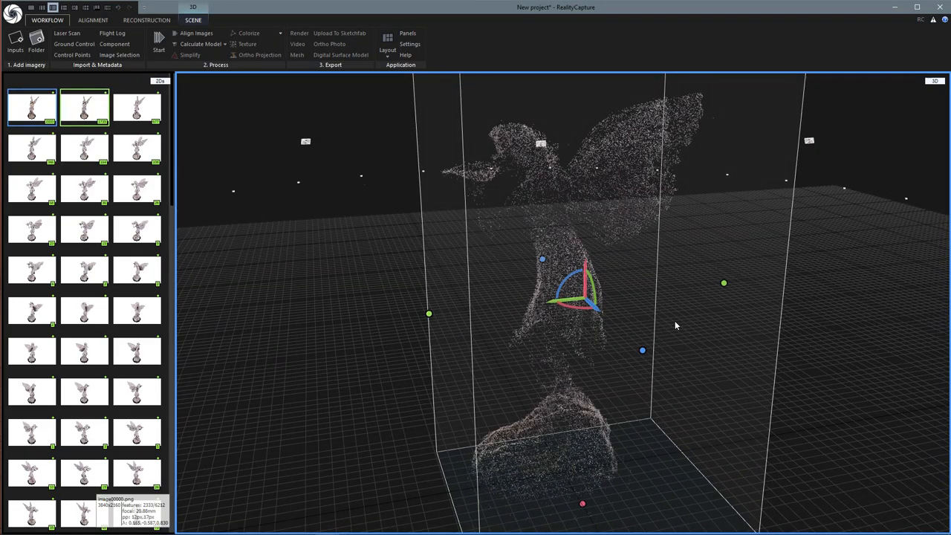
{"action": "left_click_drag", "start_coordinate": [676, 326], "coordinate": [837, 166]}
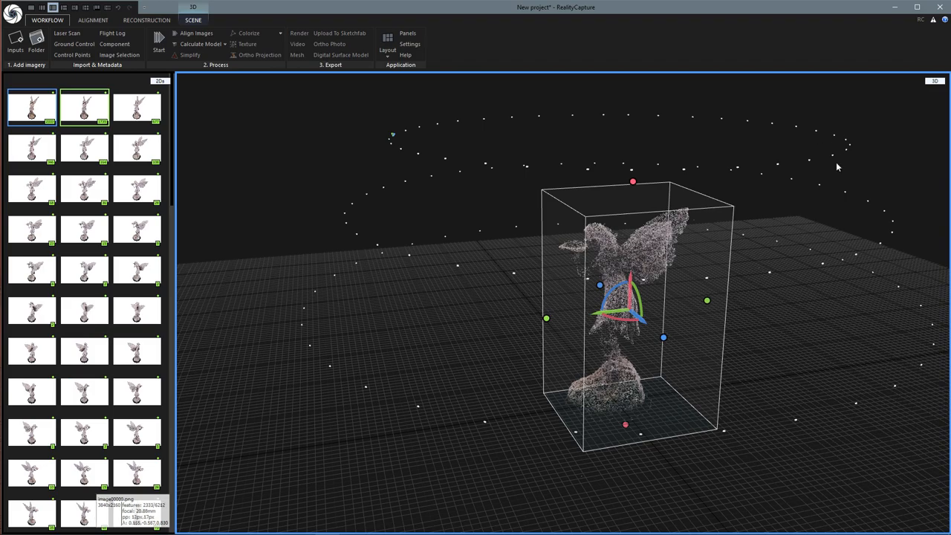
{"action": "mouse_move", "coordinate": [726, 392]}
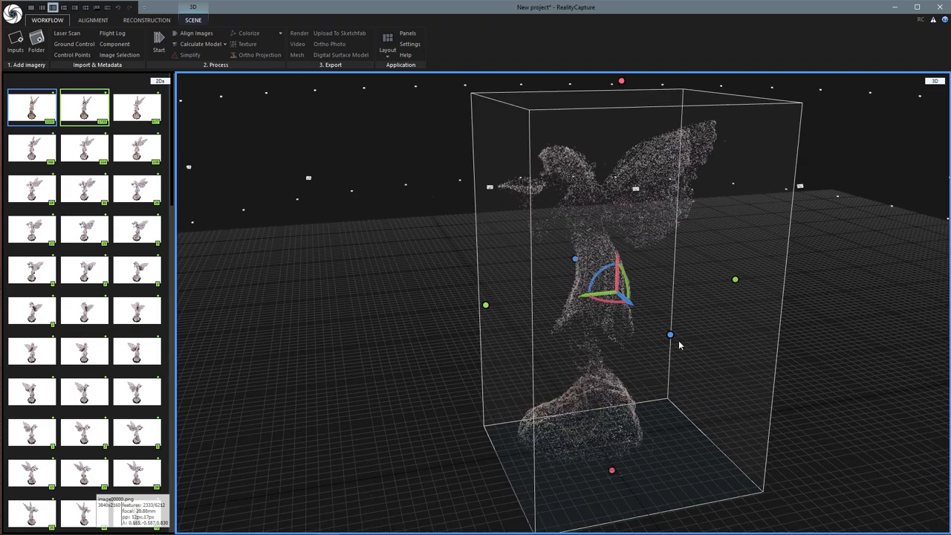
{"action": "left_click_drag", "start_coordinate": [678, 344], "coordinate": [838, 370]}
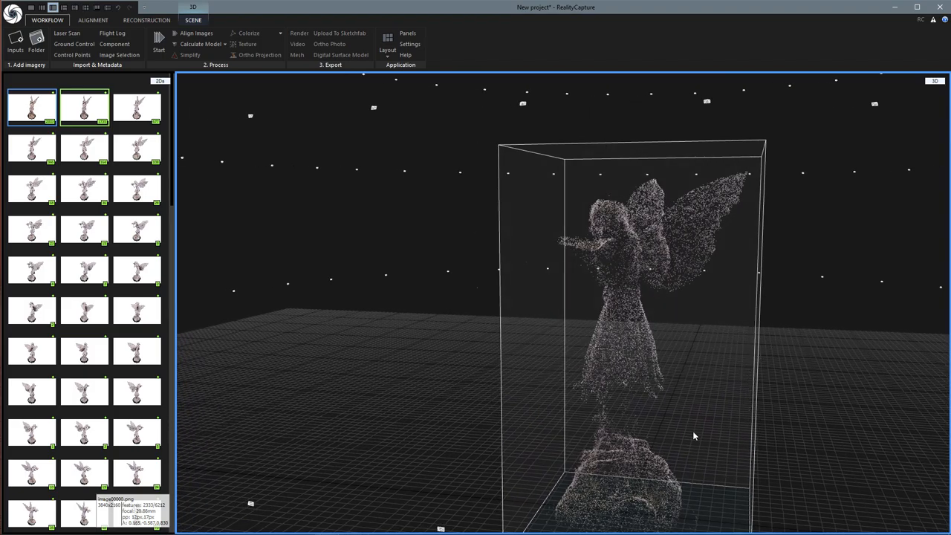
{"action": "mouse_move", "coordinate": [562, 271]}
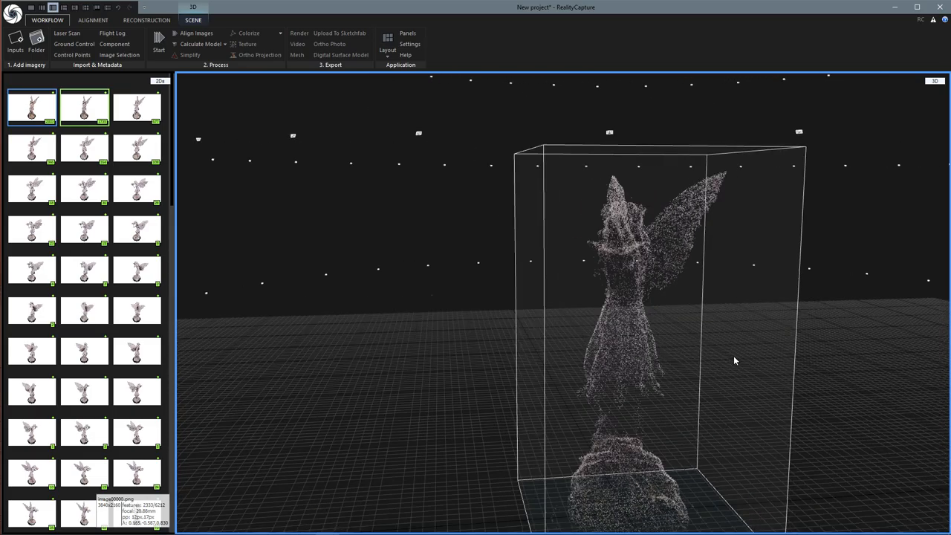
{"action": "left_click_drag", "start_coordinate": [735, 361], "coordinate": [859, 362]}
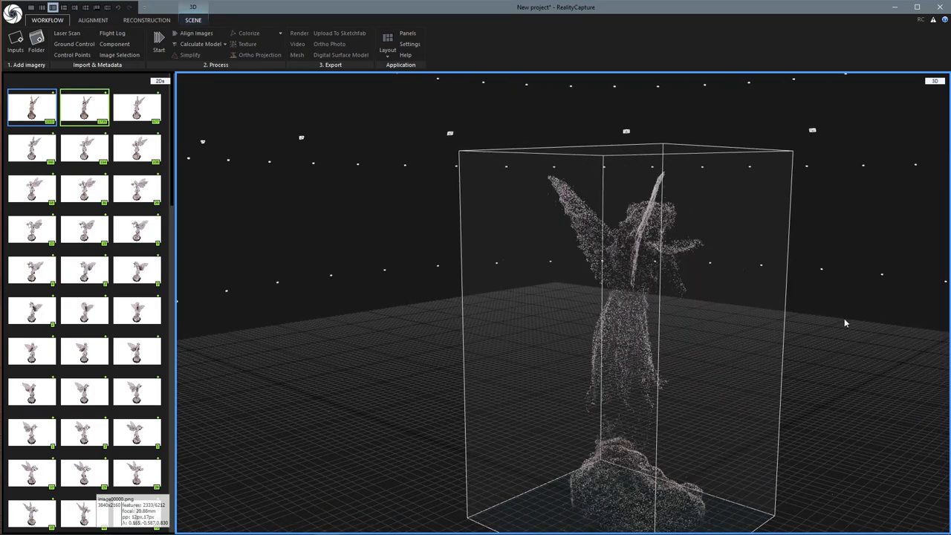
{"action": "mouse_move", "coordinate": [919, 236]}
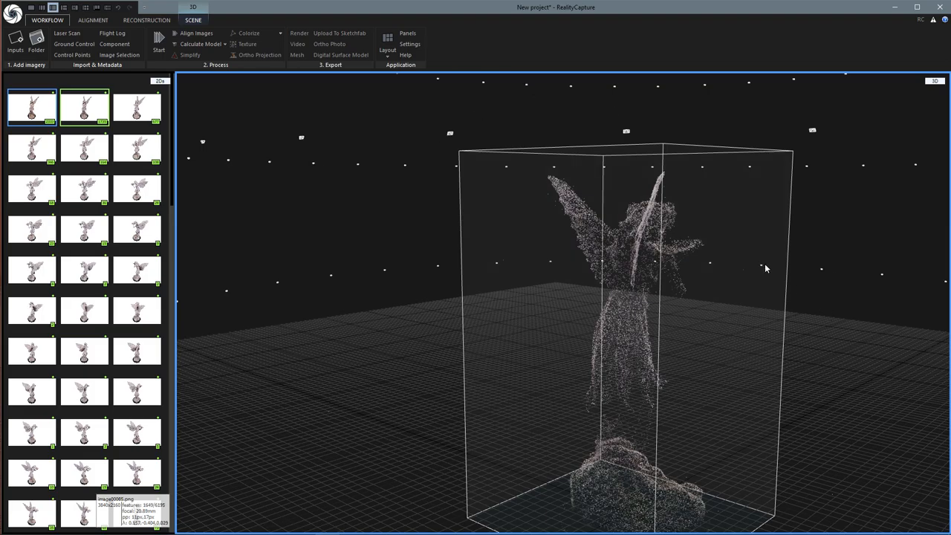
{"action": "mouse_move", "coordinate": [546, 266]}
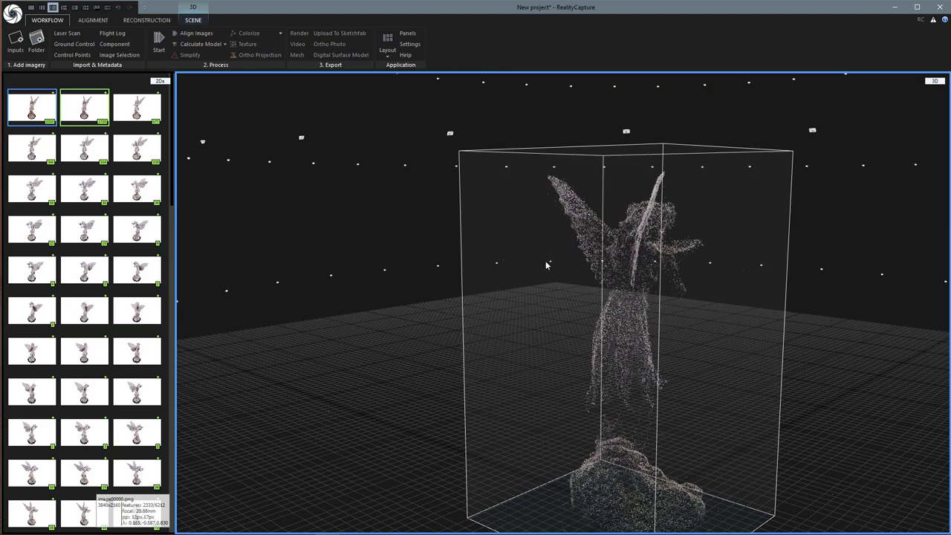
{"action": "mouse_move", "coordinate": [263, 359]}
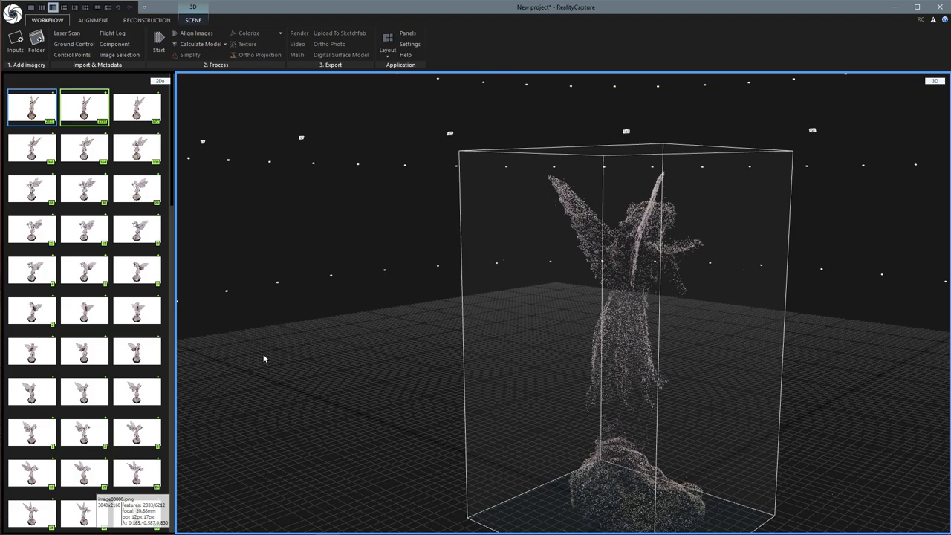
{"action": "mouse_move", "coordinate": [806, 413]}
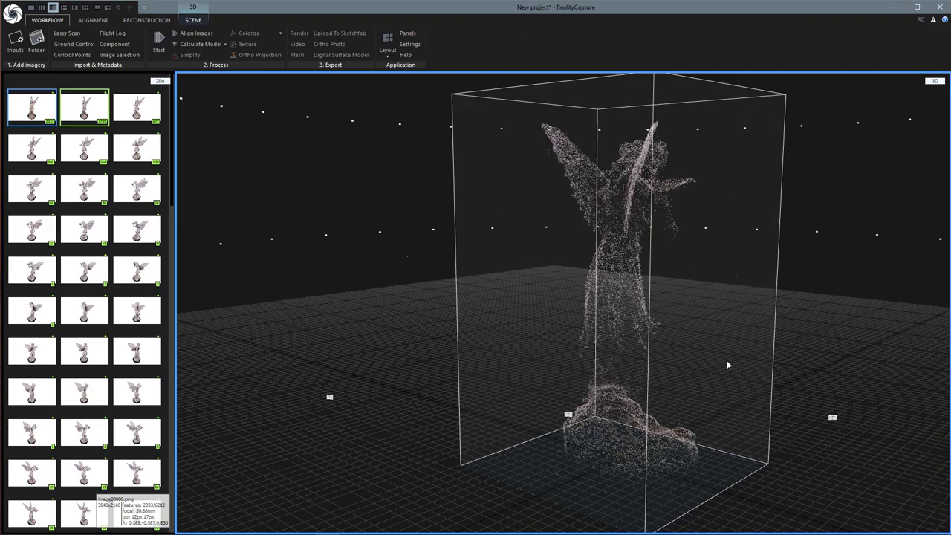
{"action": "mouse_move", "coordinate": [737, 348]}
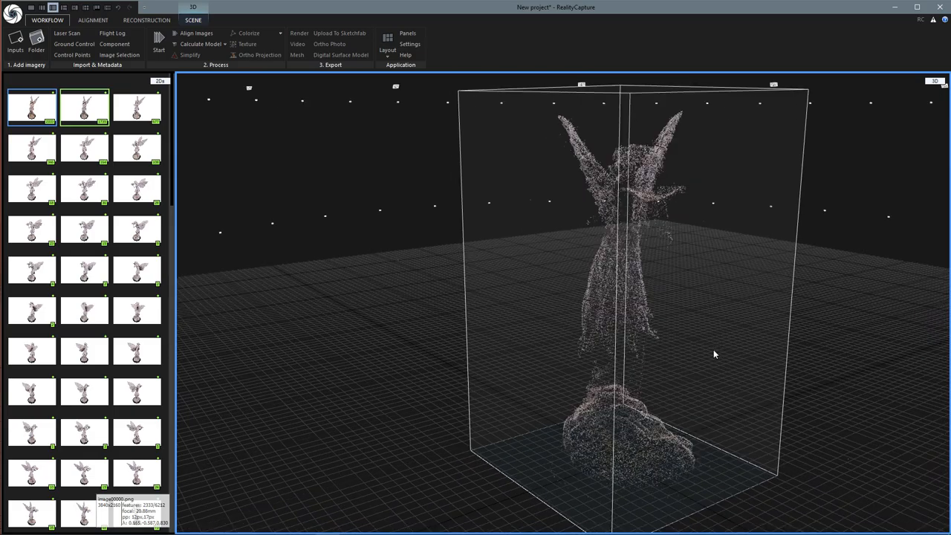
{"action": "left_click_drag", "start_coordinate": [713, 354], "coordinate": [602, 357]}
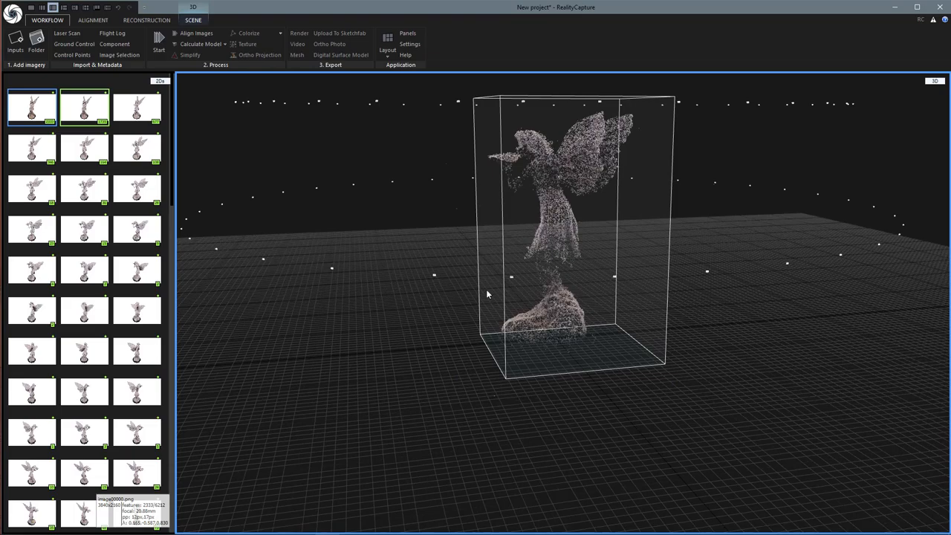
{"action": "left_click_drag", "start_coordinate": [487, 294], "coordinate": [778, 388]}
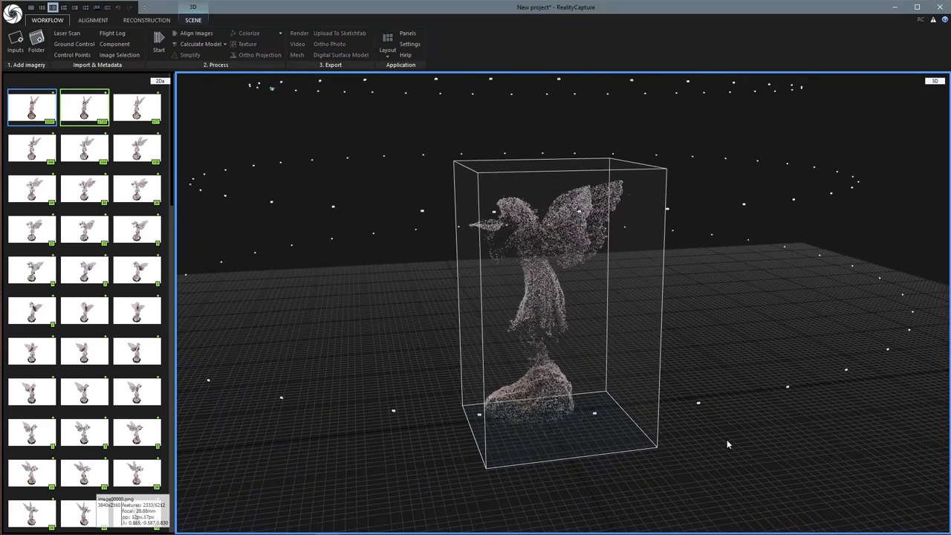
{"action": "left_click_drag", "start_coordinate": [728, 444], "coordinate": [753, 375]}
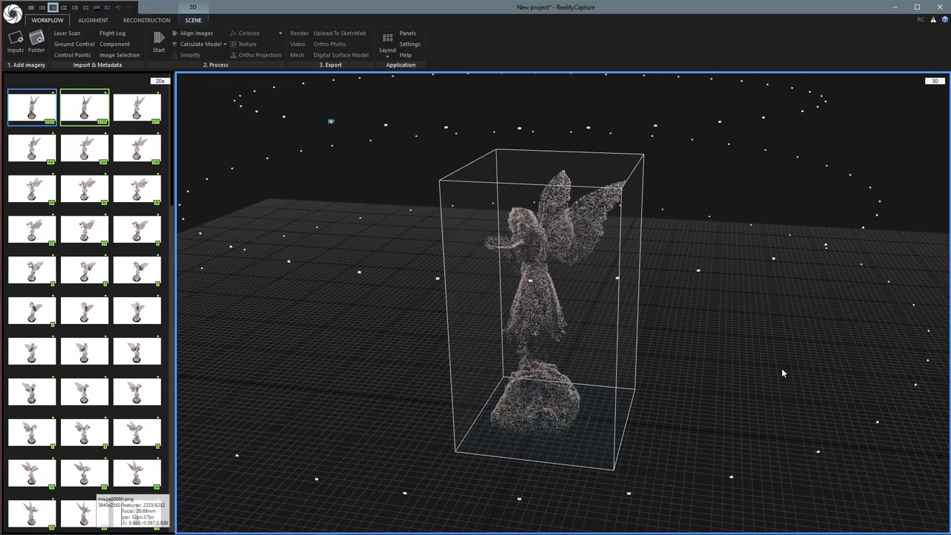
{"action": "mouse_move", "coordinate": [460, 97]}
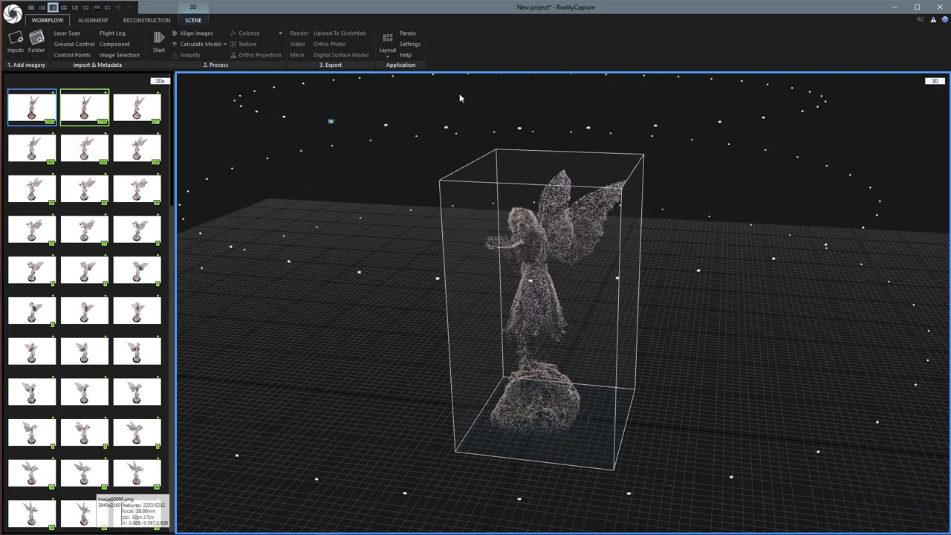
{"action": "mouse_move", "coordinate": [199, 44]}
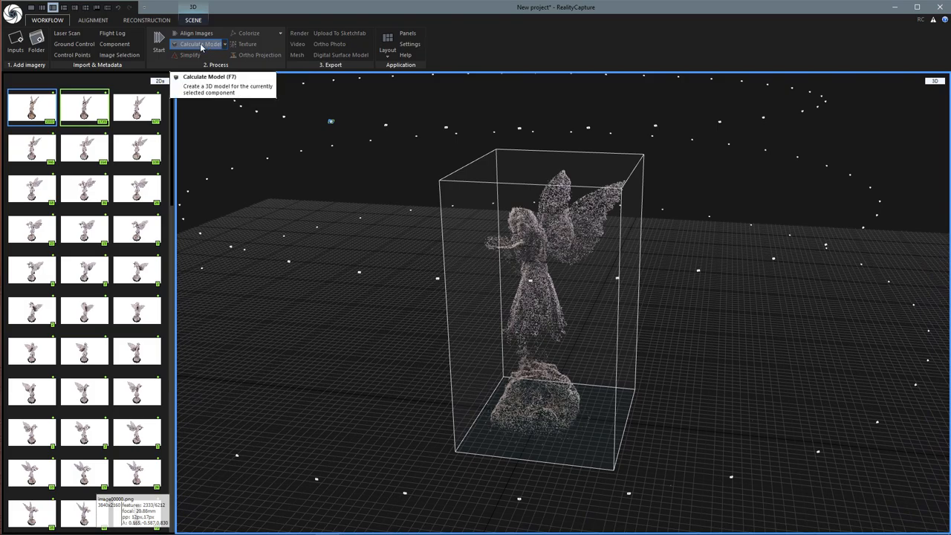
{"action": "mouse_move", "coordinate": [221, 46]}
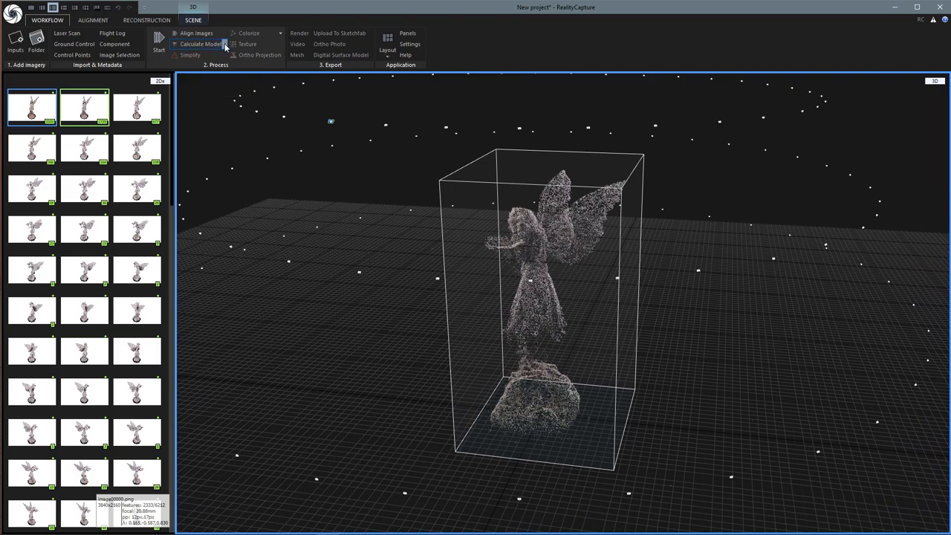
- Calculate the fairy statue model at Preview quality
{"action": "left_click", "coordinate": [225, 44]}
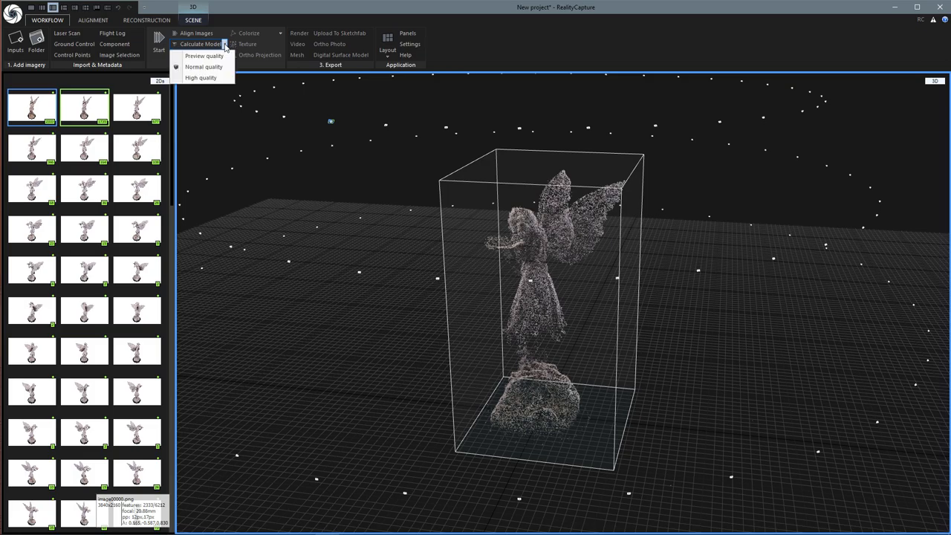
{"action": "mouse_move", "coordinate": [204, 66]}
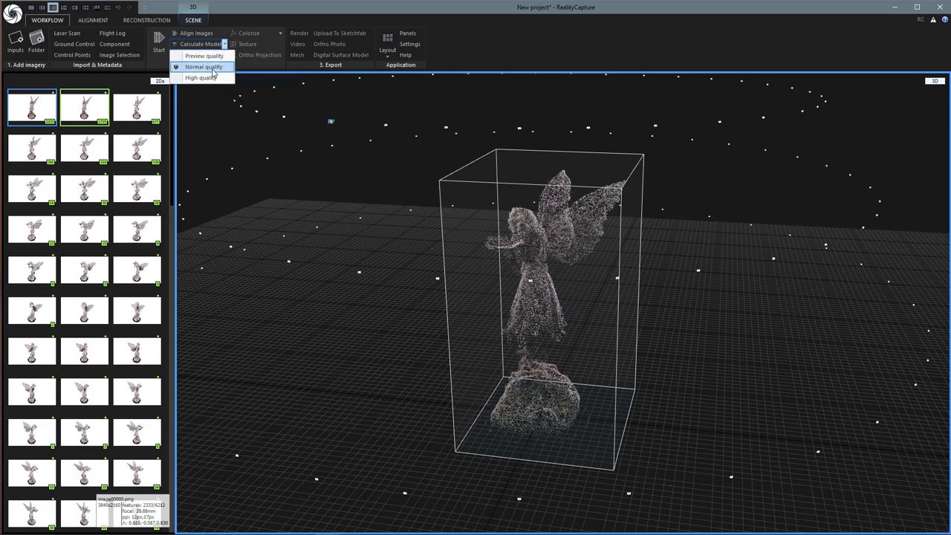
{"action": "mouse_move", "coordinate": [203, 56]}
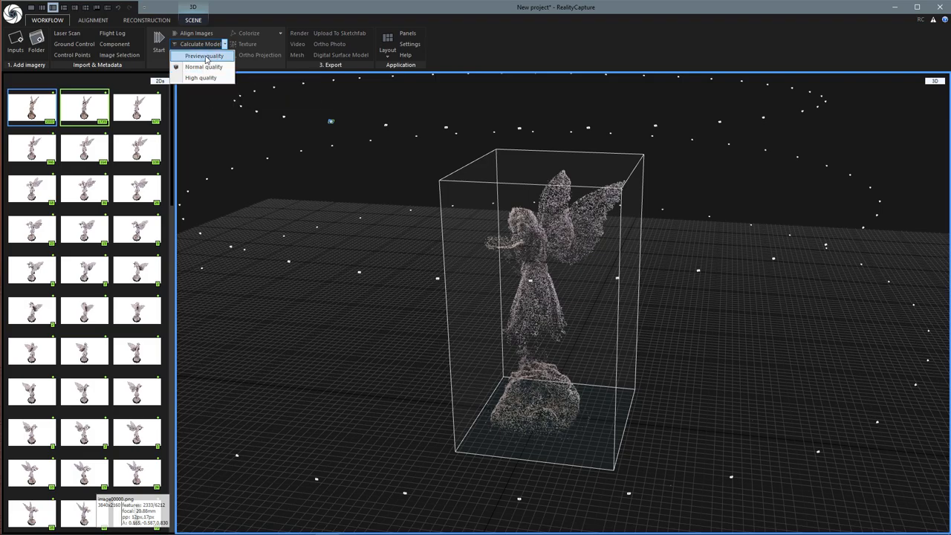
{"action": "left_click", "coordinate": [203, 56]}
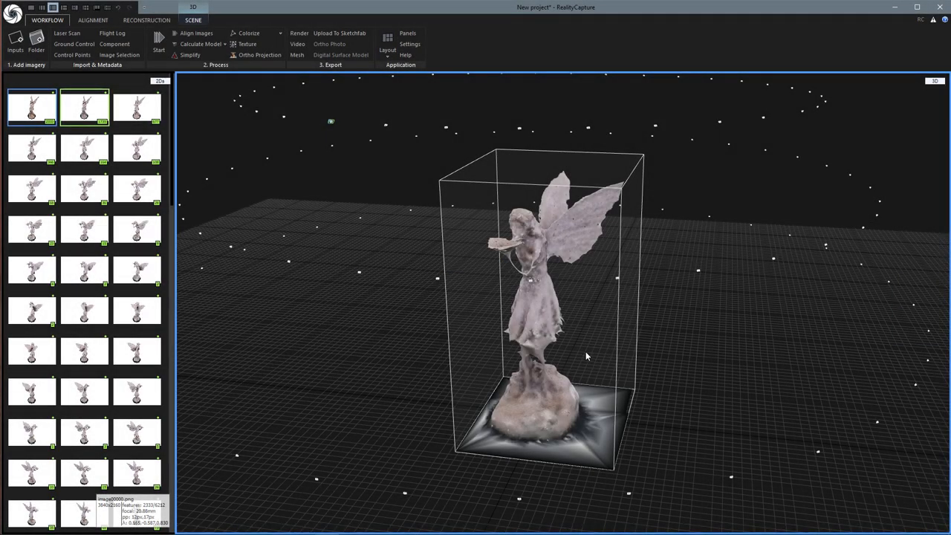
{"action": "left_click_drag", "start_coordinate": [586, 357], "coordinate": [505, 339]}
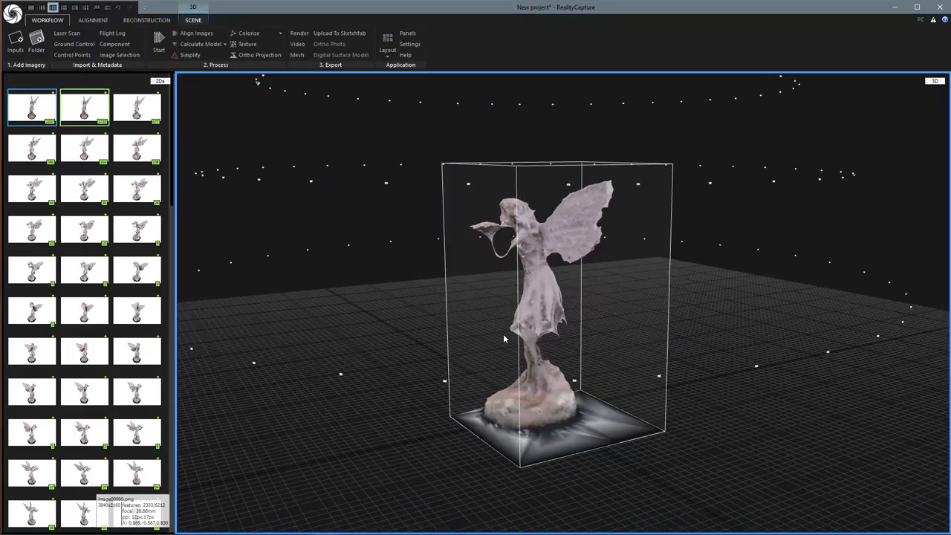
{"action": "left_click_drag", "start_coordinate": [504, 339], "coordinate": [743, 344]}
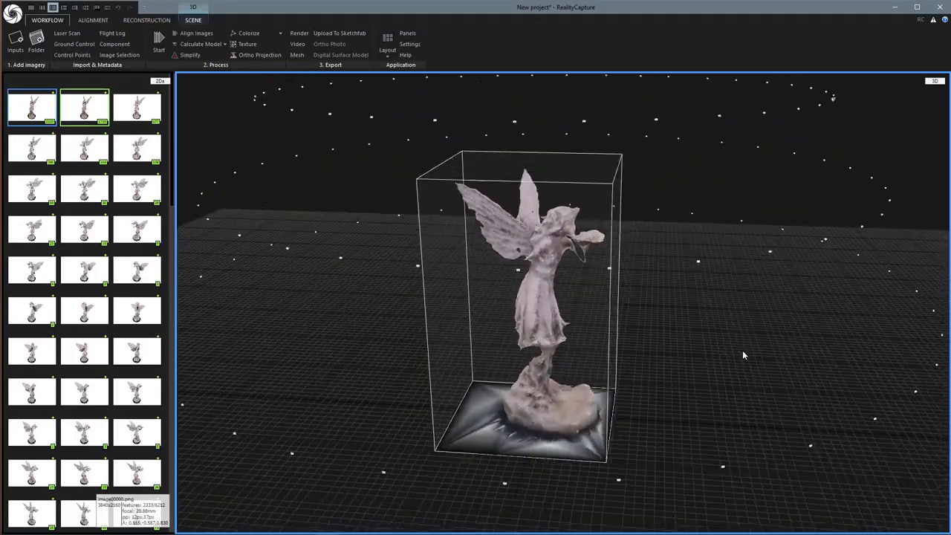
{"action": "left_click_drag", "start_coordinate": [742, 355], "coordinate": [718, 346]}
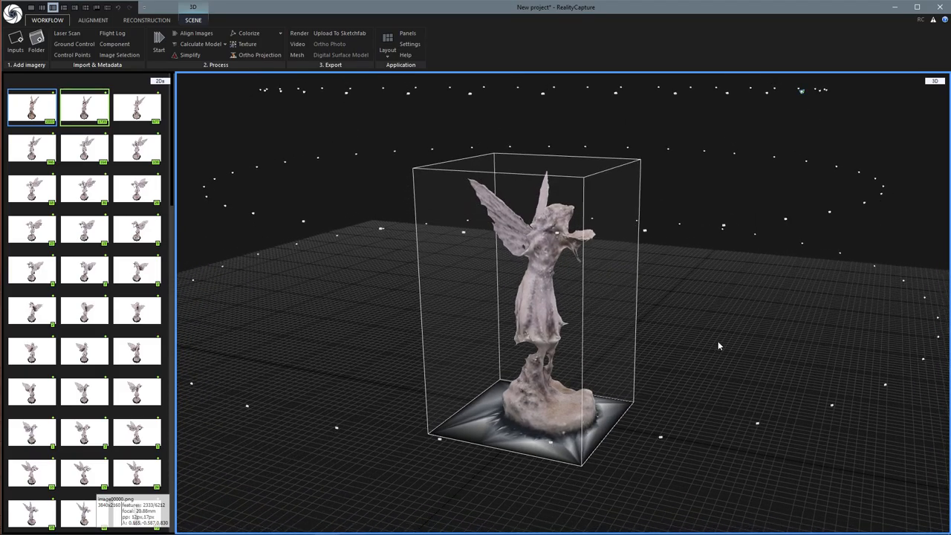
{"action": "left_click_drag", "start_coordinate": [718, 345], "coordinate": [551, 353]}
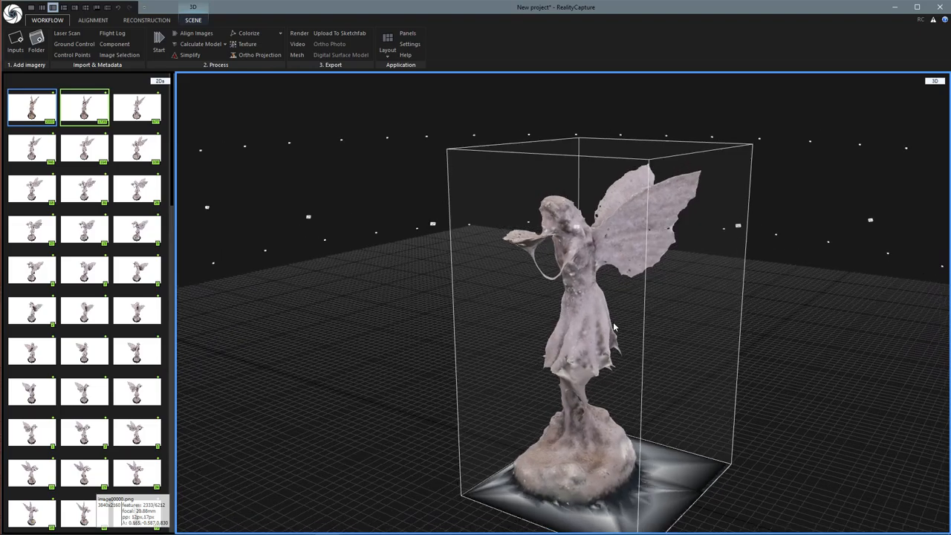
{"action": "left_click_drag", "start_coordinate": [613, 326], "coordinate": [560, 271]}
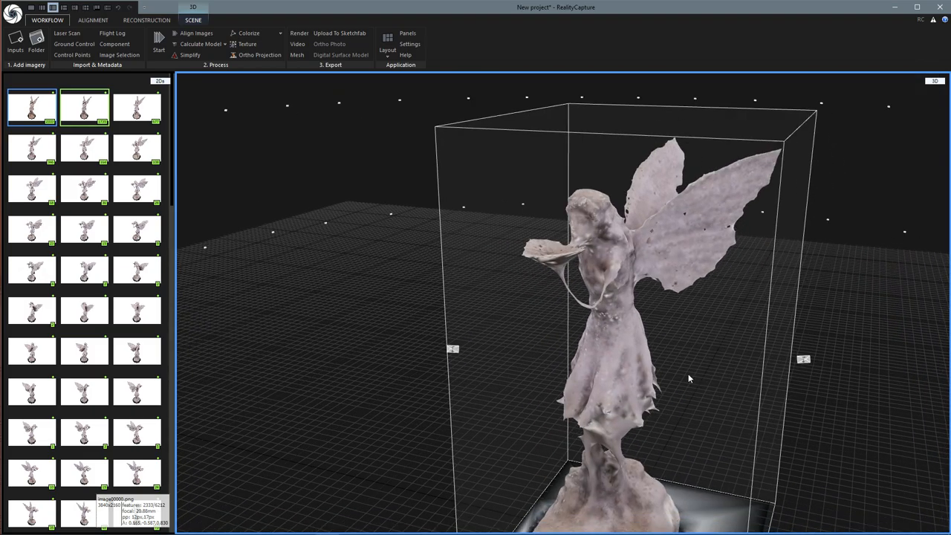
{"action": "mouse_move", "coordinate": [248, 33]}
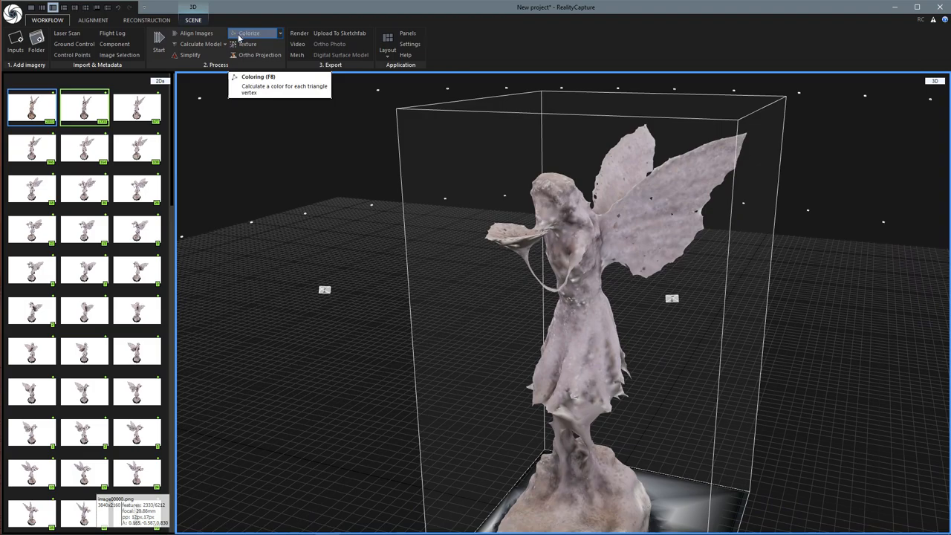
- Run Colorize to compute per-vertex colours on the statue mesh
{"action": "left_click", "coordinate": [201, 43]}
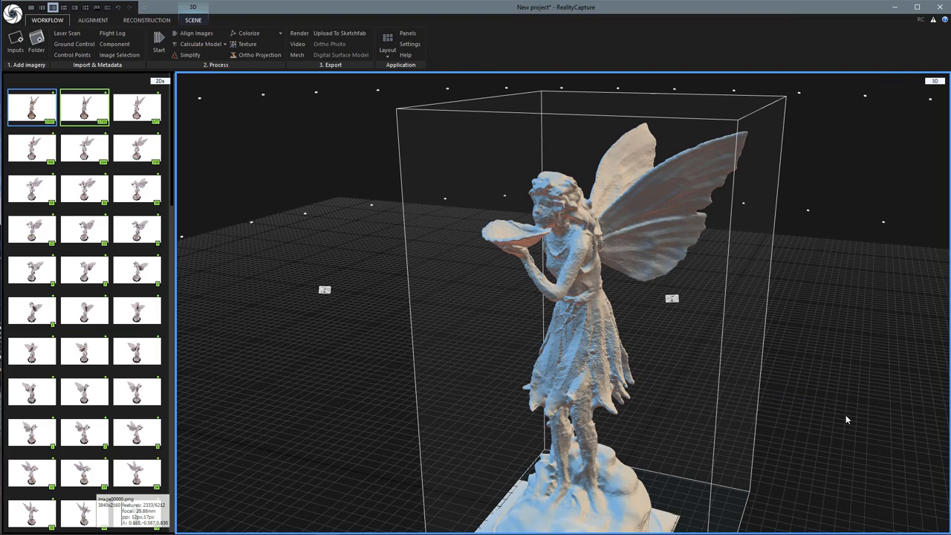
{"action": "mouse_move", "coordinate": [720, 374]}
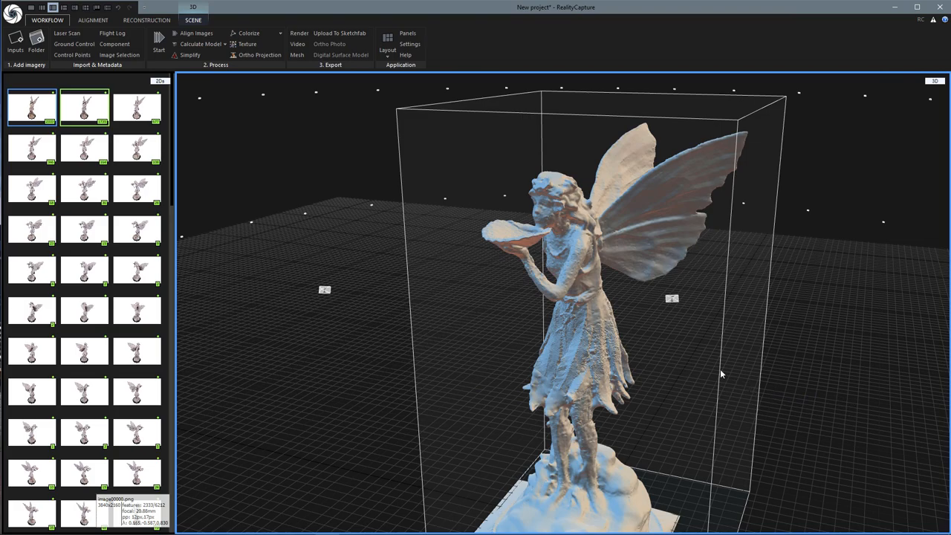
- Orbit and zoom around the colorized fairy mesh to inspect the upper body, wings and back
{"action": "left_click_drag", "start_coordinate": [720, 374], "coordinate": [731, 349]}
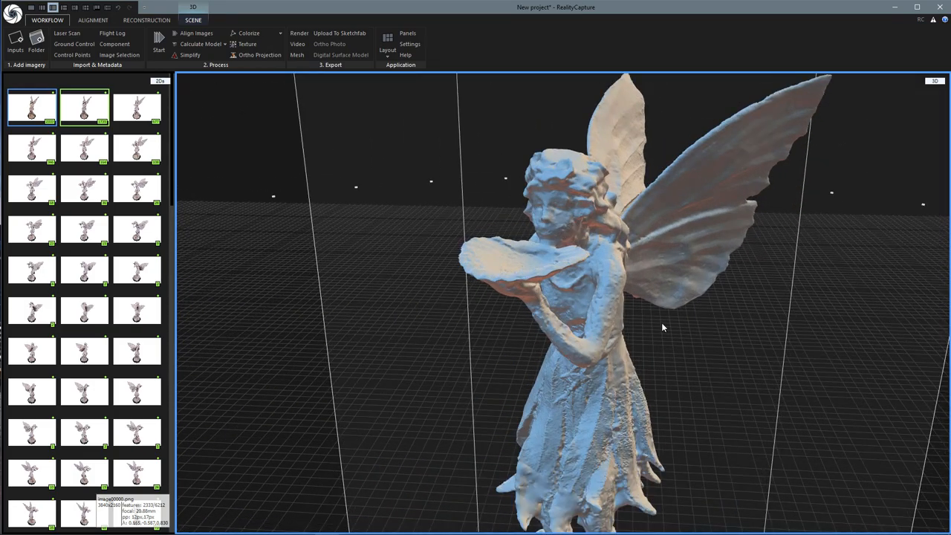
{"action": "left_click_drag", "start_coordinate": [661, 327], "coordinate": [531, 327]}
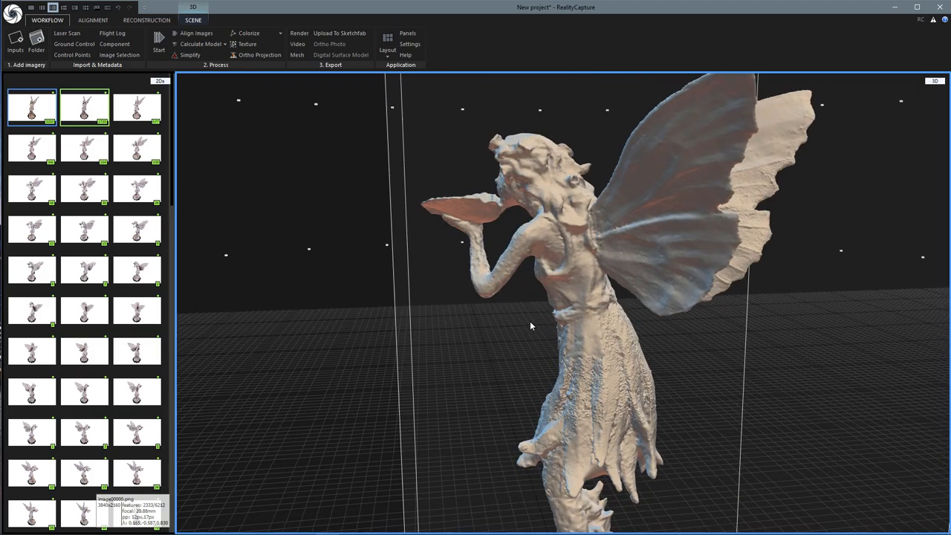
{"action": "scroll", "scroll_direction": "up", "scroll_amount": 3}
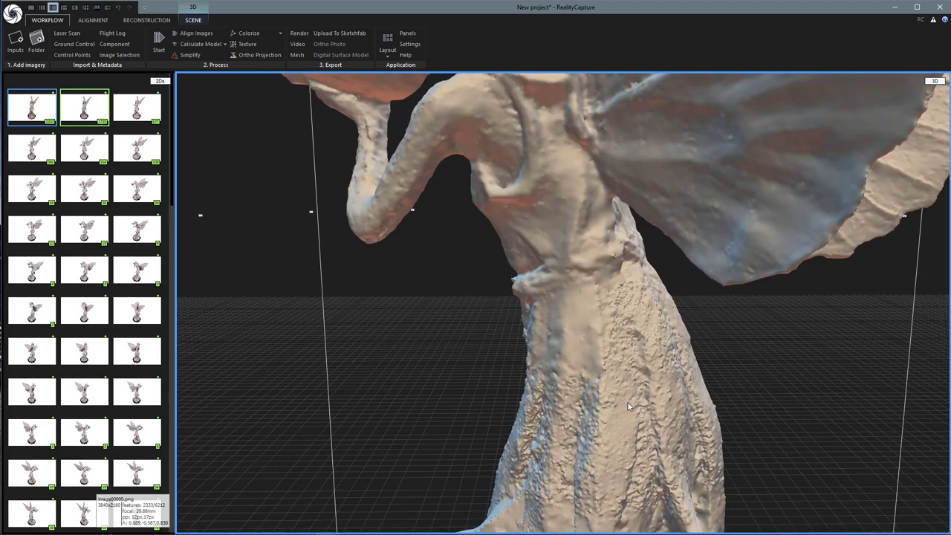
{"action": "mouse_move", "coordinate": [578, 443]}
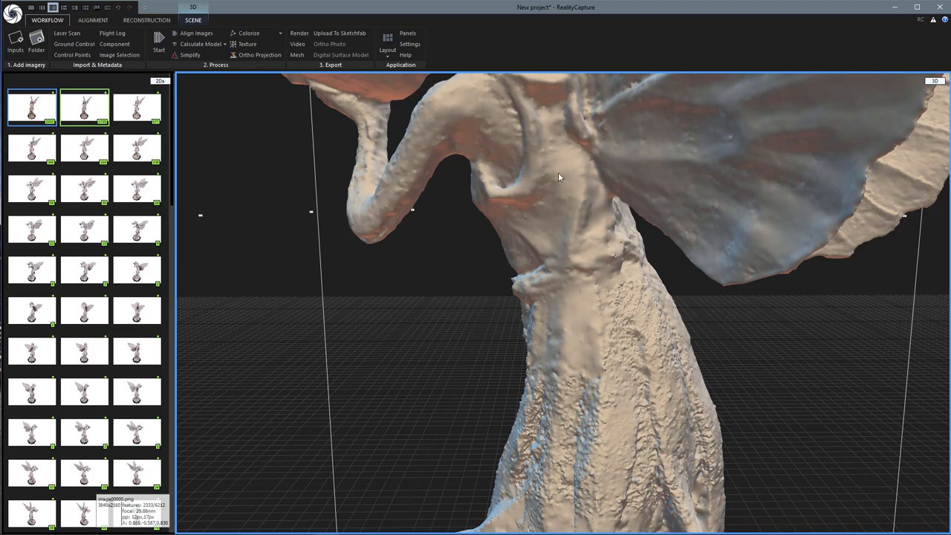
{"action": "mouse_move", "coordinate": [799, 367]}
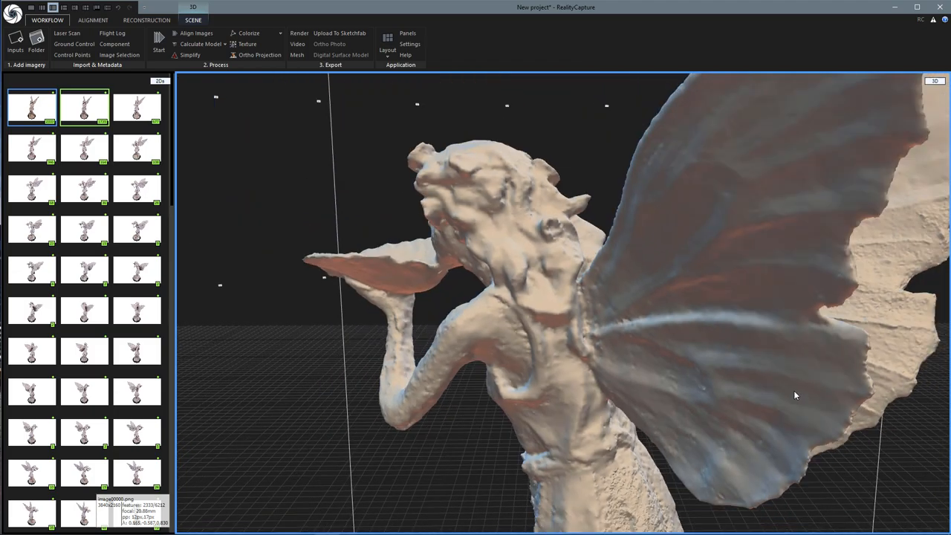
{"action": "left_click_drag", "start_coordinate": [795, 395], "coordinate": [518, 422]}
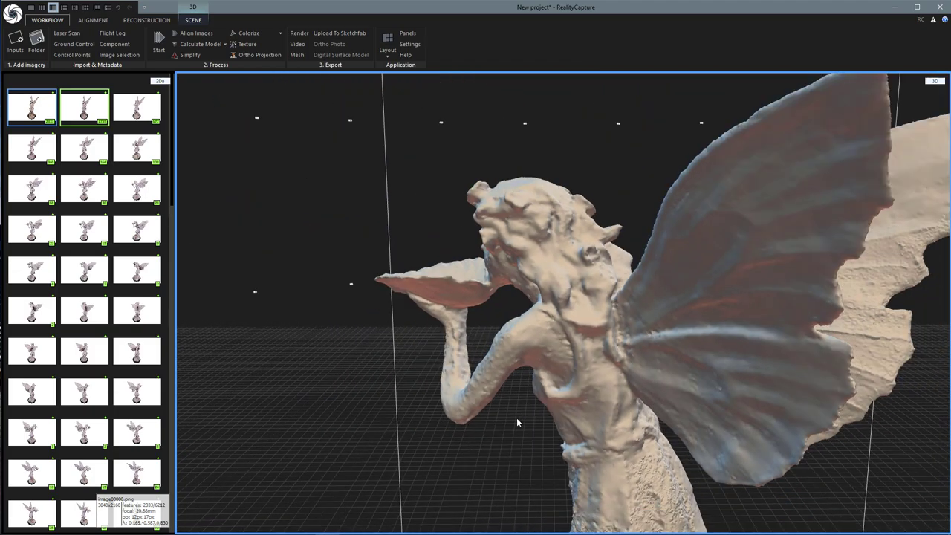
{"action": "left_click_drag", "start_coordinate": [518, 422], "coordinate": [674, 429]}
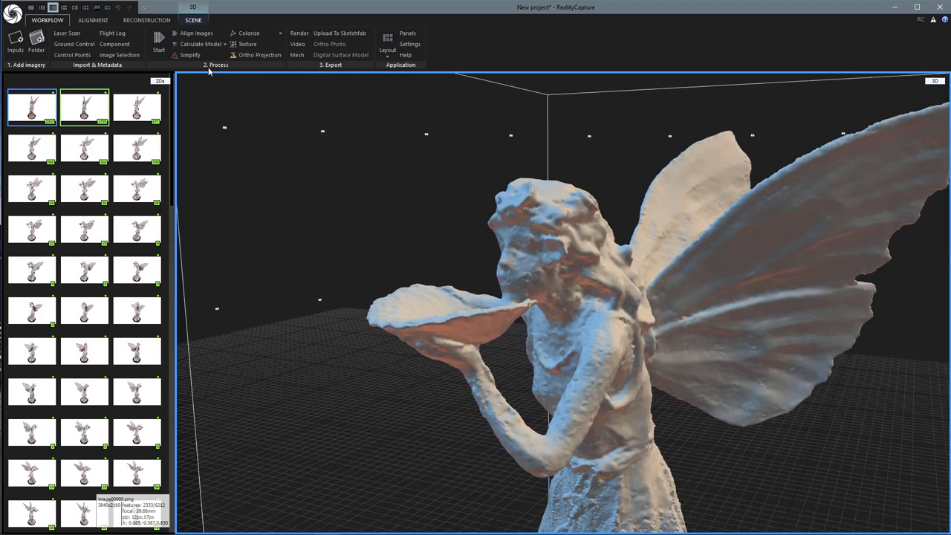
- Rebuild the fairy model at High quality from the Calculate Model dropdown
{"action": "left_click", "coordinate": [200, 44]}
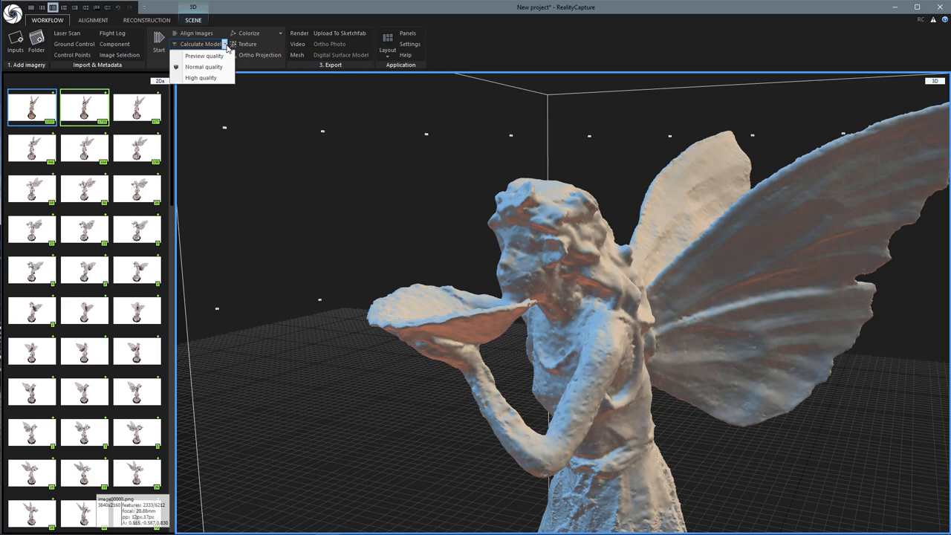
{"action": "mouse_move", "coordinate": [201, 78]}
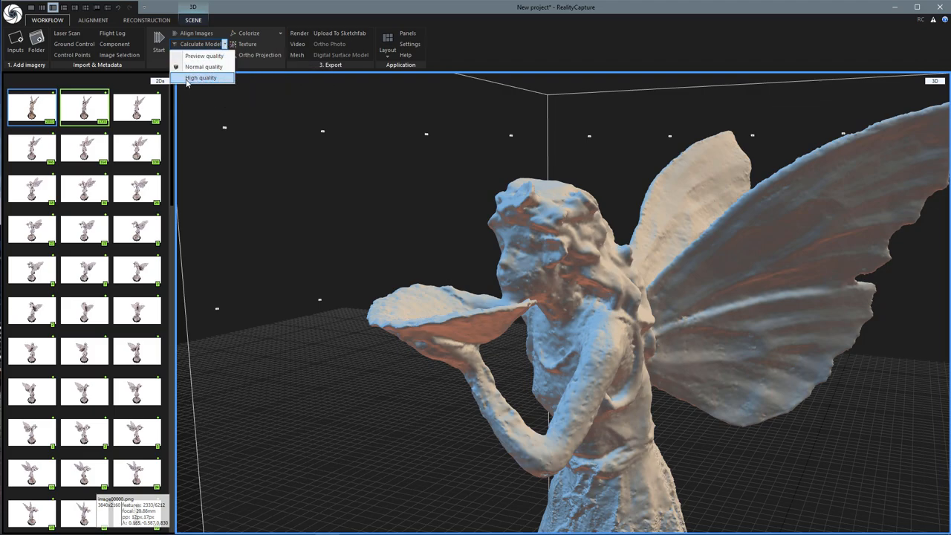
{"action": "mouse_move", "coordinate": [214, 78]}
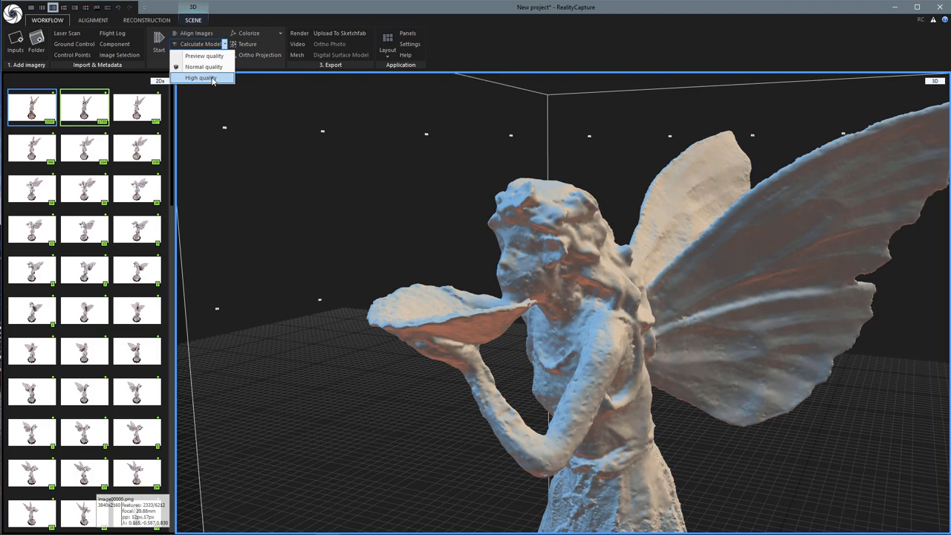
{"action": "left_click", "coordinate": [200, 77]}
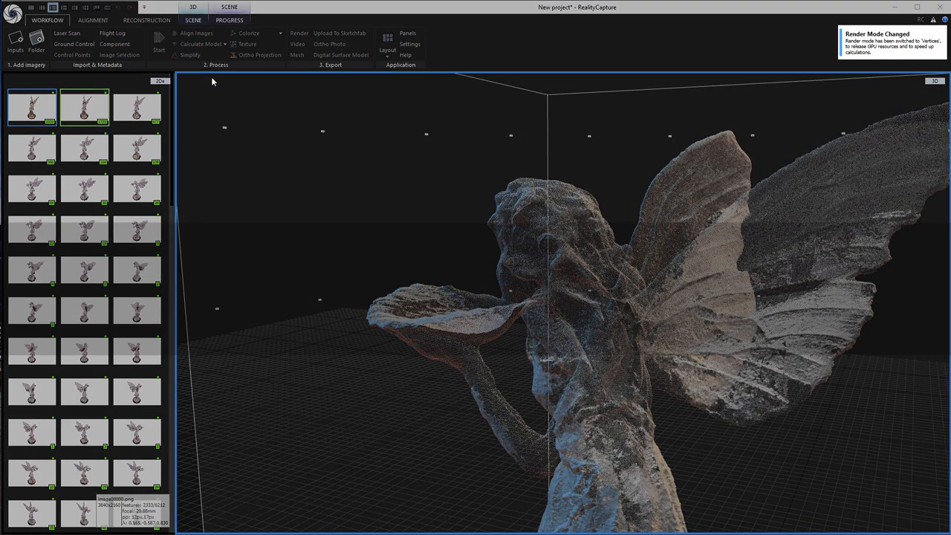
{"action": "left_click", "coordinate": [199, 44]}
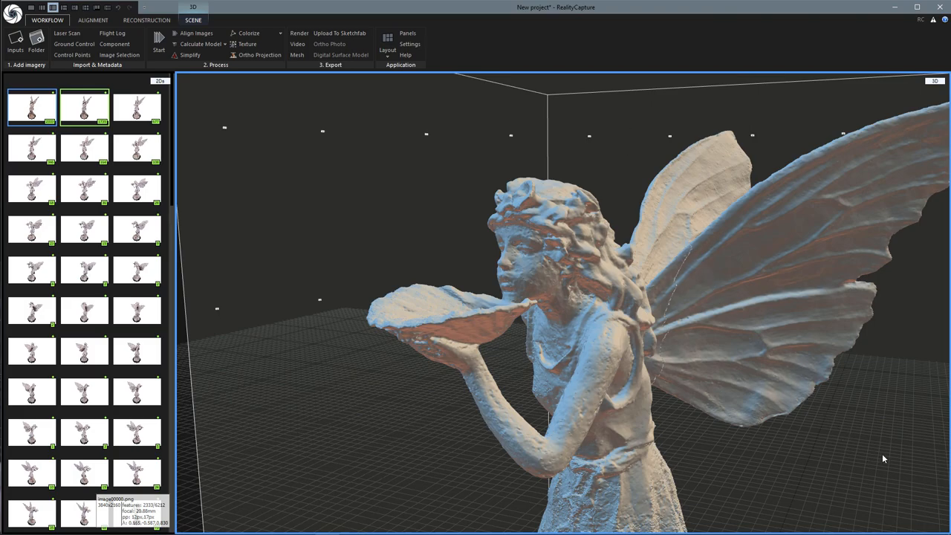
{"action": "mouse_move", "coordinate": [854, 462]}
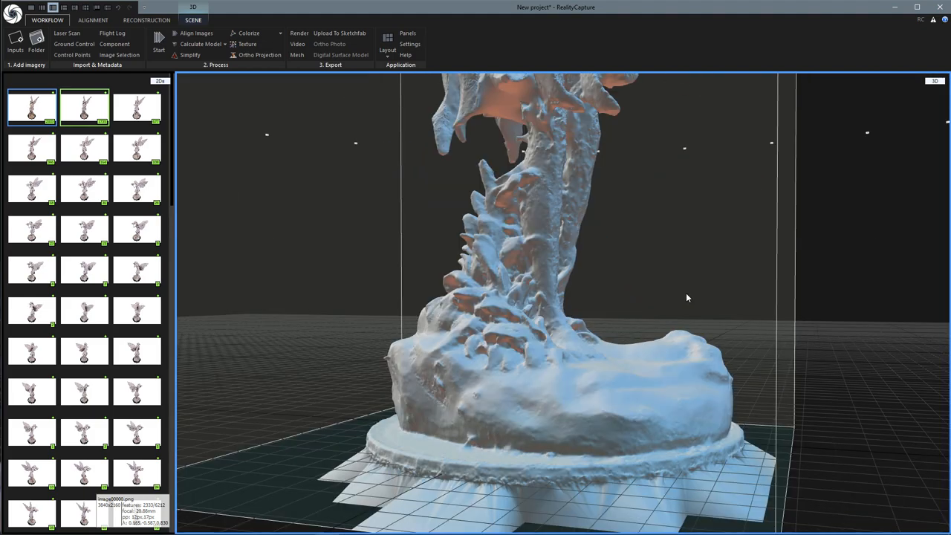
- Orbit the high-quality mesh down to inspect the statue's legs and rocky base
{"action": "left_click_drag", "start_coordinate": [686, 297], "coordinate": [509, 311]}
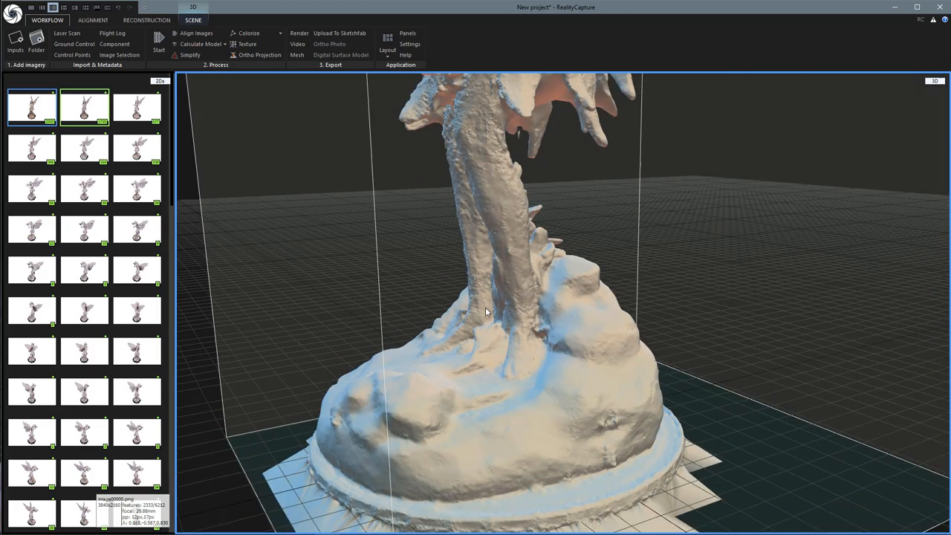
{"action": "left_click_drag", "start_coordinate": [486, 312], "coordinate": [591, 310]}
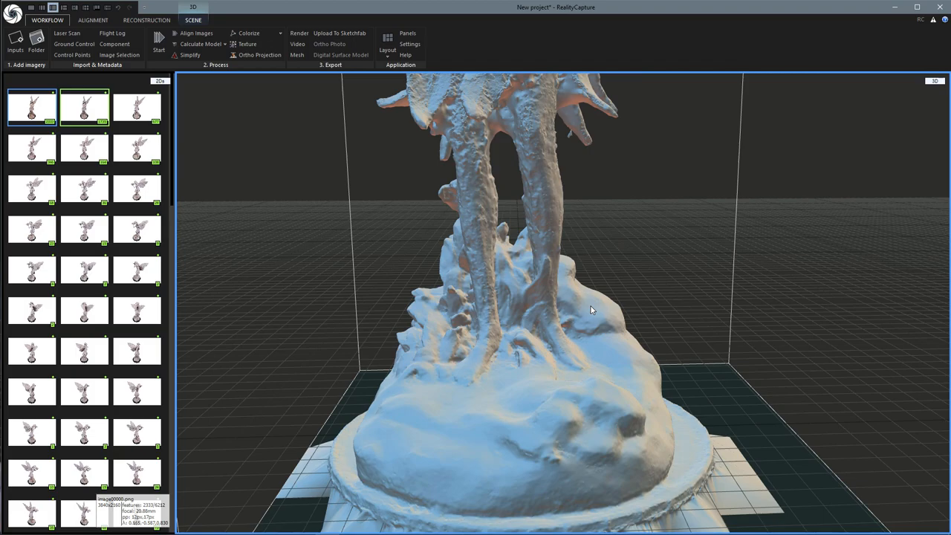
{"action": "left_click_drag", "start_coordinate": [590, 310], "coordinate": [561, 318]}
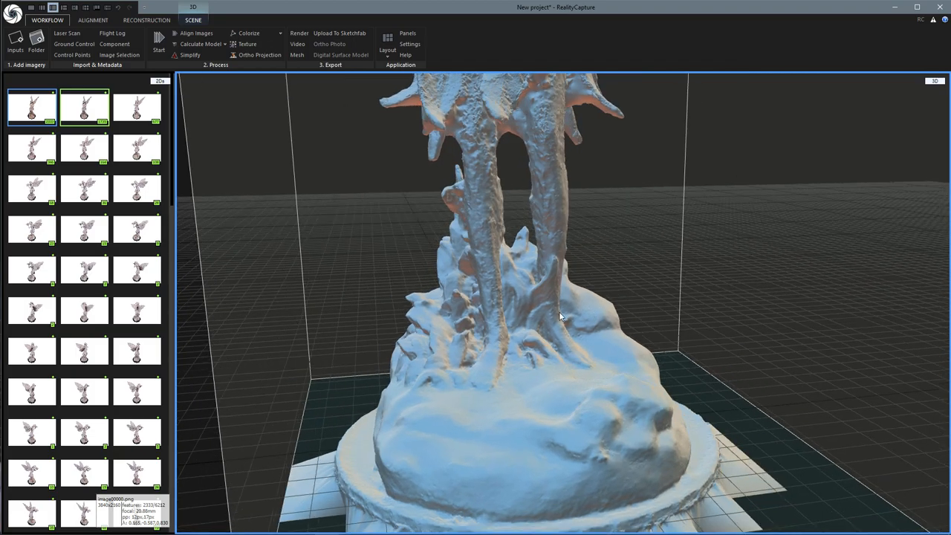
{"action": "left_click_drag", "start_coordinate": [561, 316], "coordinate": [587, 204]}
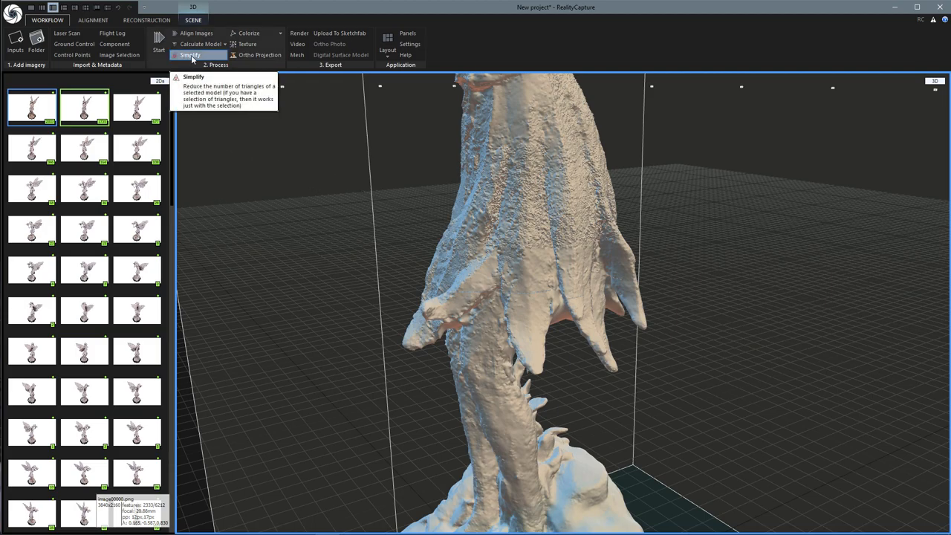
{"action": "mouse_move", "coordinate": [188, 59]}
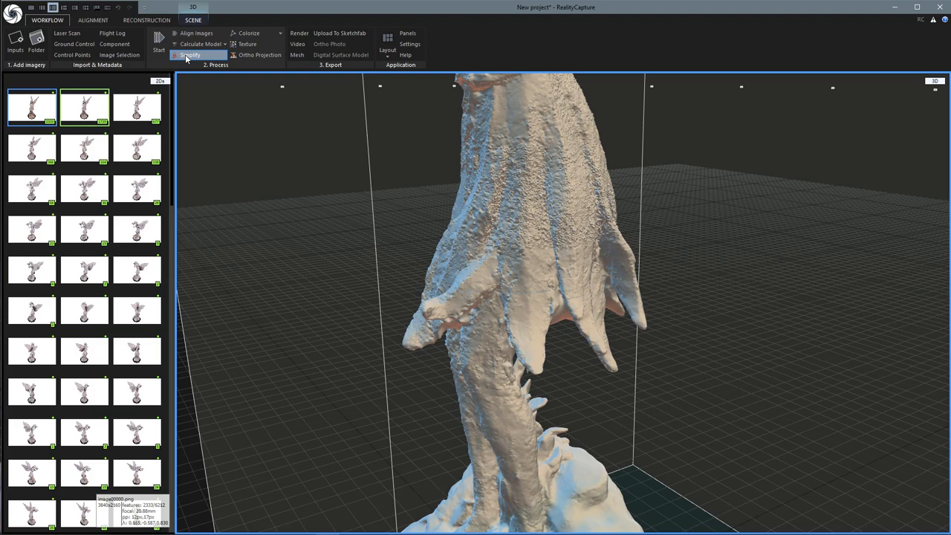
{"action": "mouse_move", "coordinate": [249, 33]}
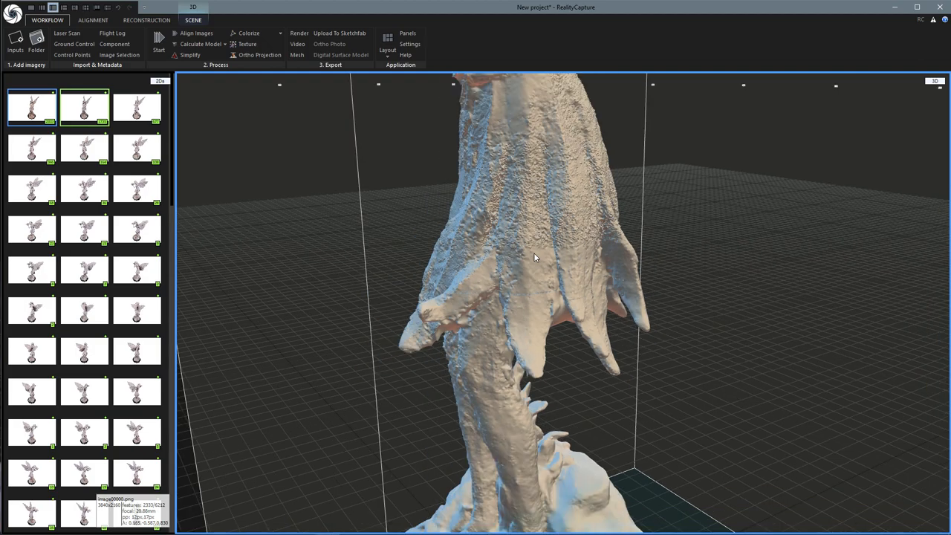
{"action": "left_click", "coordinate": [246, 44]}
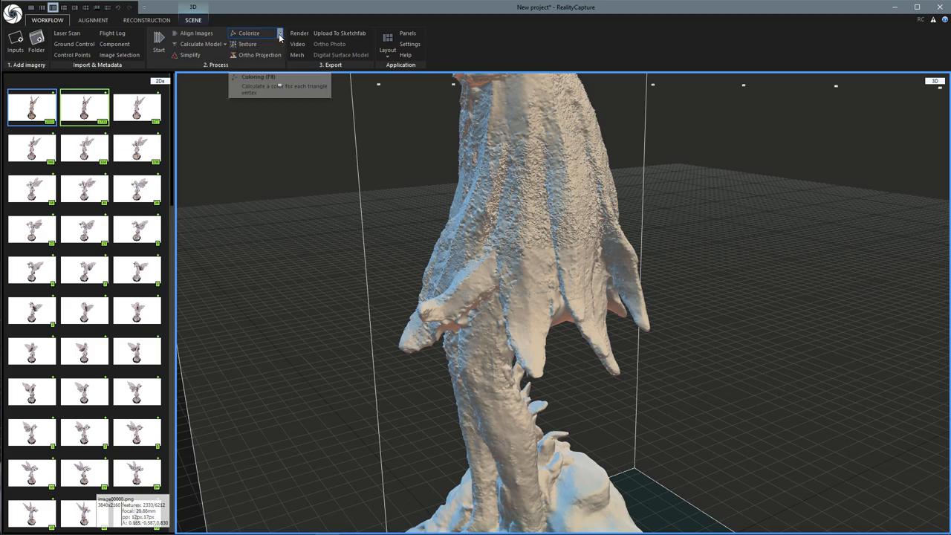
- Colorize the high-quality fairy mesh at Normal quality
{"action": "left_click", "coordinate": [280, 33]}
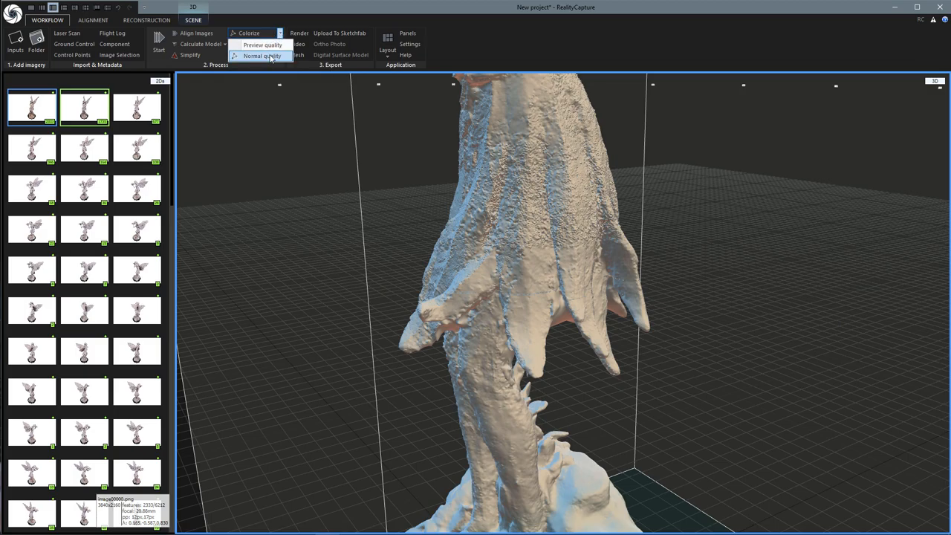
{"action": "left_click", "coordinate": [262, 56]}
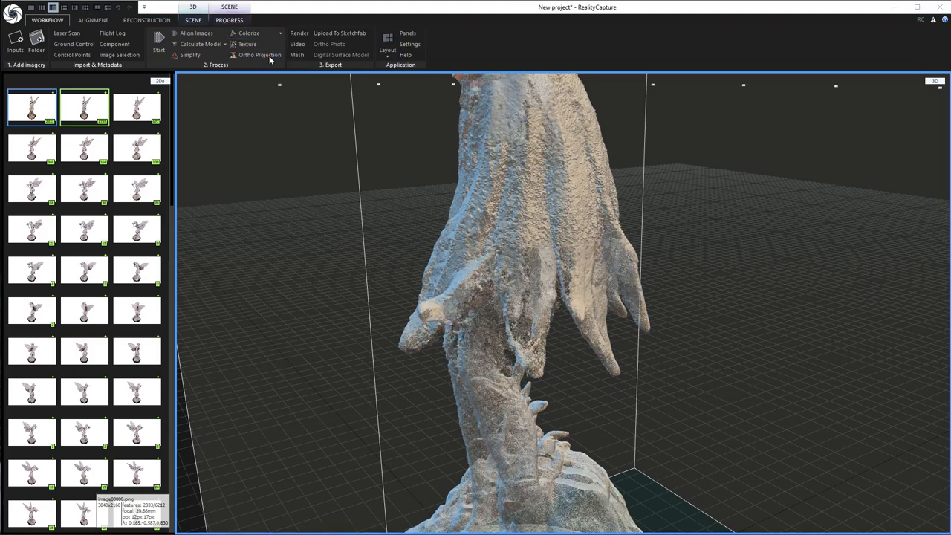
{"action": "left_click", "coordinate": [248, 33]}
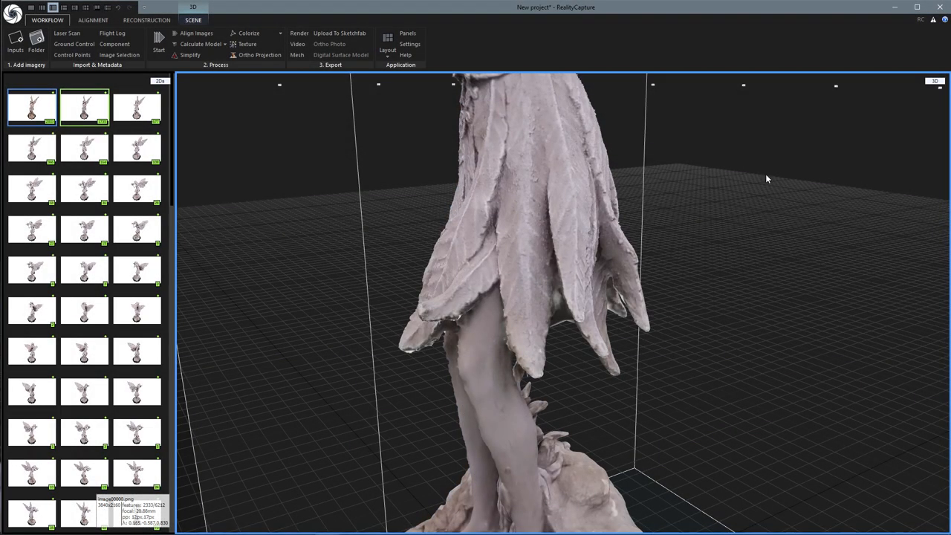
{"action": "mouse_move", "coordinate": [690, 332]}
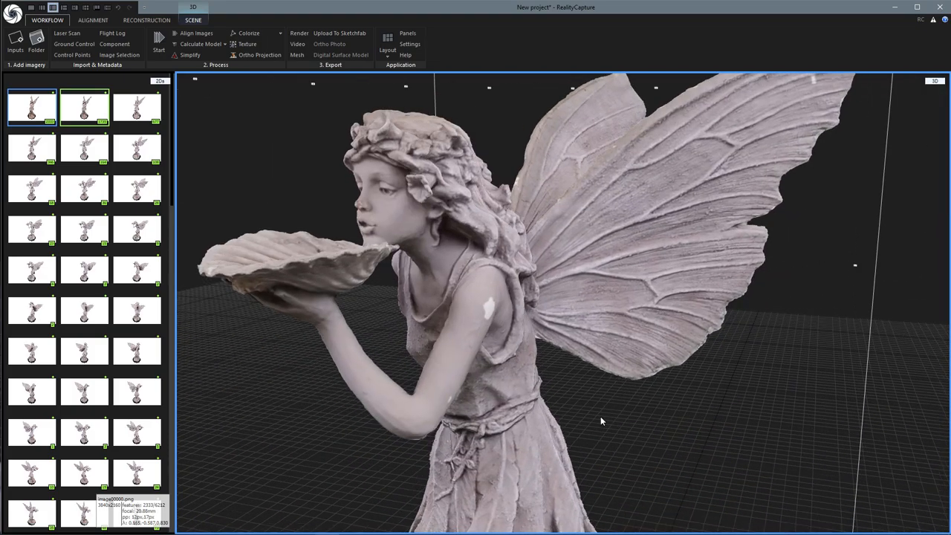
{"action": "left_click_drag", "start_coordinate": [602, 421], "coordinate": [707, 416]}
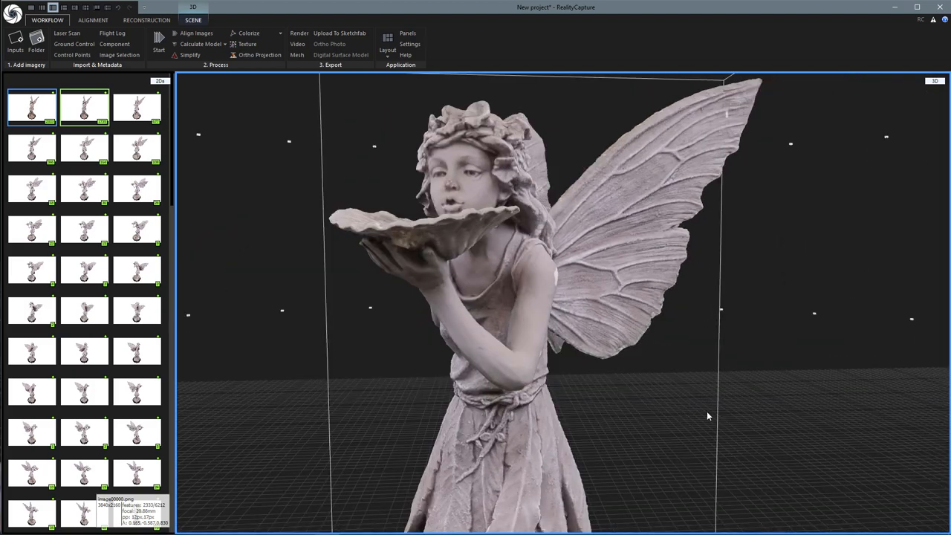
{"action": "left_click_drag", "start_coordinate": [705, 416], "coordinate": [676, 424]}
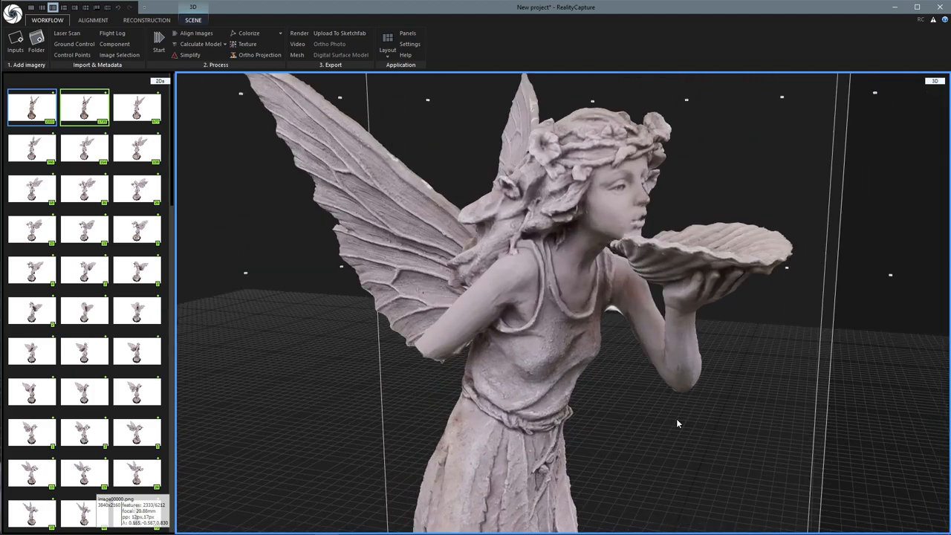
{"action": "left_click_drag", "start_coordinate": [675, 423], "coordinate": [490, 307]}
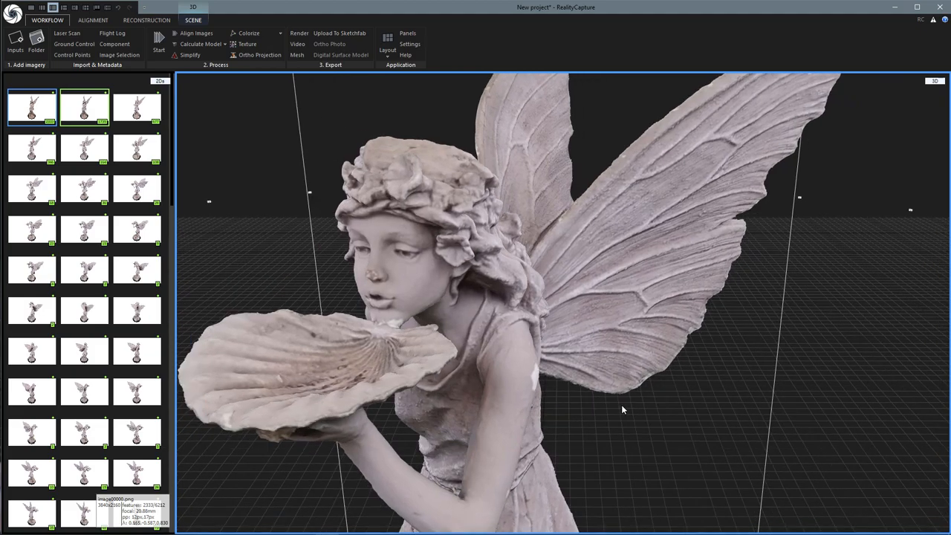
{"action": "left_click_drag", "start_coordinate": [623, 409], "coordinate": [531, 354]}
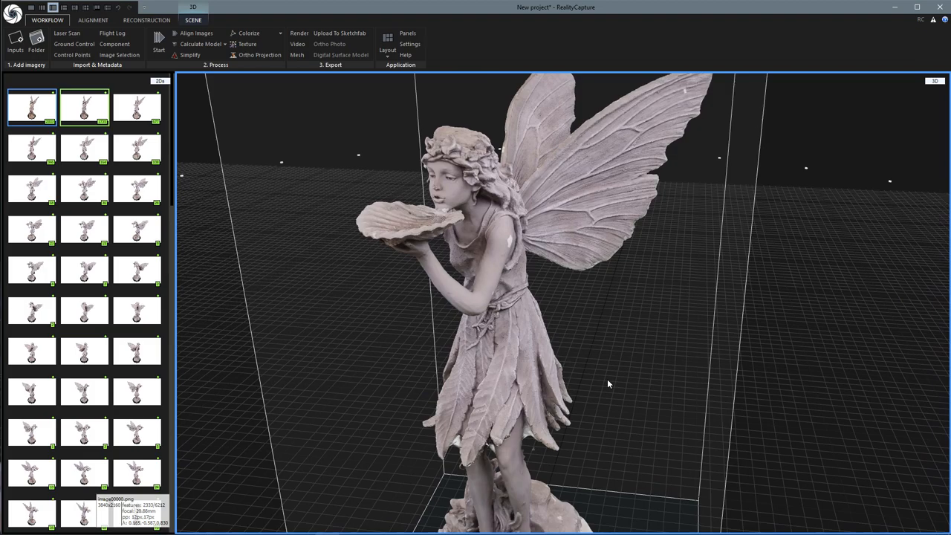
{"action": "mouse_move", "coordinate": [635, 374]}
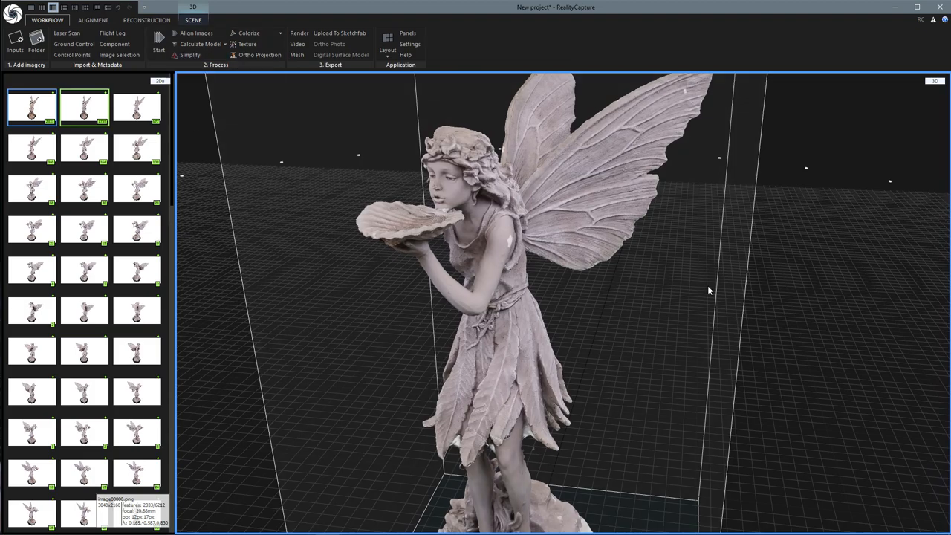
{"action": "mouse_move", "coordinate": [672, 293]}
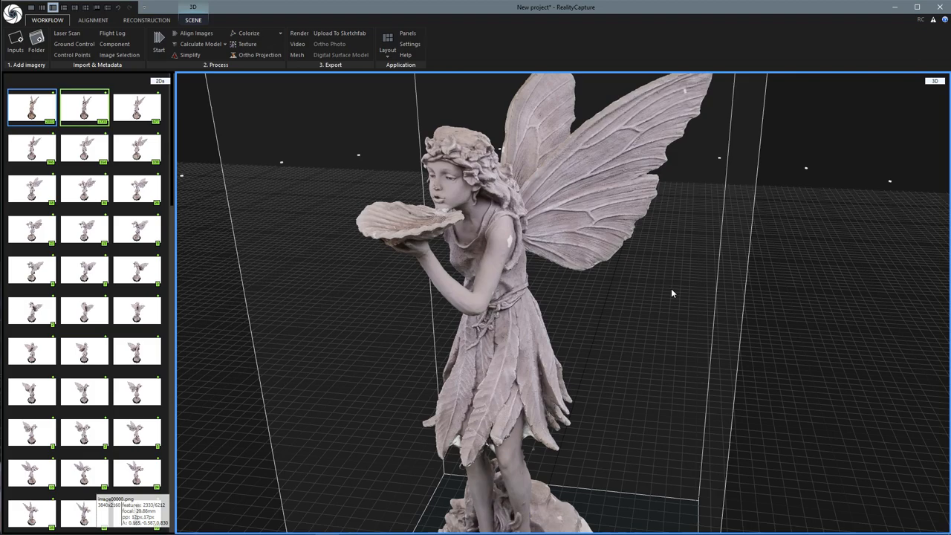
{"action": "mouse_move", "coordinate": [630, 316]}
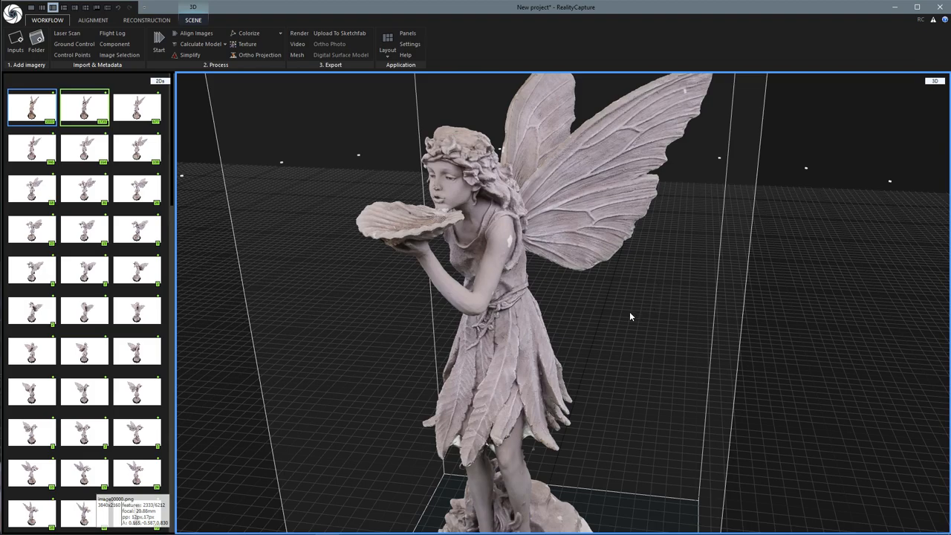
{"action": "mouse_move", "coordinate": [520, 326]}
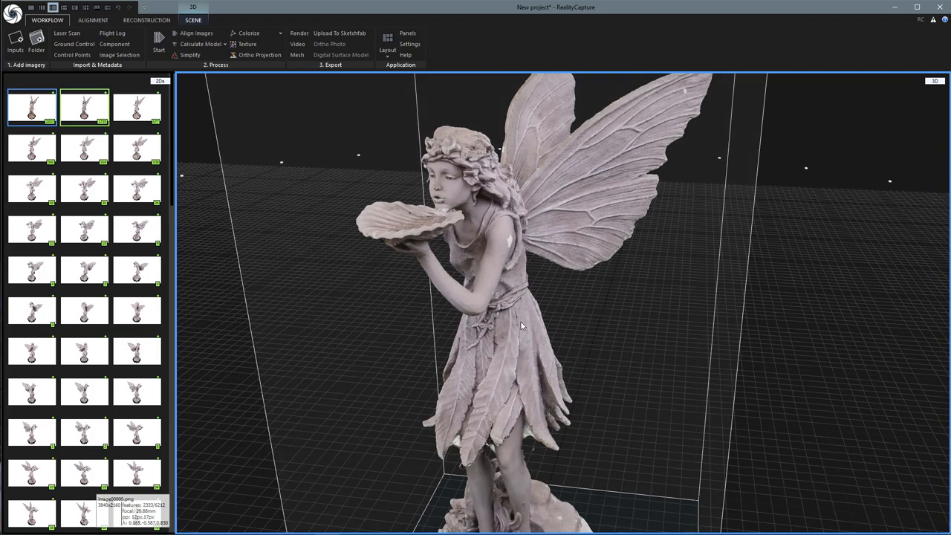
{"action": "mouse_move", "coordinate": [542, 205]}
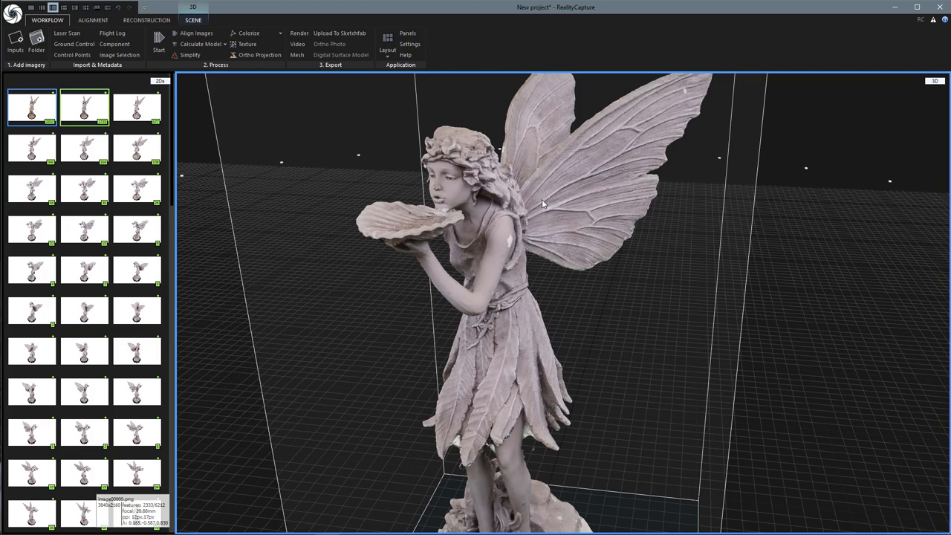
{"action": "mouse_move", "coordinate": [635, 313]}
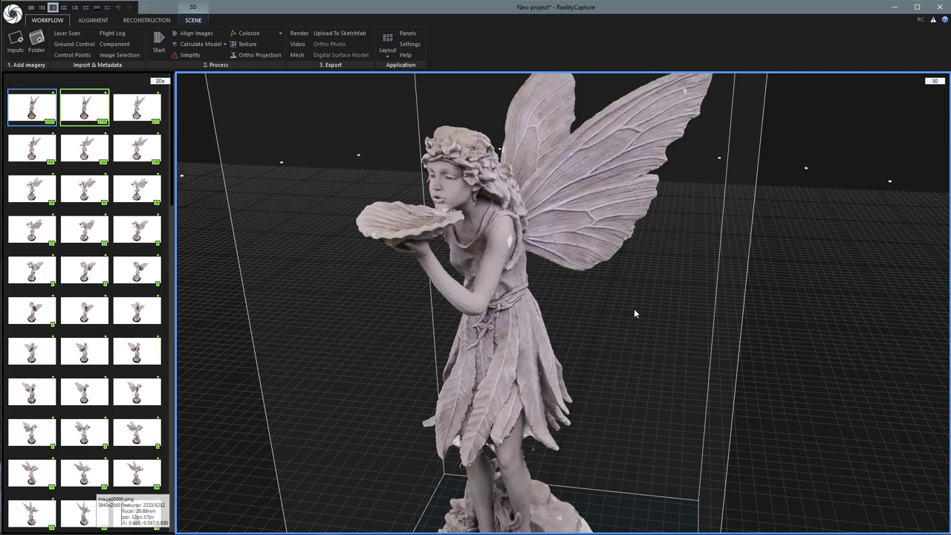
{"action": "mouse_move", "coordinate": [636, 303]}
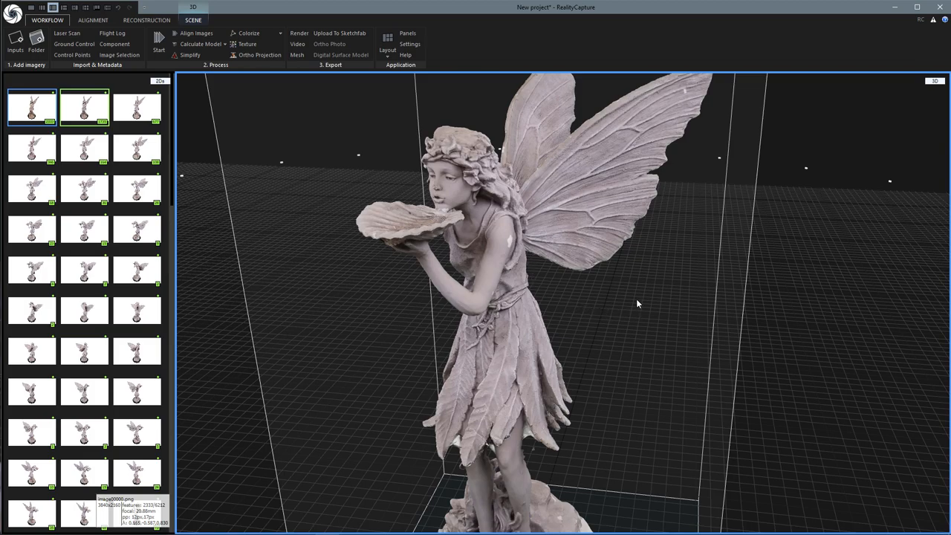
{"action": "mouse_move", "coordinate": [629, 314]}
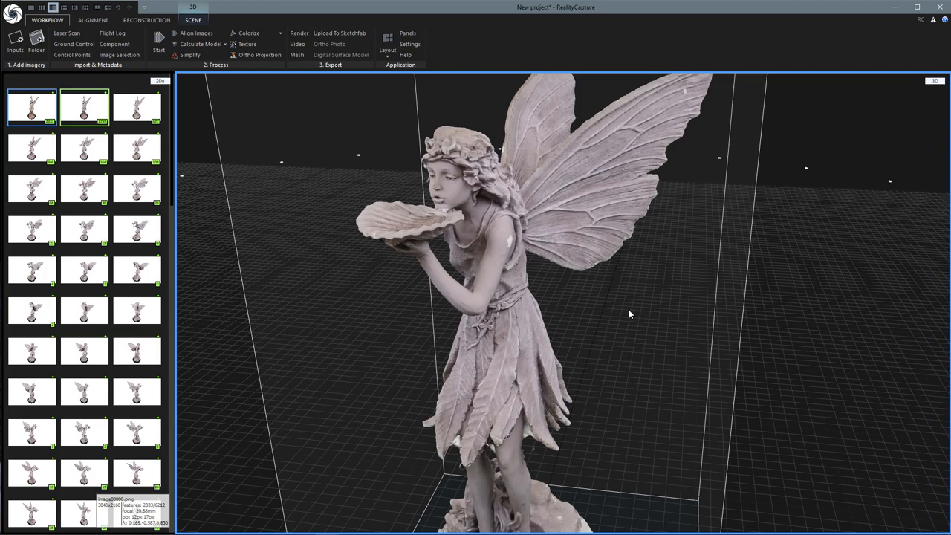
{"action": "mouse_move", "coordinate": [240, 119]}
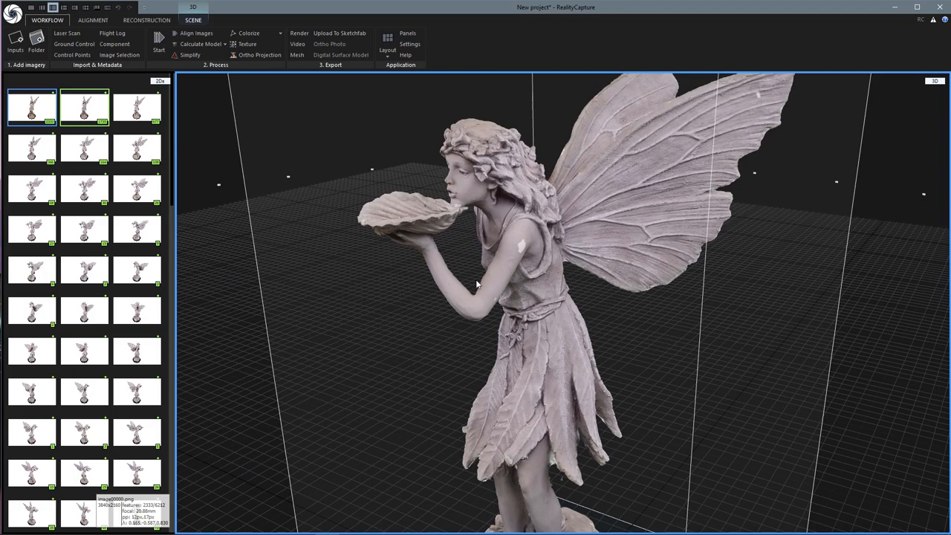
- Calculate the photo texture for the fairy mesh and orbit to view it from the front
{"action": "left_click", "coordinate": [247, 44]}
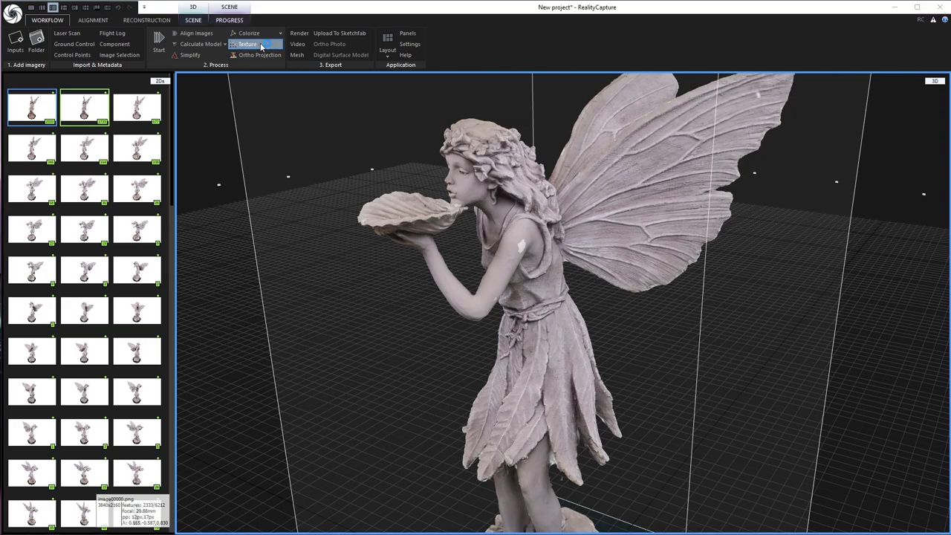
{"action": "left_click", "coordinate": [247, 44]}
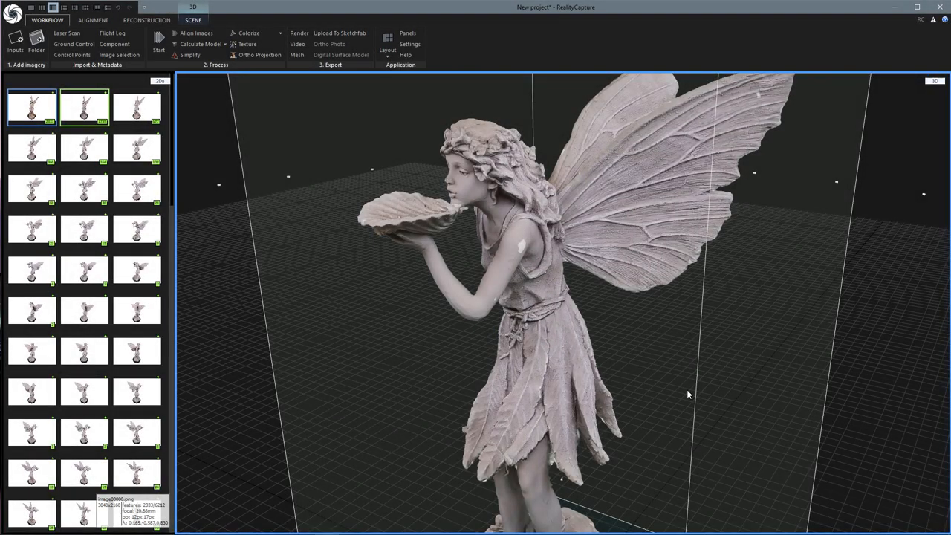
{"action": "mouse_move", "coordinate": [624, 354]}
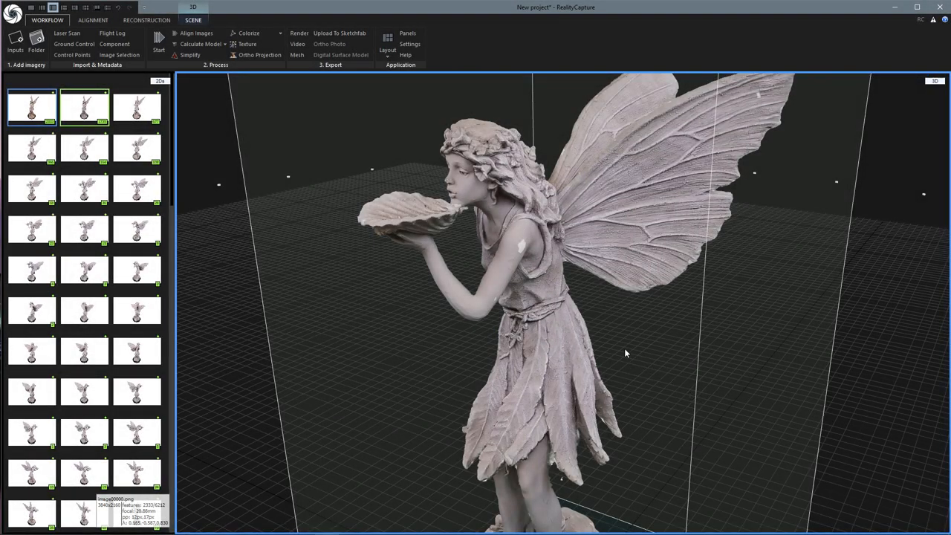
{"action": "left_click_drag", "start_coordinate": [626, 353], "coordinate": [675, 356]}
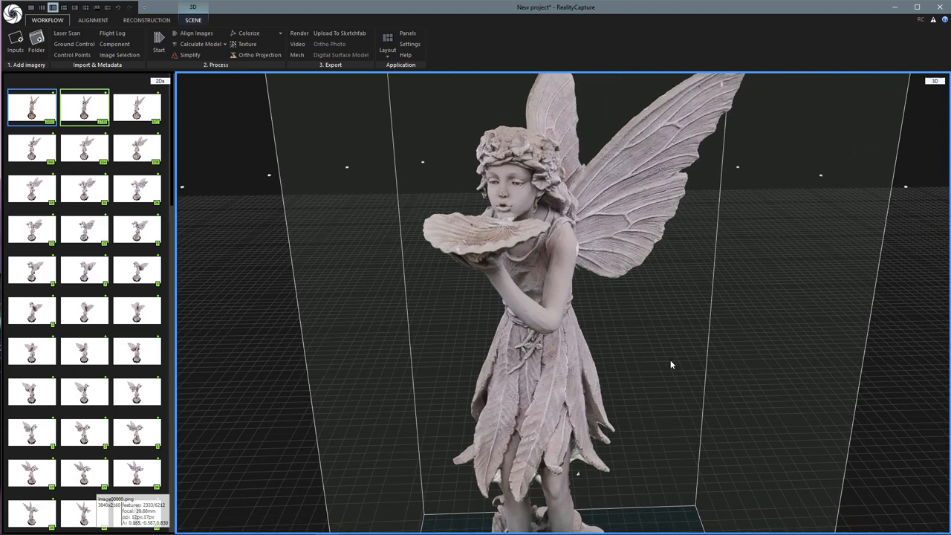
{"action": "left_click_drag", "start_coordinate": [671, 364], "coordinate": [570, 355]}
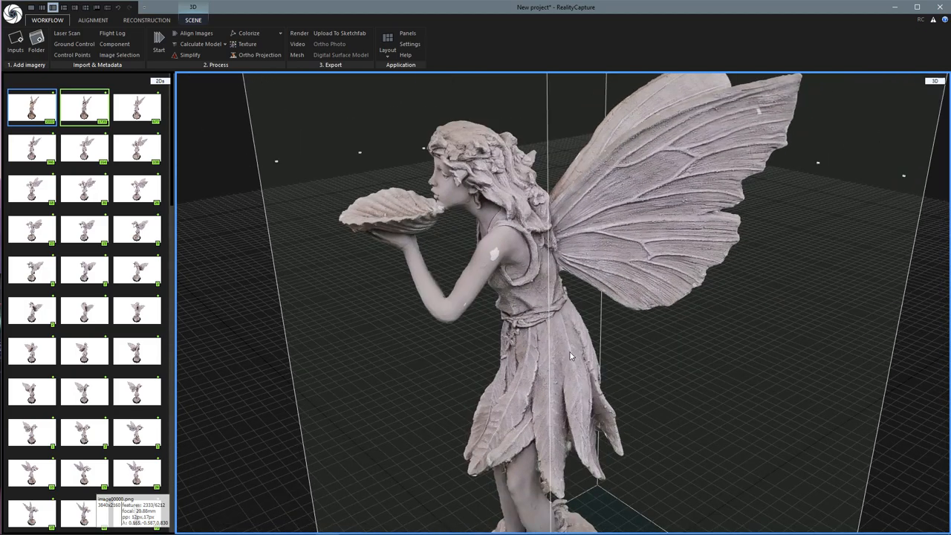
{"action": "left_click_drag", "start_coordinate": [568, 355], "coordinate": [449, 359]}
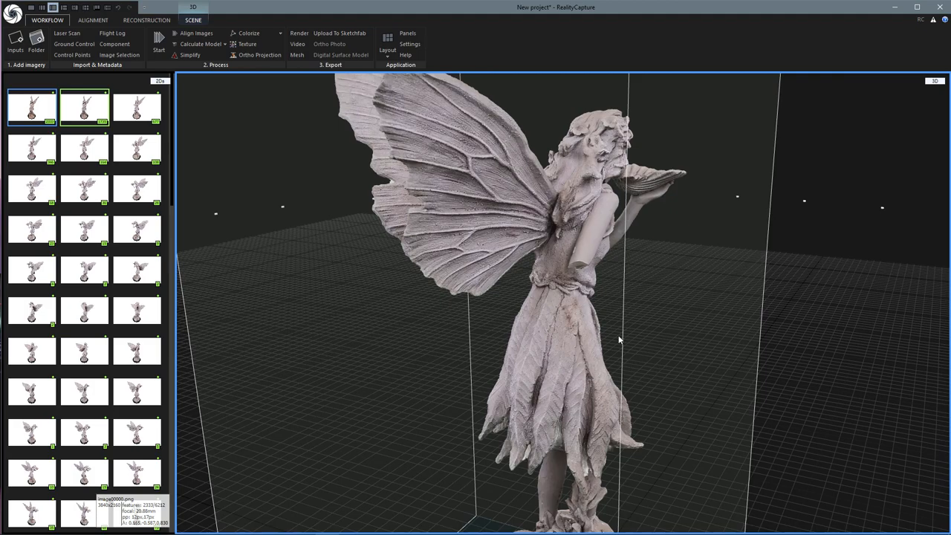
{"action": "left_click_drag", "start_coordinate": [618, 340], "coordinate": [496, 343]}
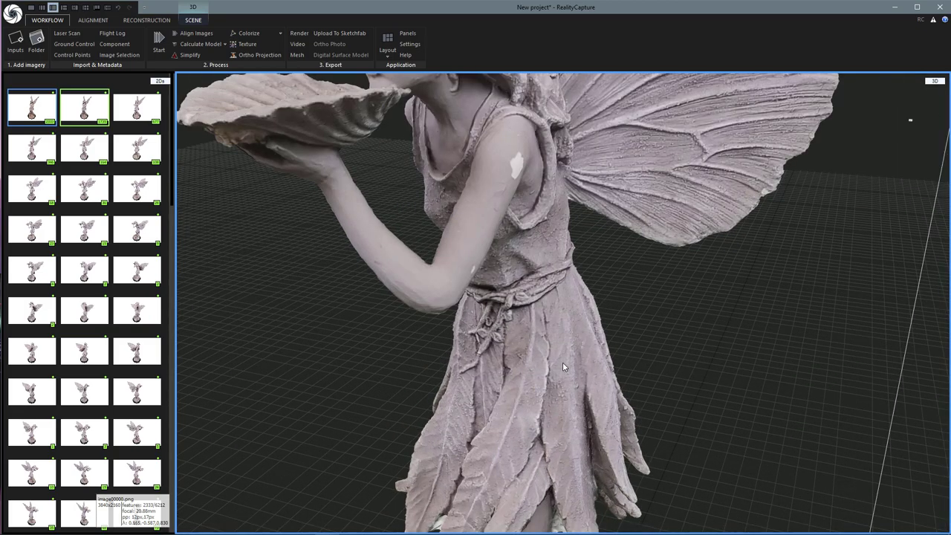
{"action": "mouse_move", "coordinate": [646, 345]}
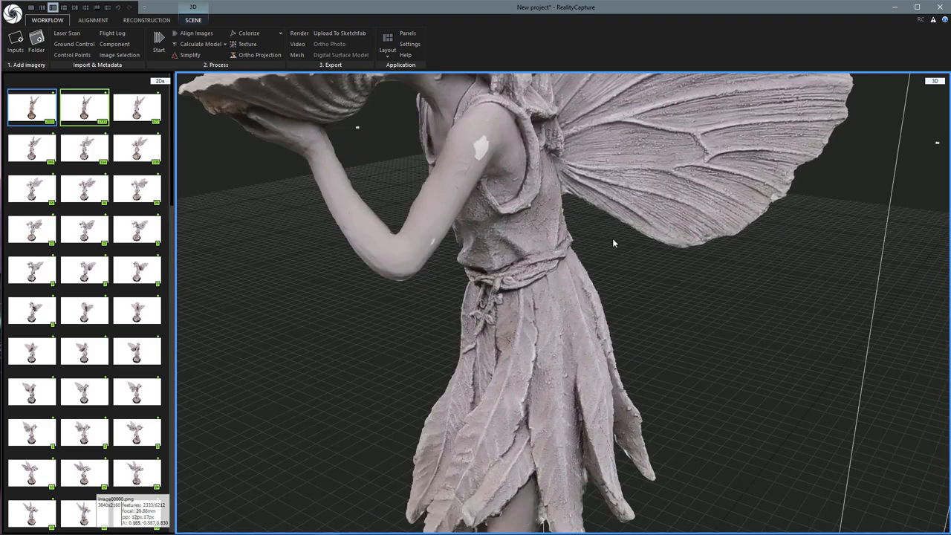
{"action": "mouse_move", "coordinate": [722, 165]}
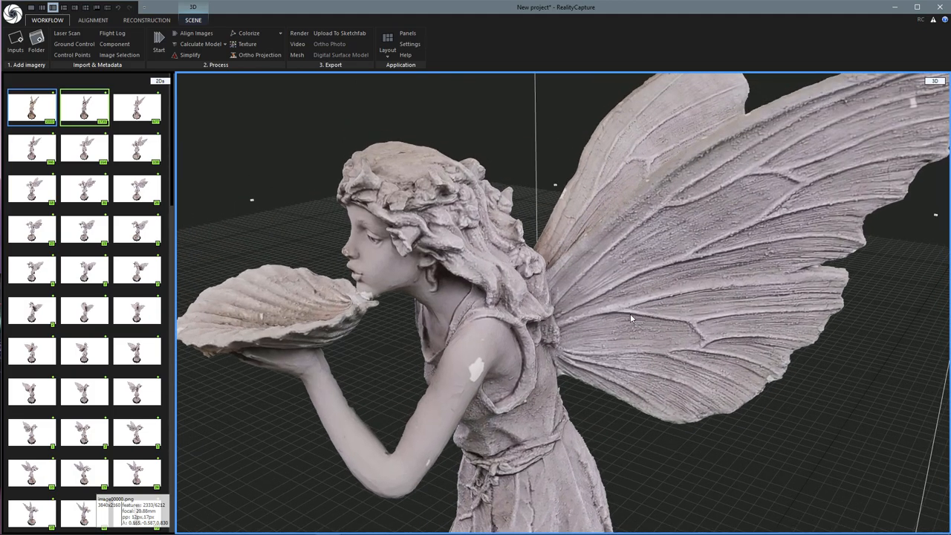
{"action": "left_click_drag", "start_coordinate": [631, 318], "coordinate": [602, 355]}
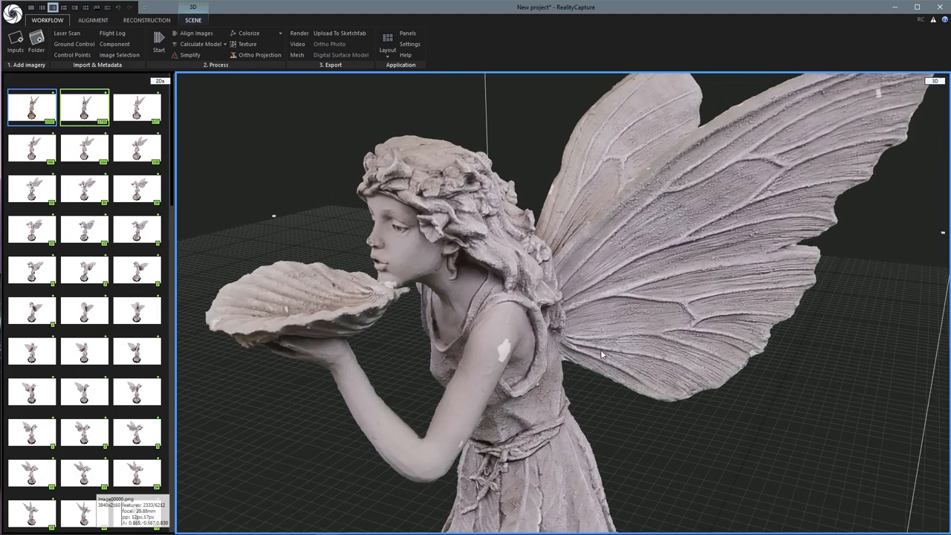
{"action": "left_click_drag", "start_coordinate": [602, 355], "coordinate": [738, 357]}
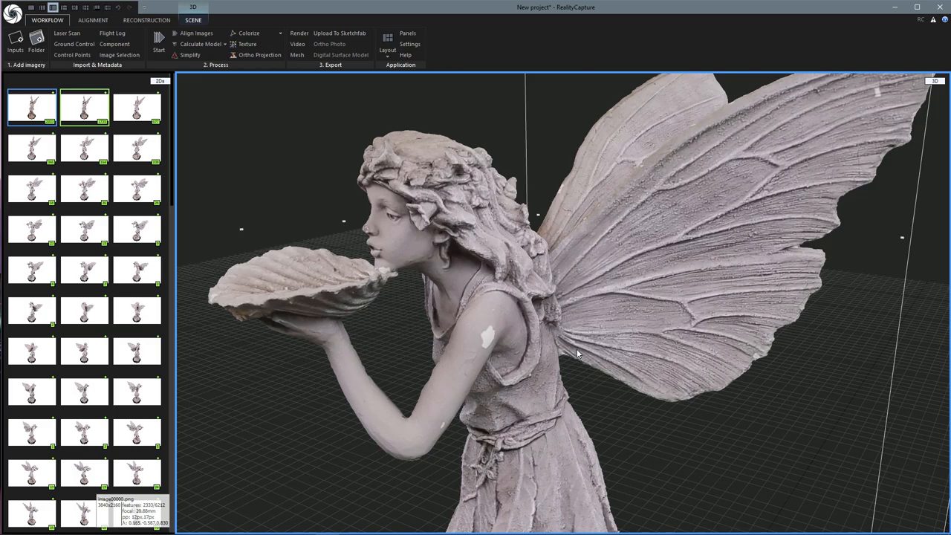
{"action": "mouse_move", "coordinate": [436, 96]}
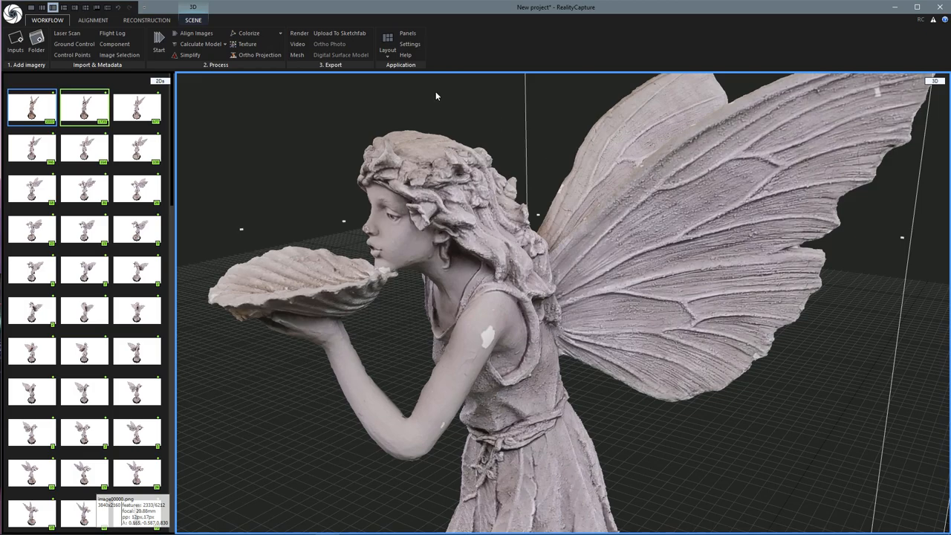
{"action": "mouse_move", "coordinate": [259, 55]}
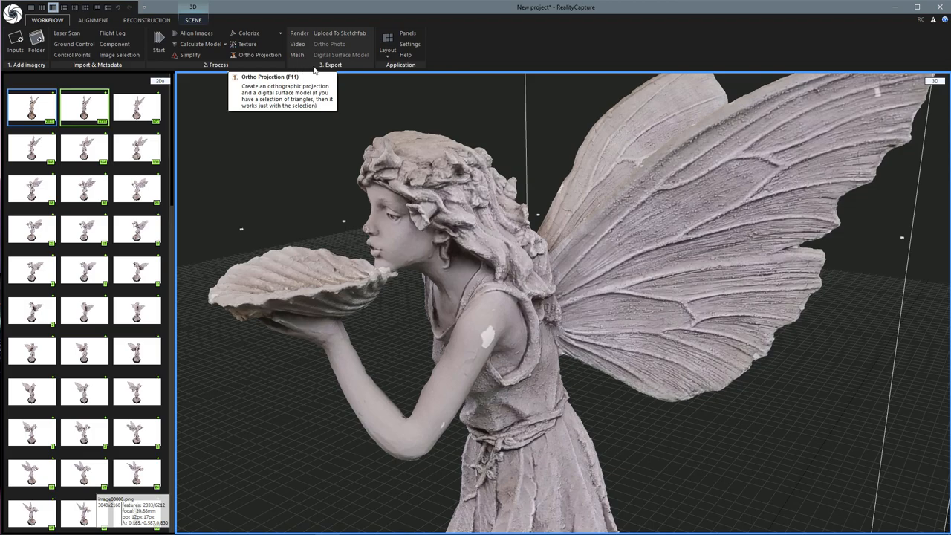
{"action": "mouse_move", "coordinate": [300, 33]}
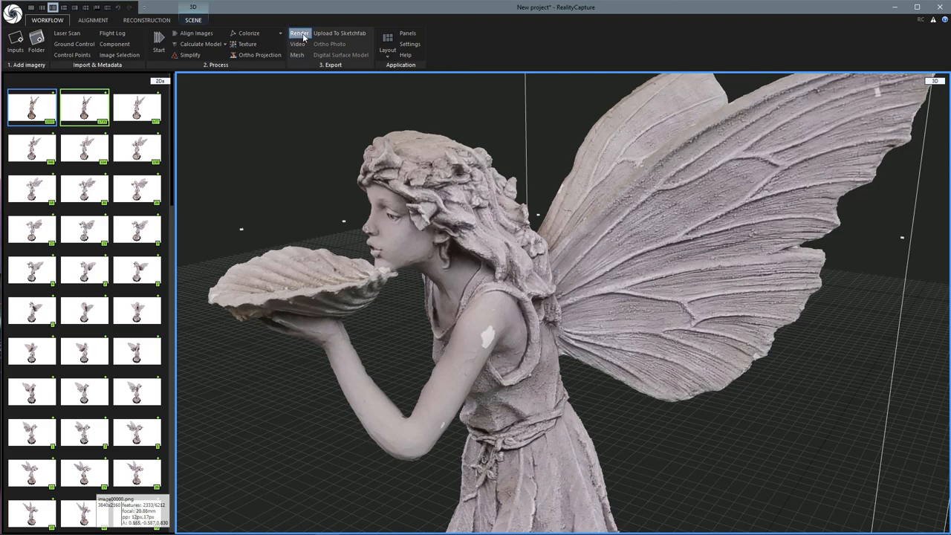
{"action": "mouse_move", "coordinate": [297, 44]}
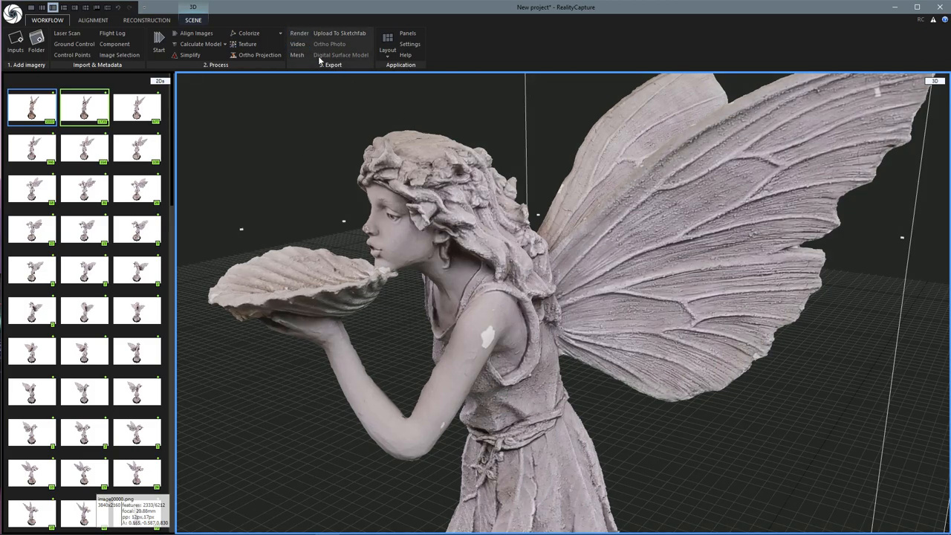
{"action": "mouse_move", "coordinate": [297, 55]}
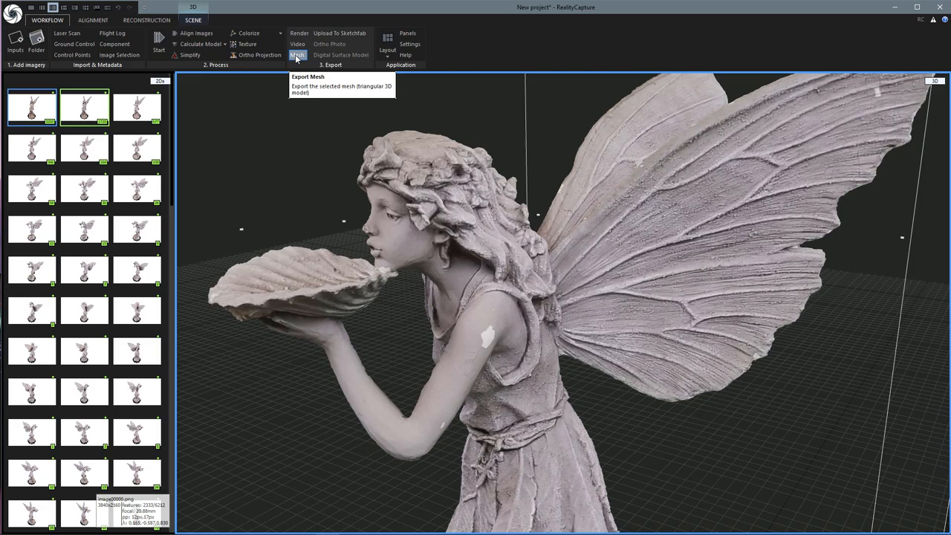
{"action": "mouse_move", "coordinate": [301, 58]}
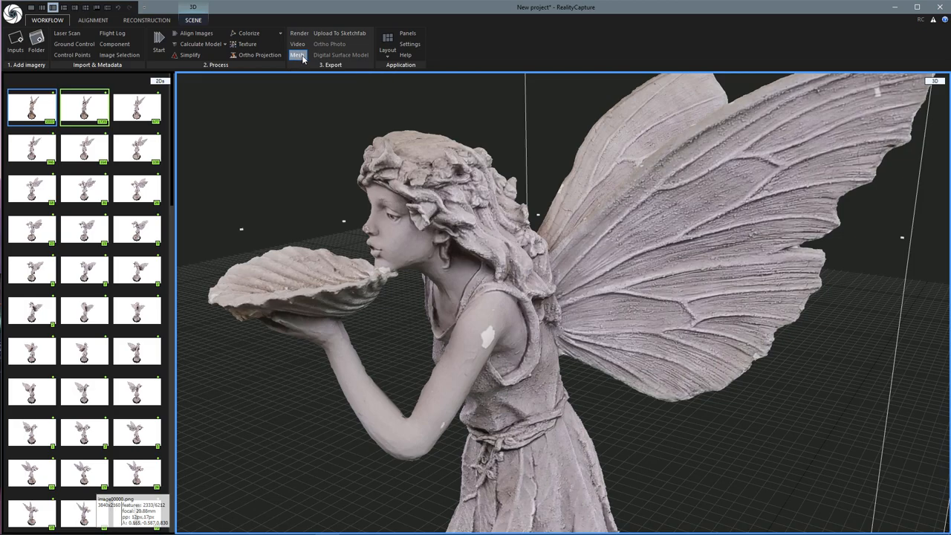
- Start a mesh export from the Workflow tab's Export group
{"action": "left_click", "coordinate": [296, 55]}
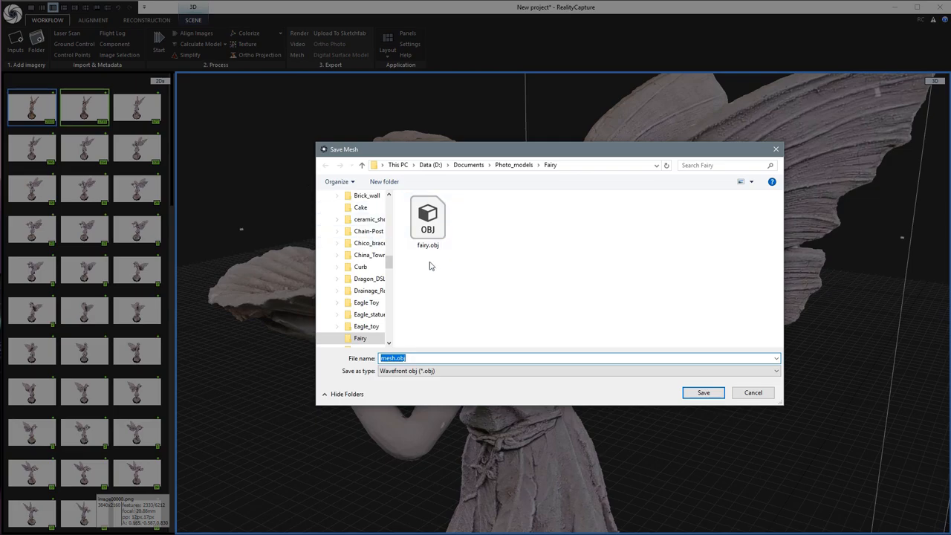
{"action": "mouse_move", "coordinate": [437, 373]}
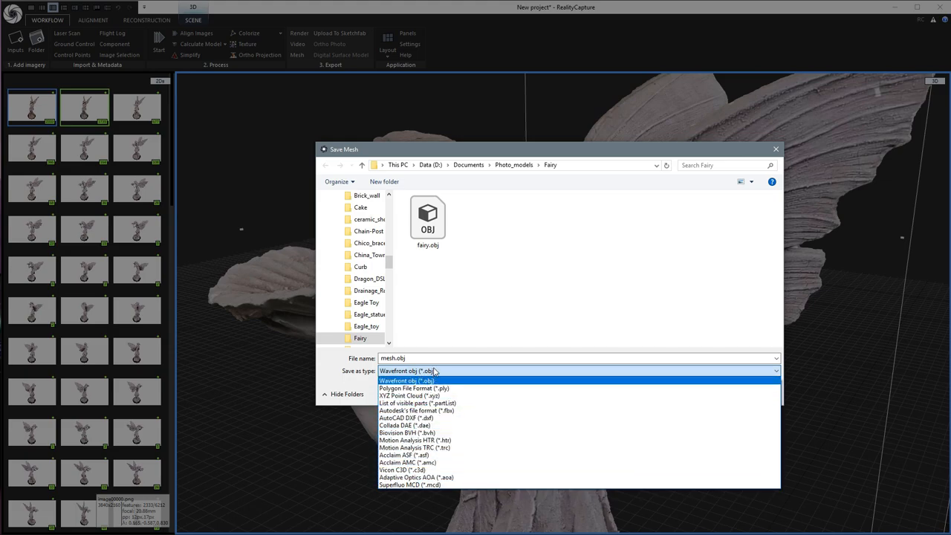
- Keep the Wavefront OBJ format and save the textured mesh as mesh.obj
{"action": "left_click", "coordinate": [405, 380]}
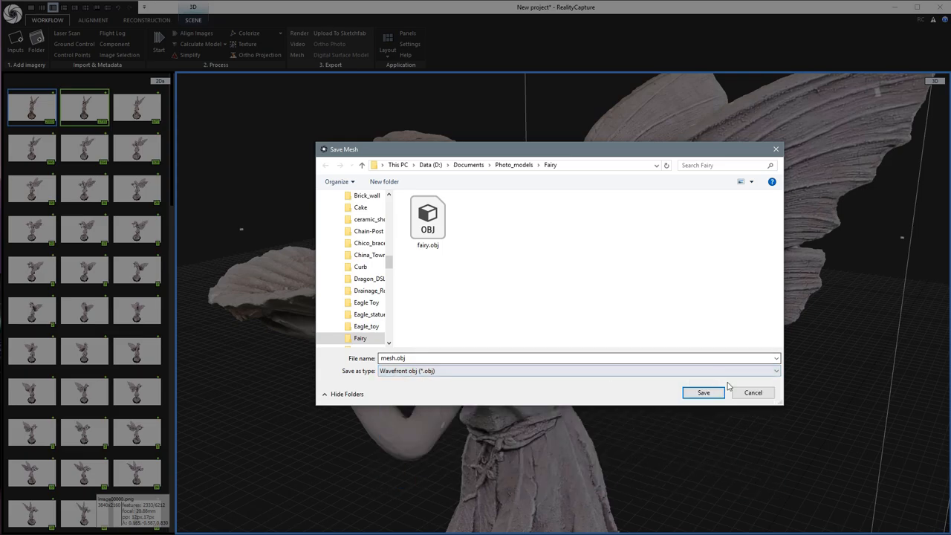
{"action": "left_click", "coordinate": [702, 392]}
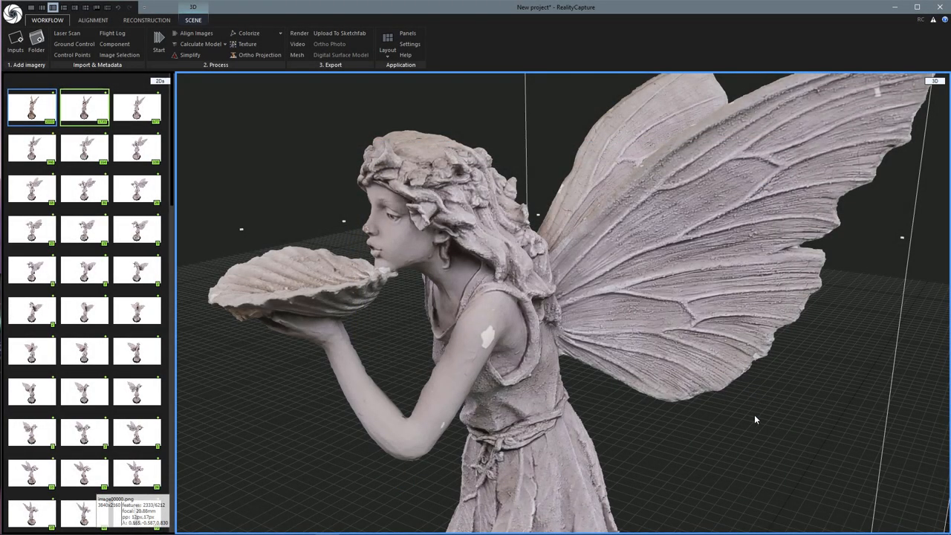